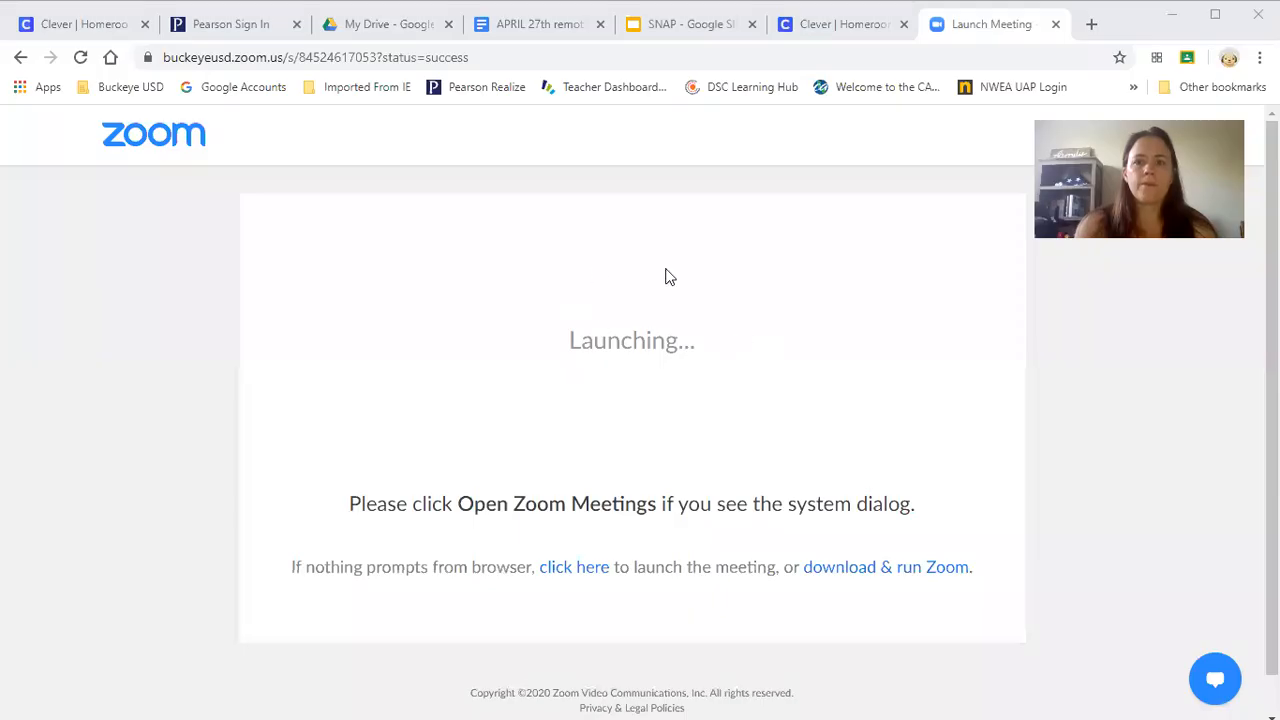
mouse_move(278, 88)
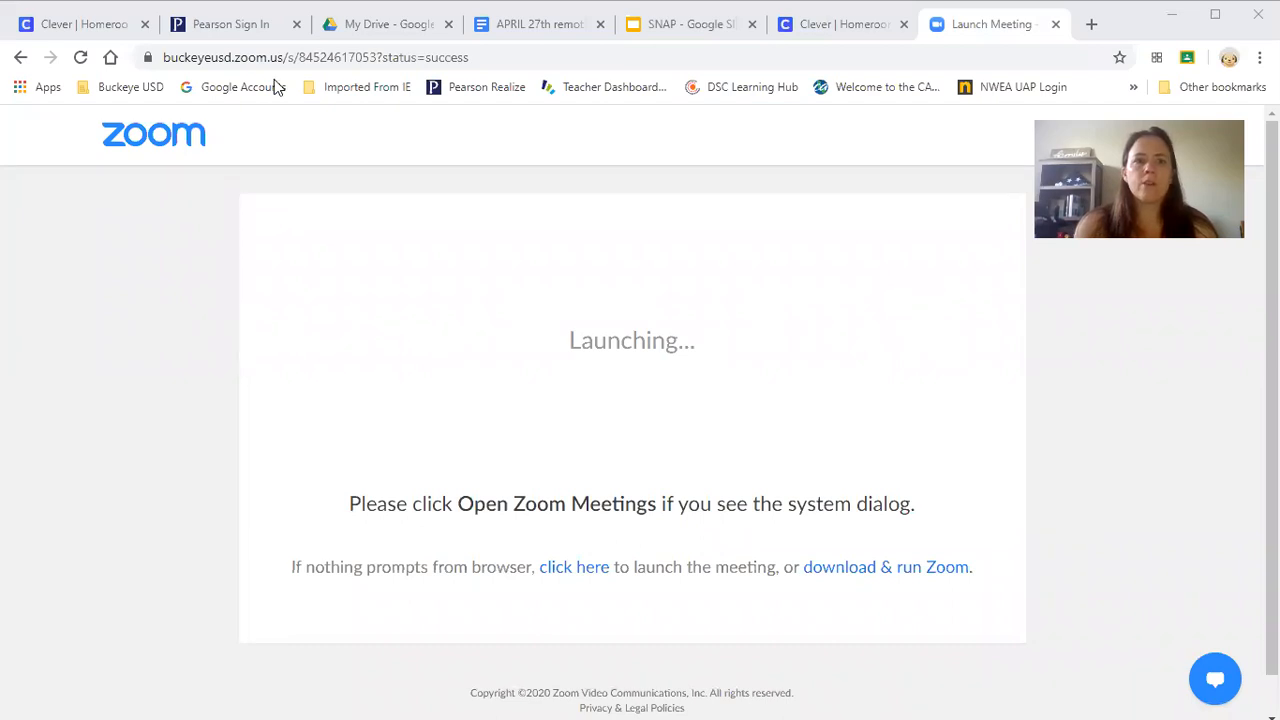
mouse_move(416, 40)
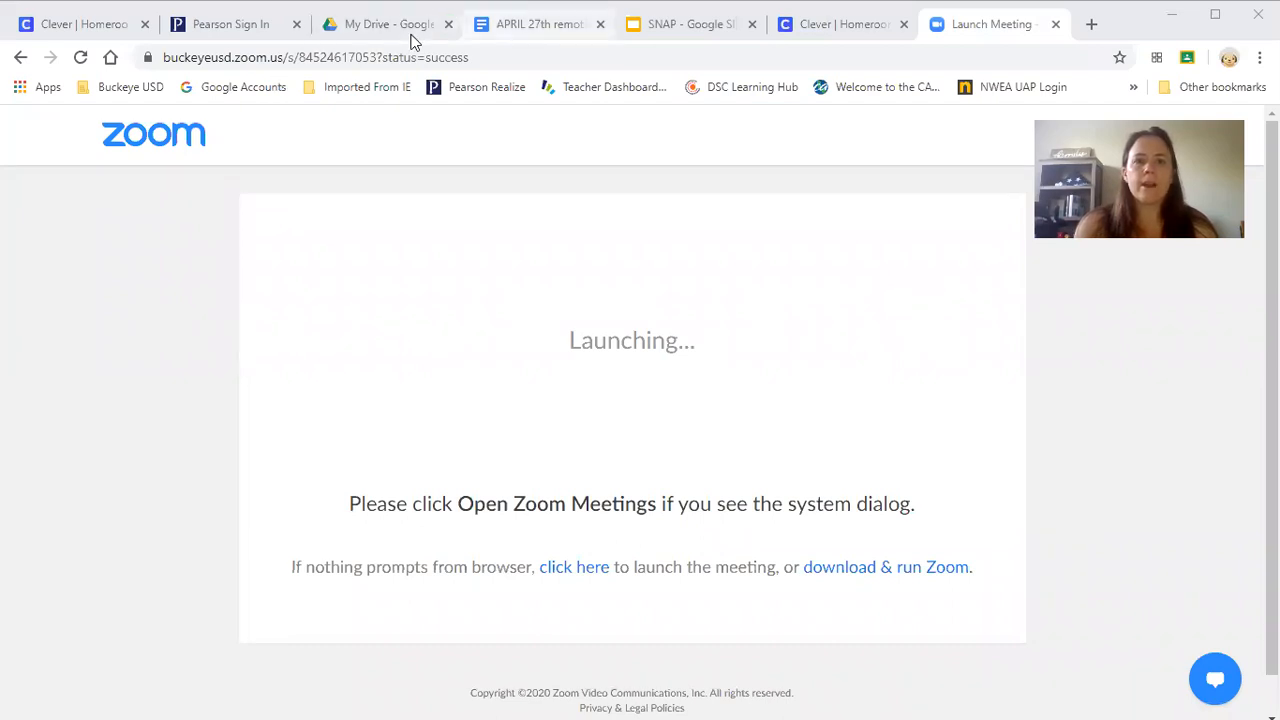
Switch to the April 27th remote learning plan Google Doc
click(538, 24)
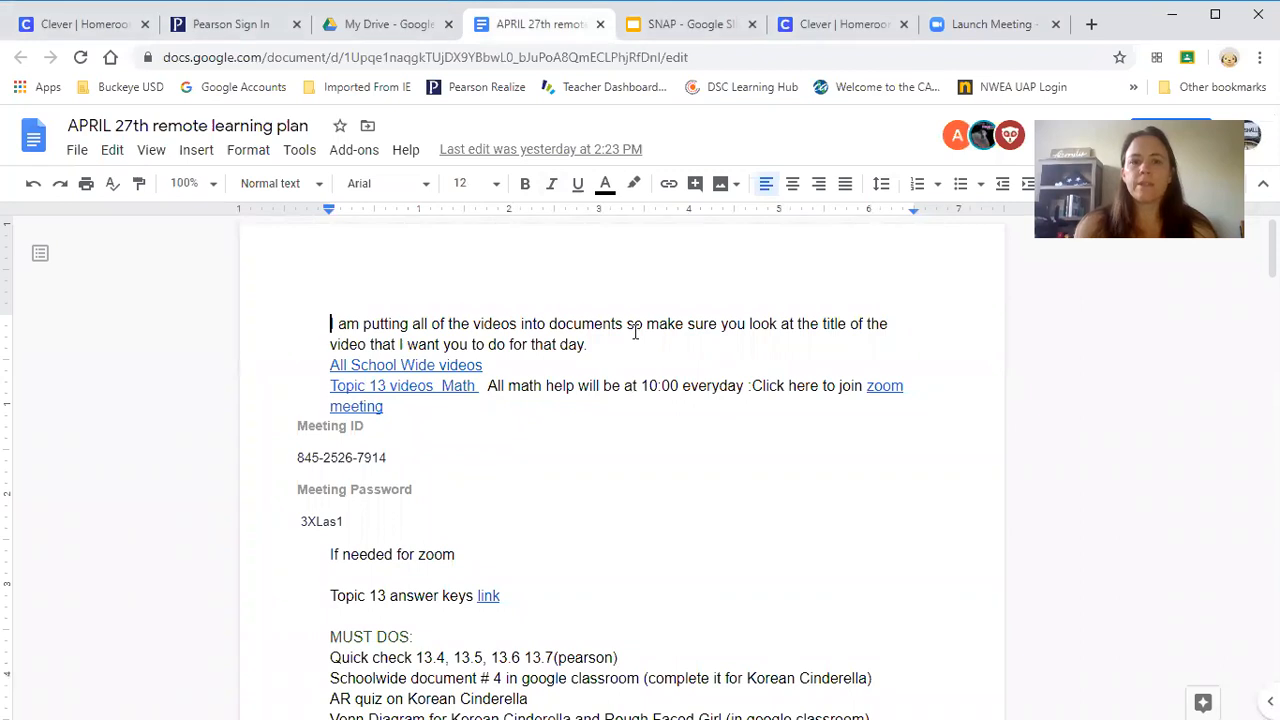
mouse_move(508, 362)
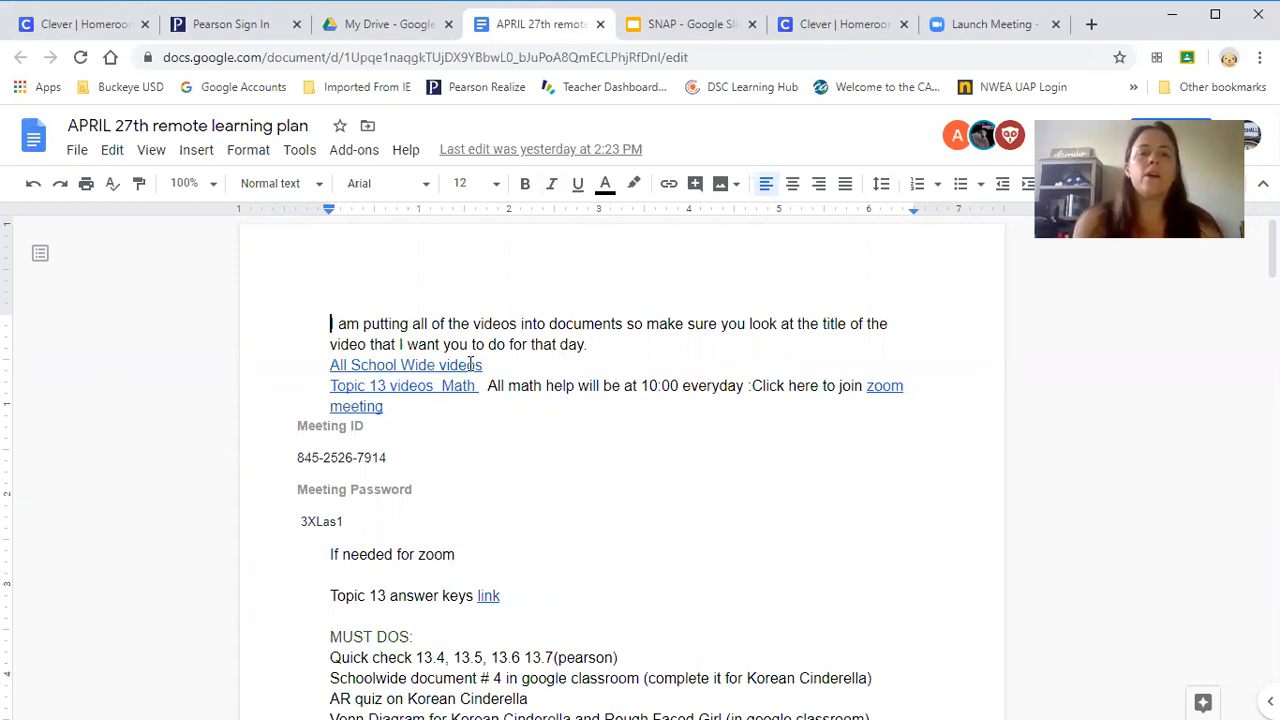
mouse_move(468, 404)
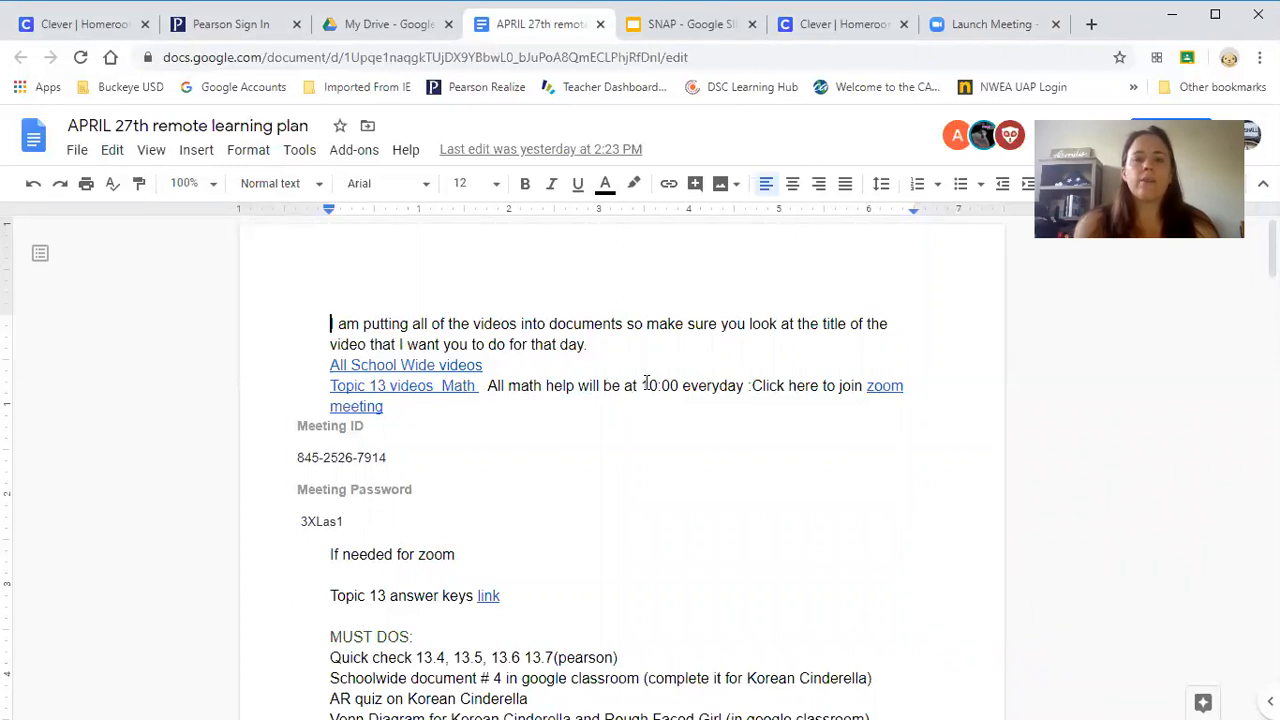
mouse_move(804, 380)
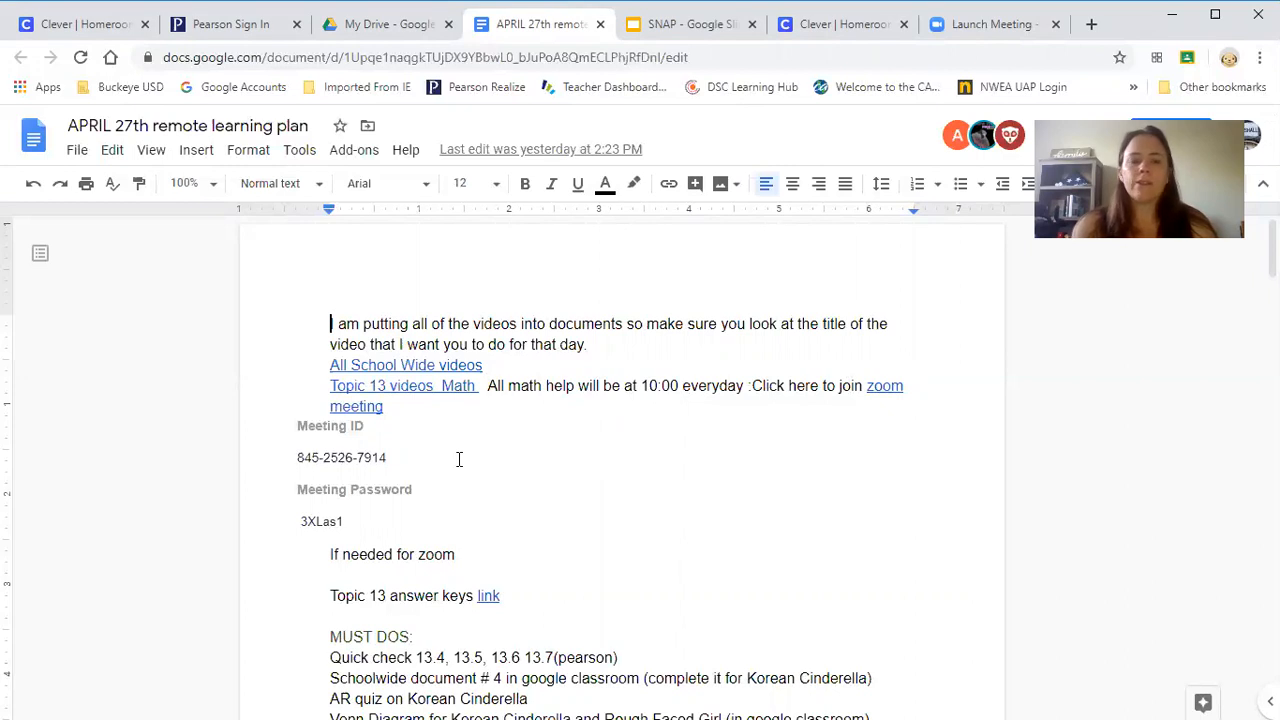
mouse_move(292, 464)
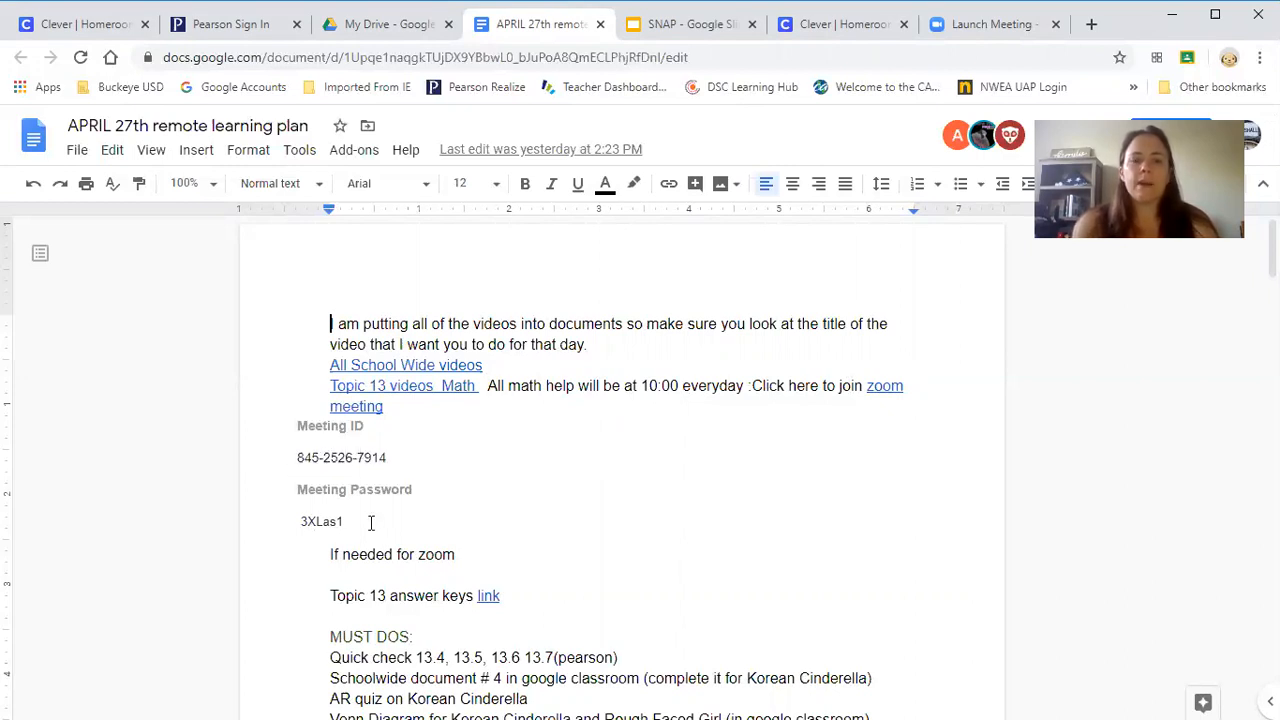
mouse_move(952, 428)
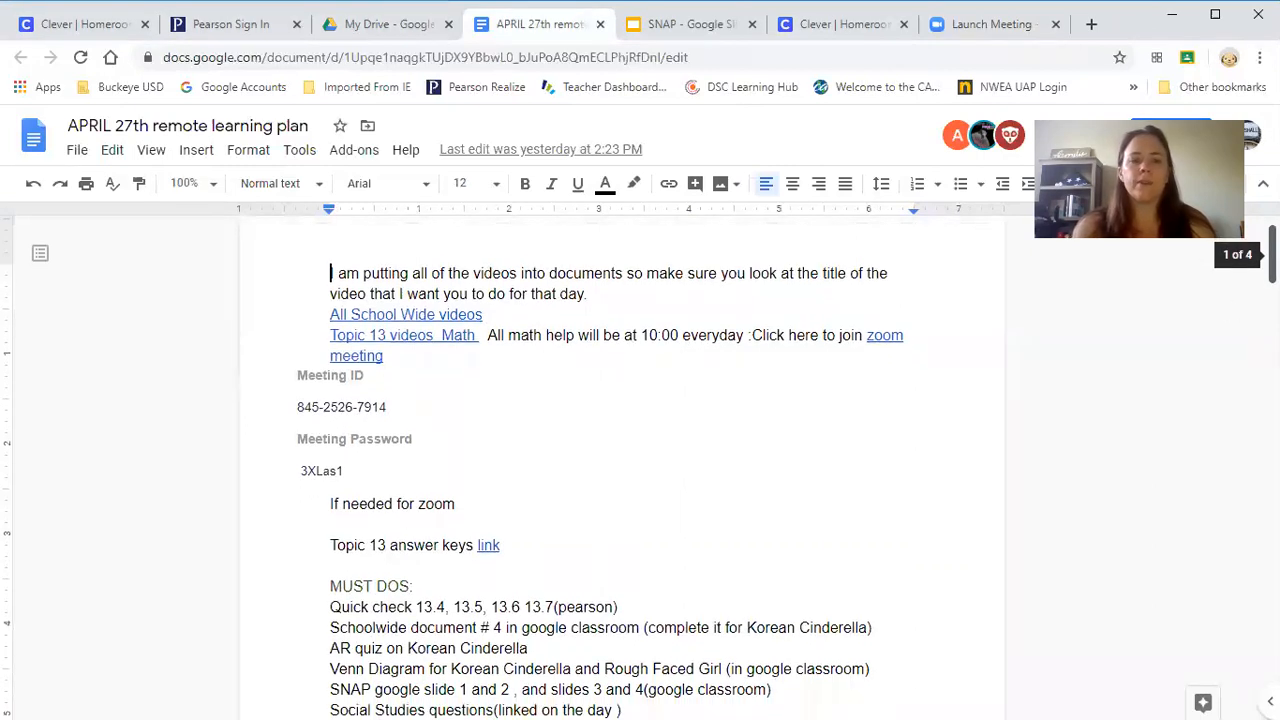
Scroll the plan down to the MUST DOS list of required assignments
scroll(down, 3)
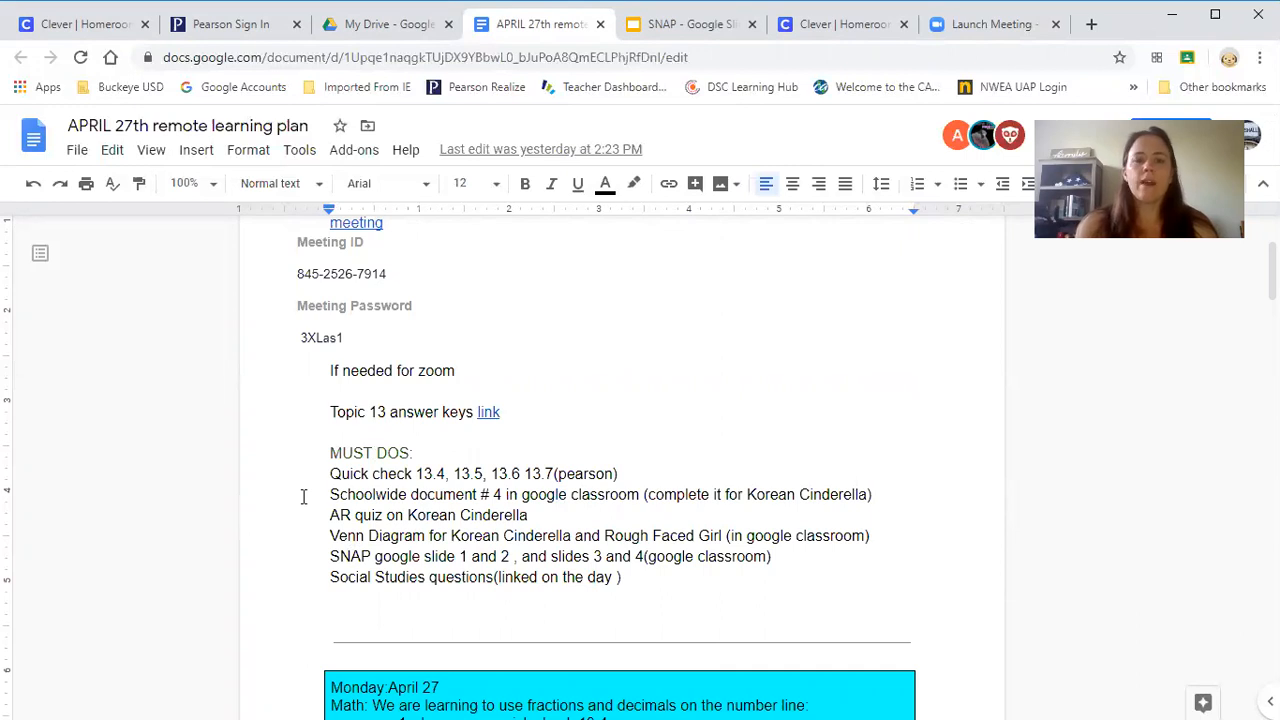
mouse_move(320, 464)
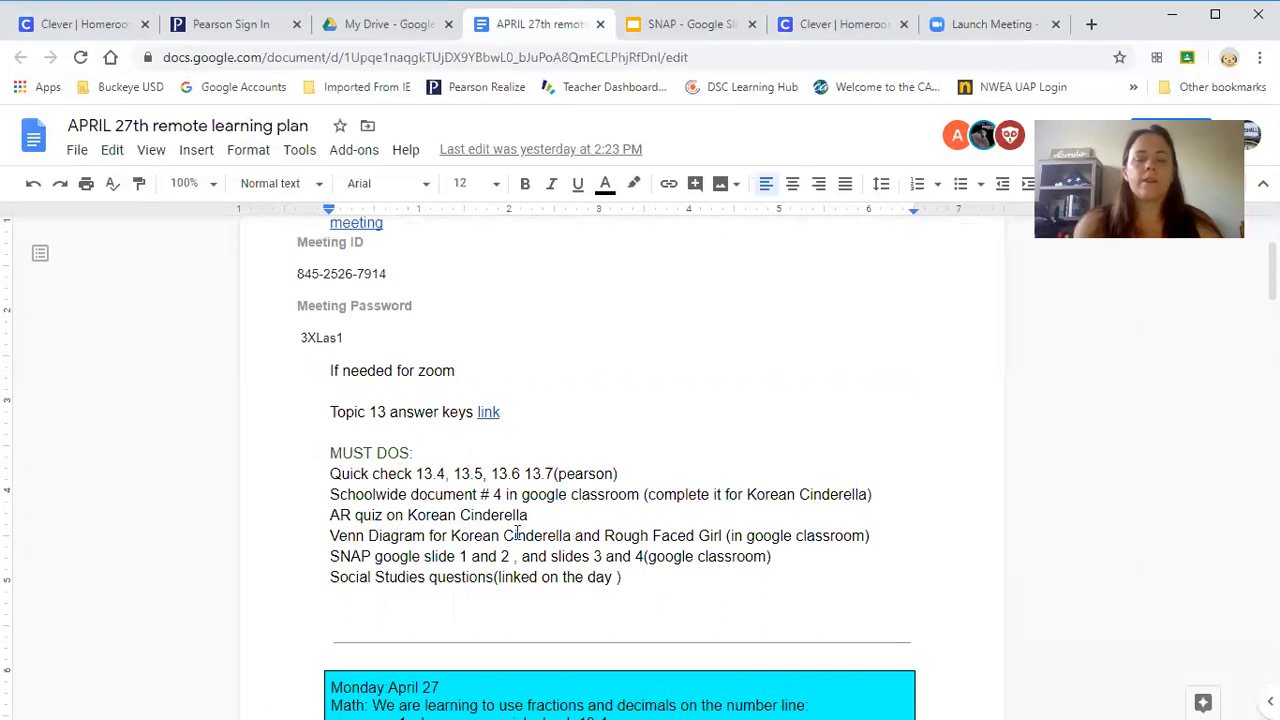
mouse_move(764, 528)
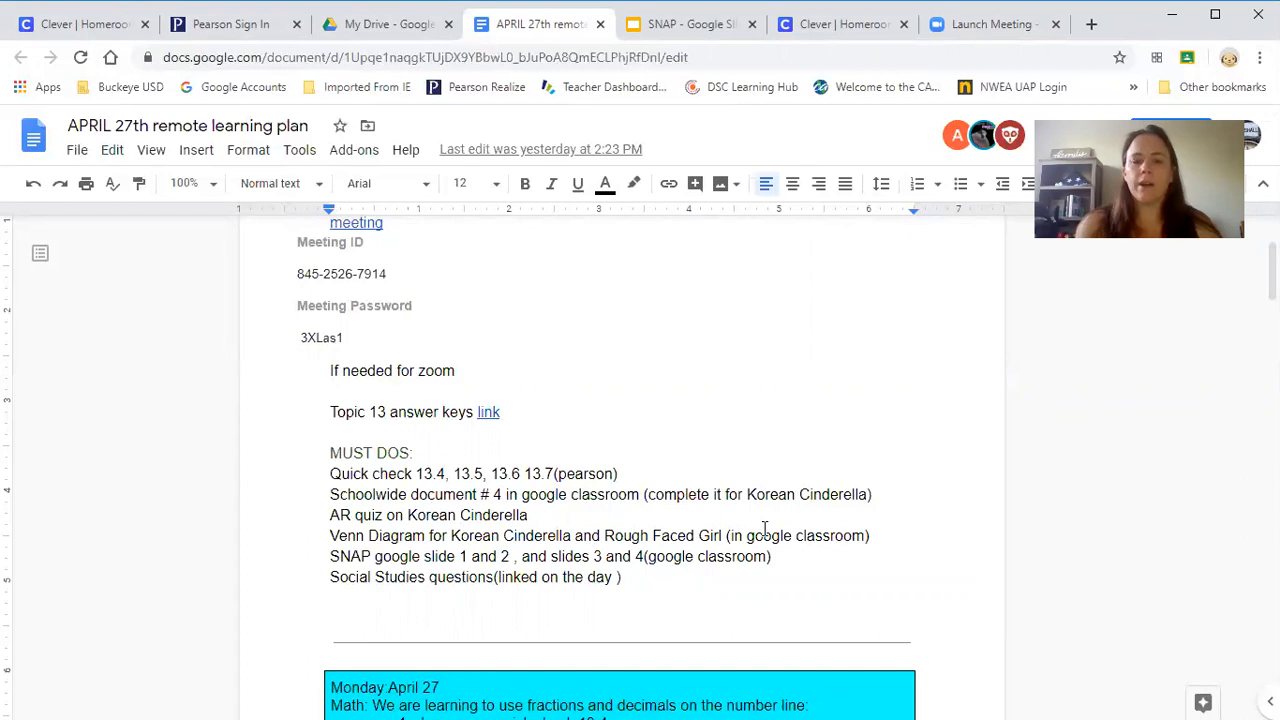
mouse_move(368, 536)
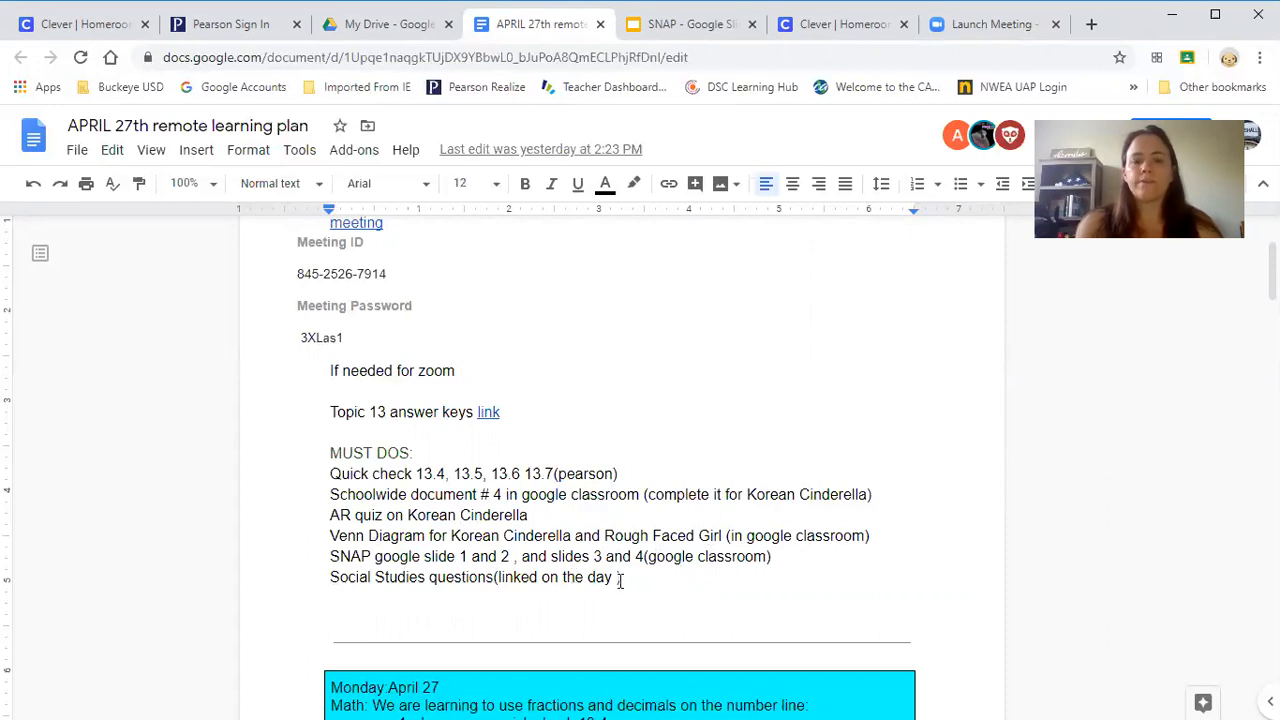
text())
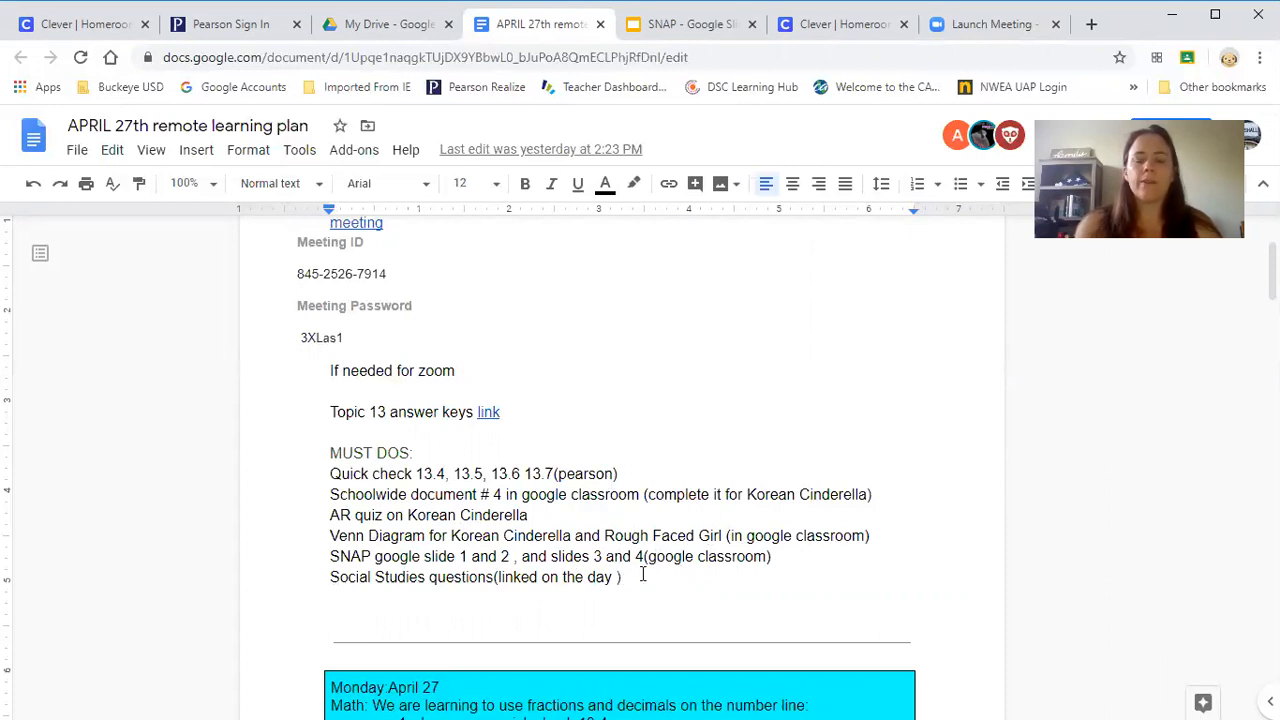
mouse_move(644, 572)
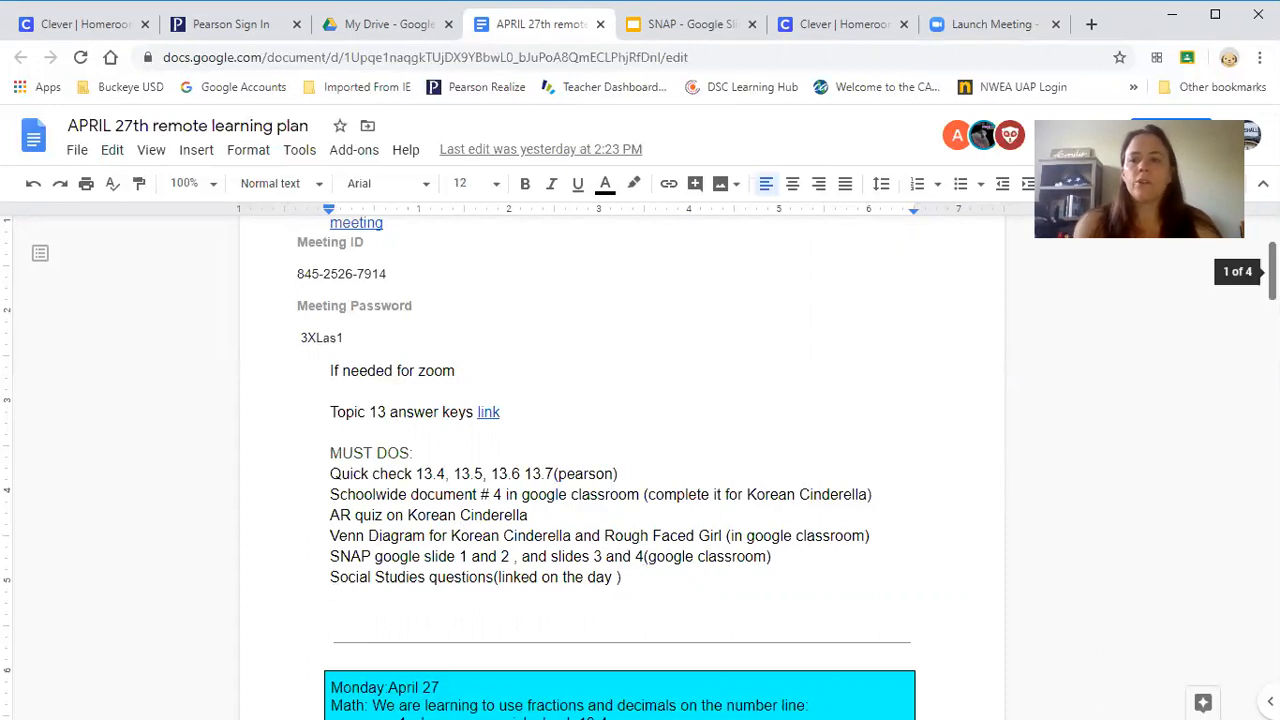
Scroll past the Monday and Tuesday tables to Wednesday's math and reading tasks
scroll(down, 3)
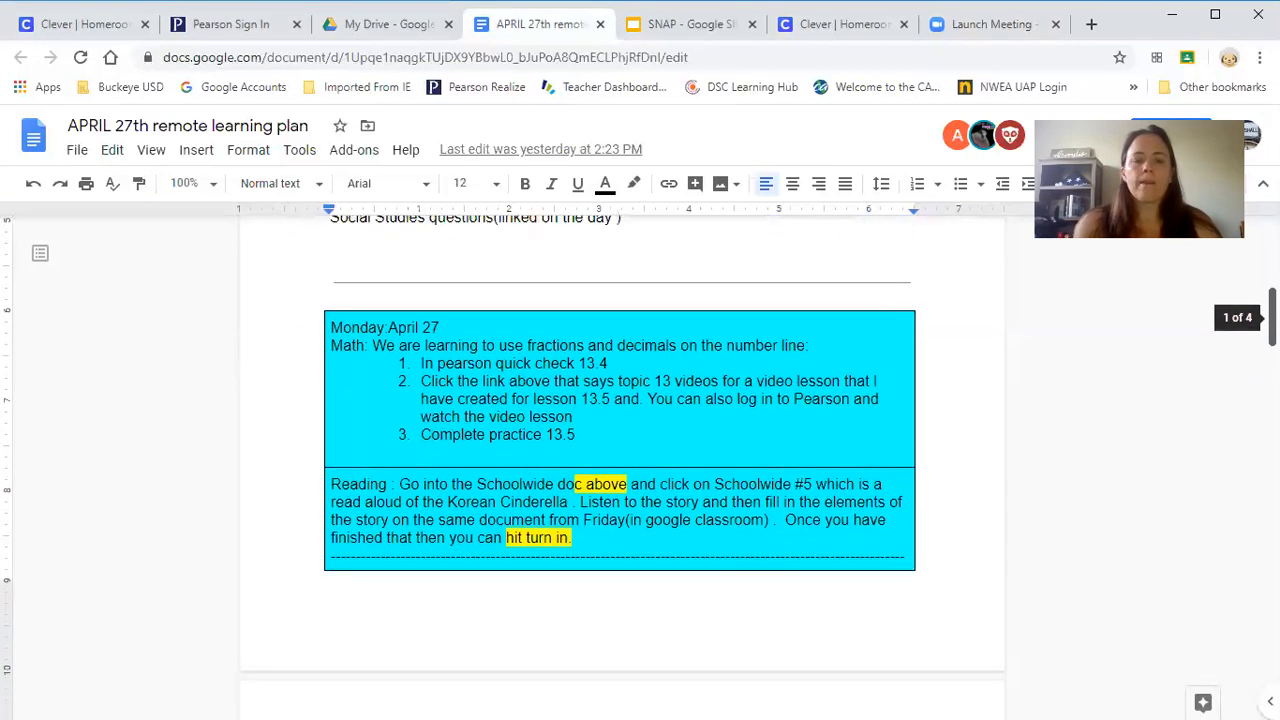
scroll(up, 3)
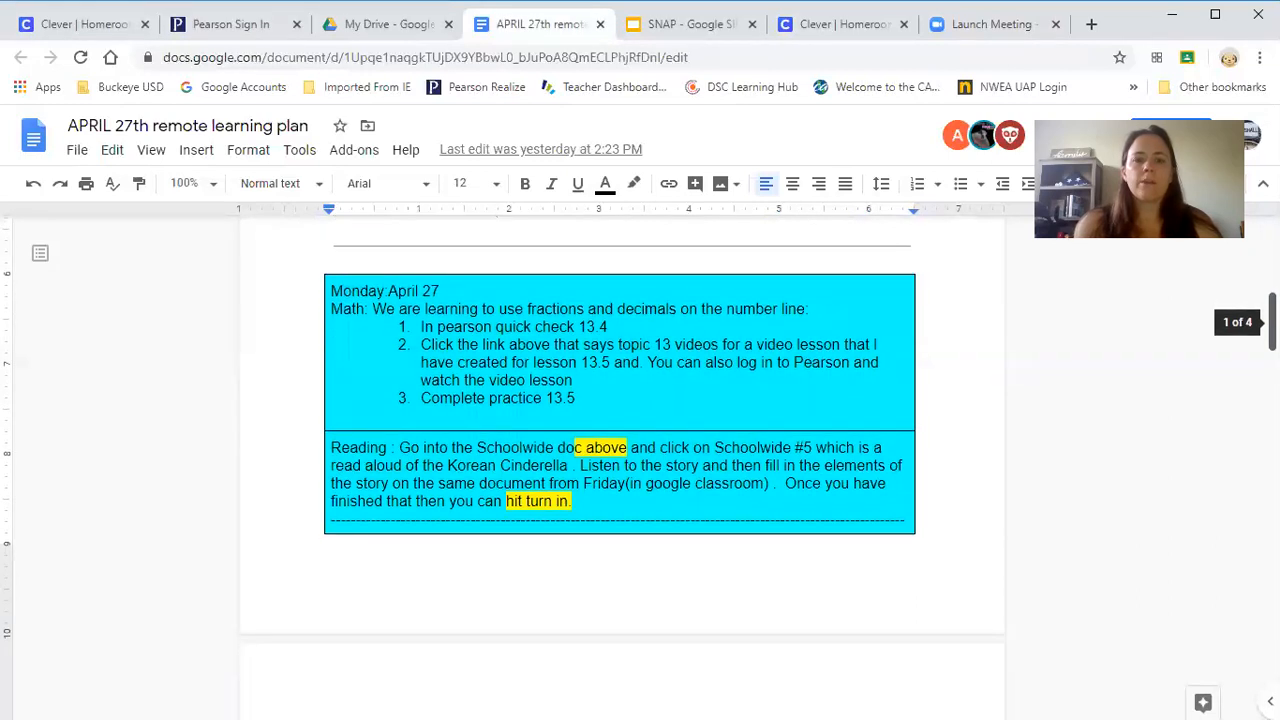
scroll(down, 3)
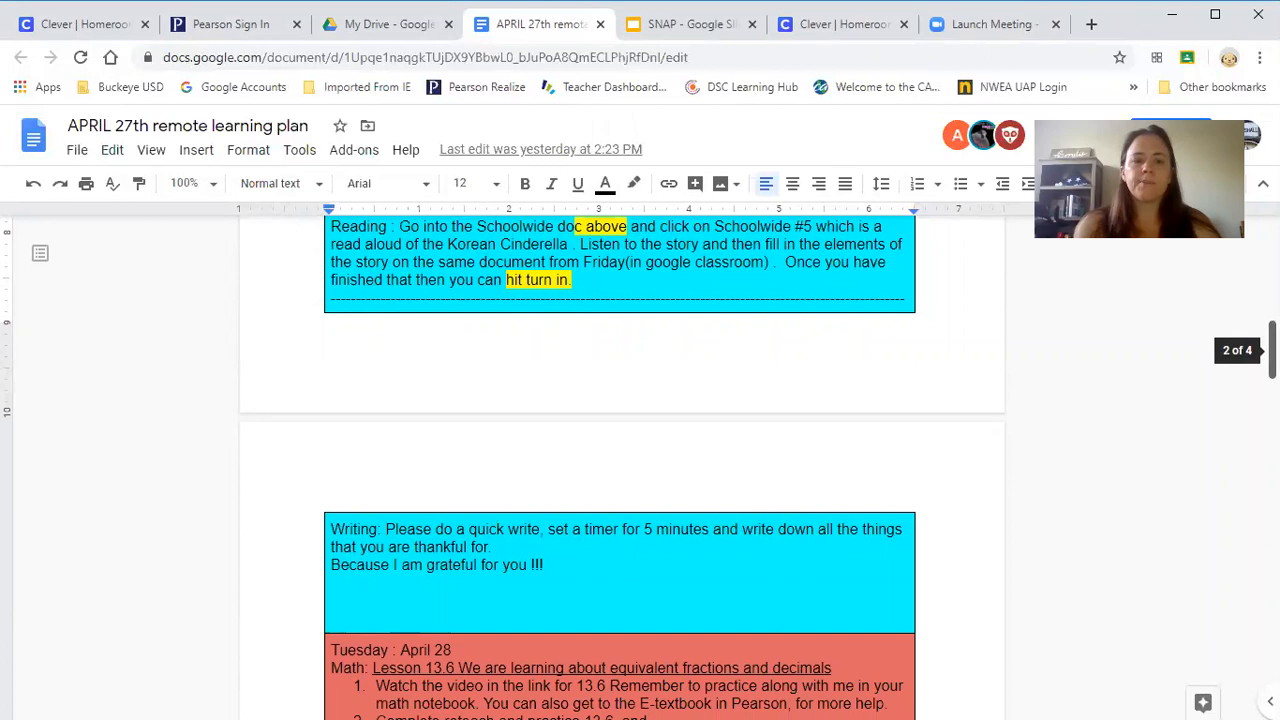
scroll(down, 3)
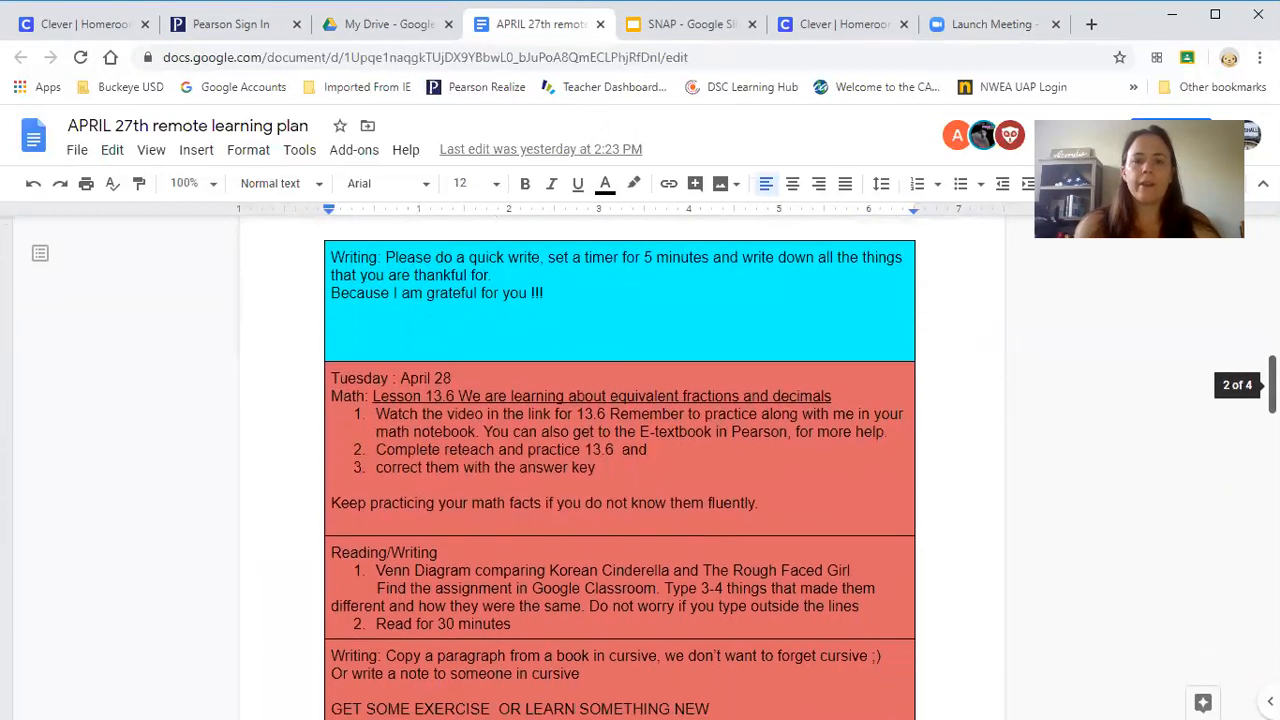
scroll(down, 3)
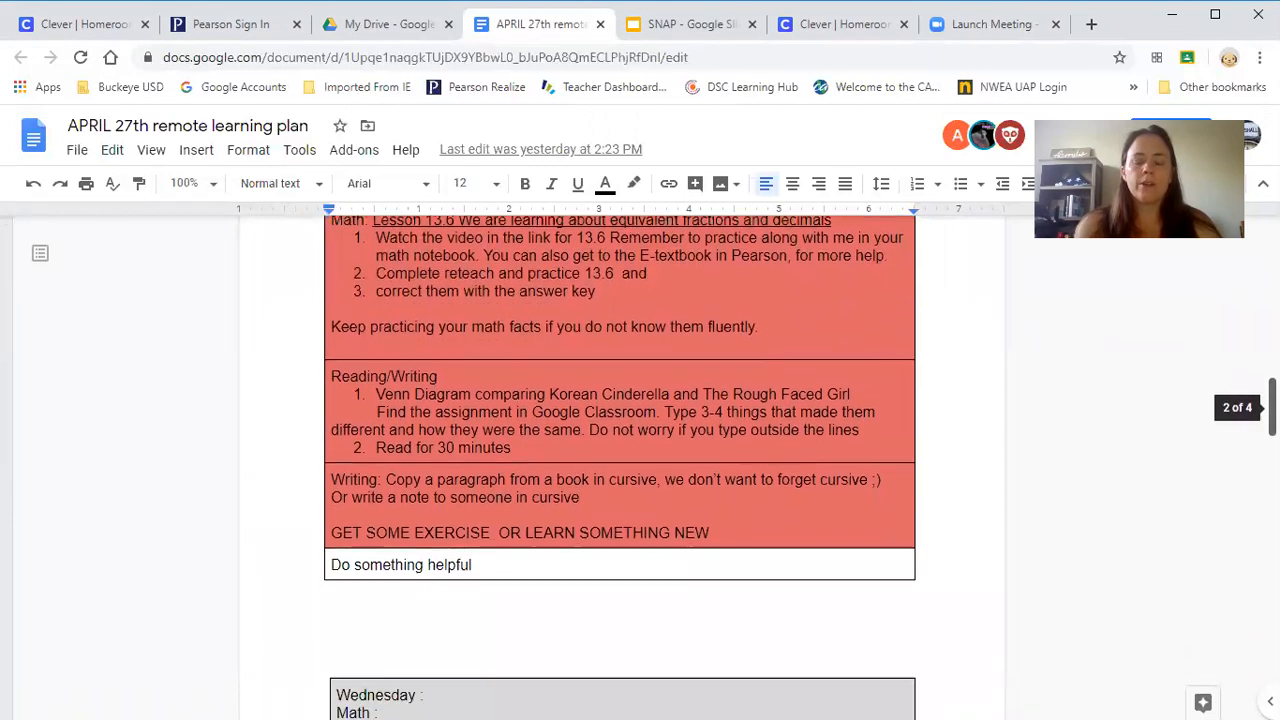
scroll(down, 3)
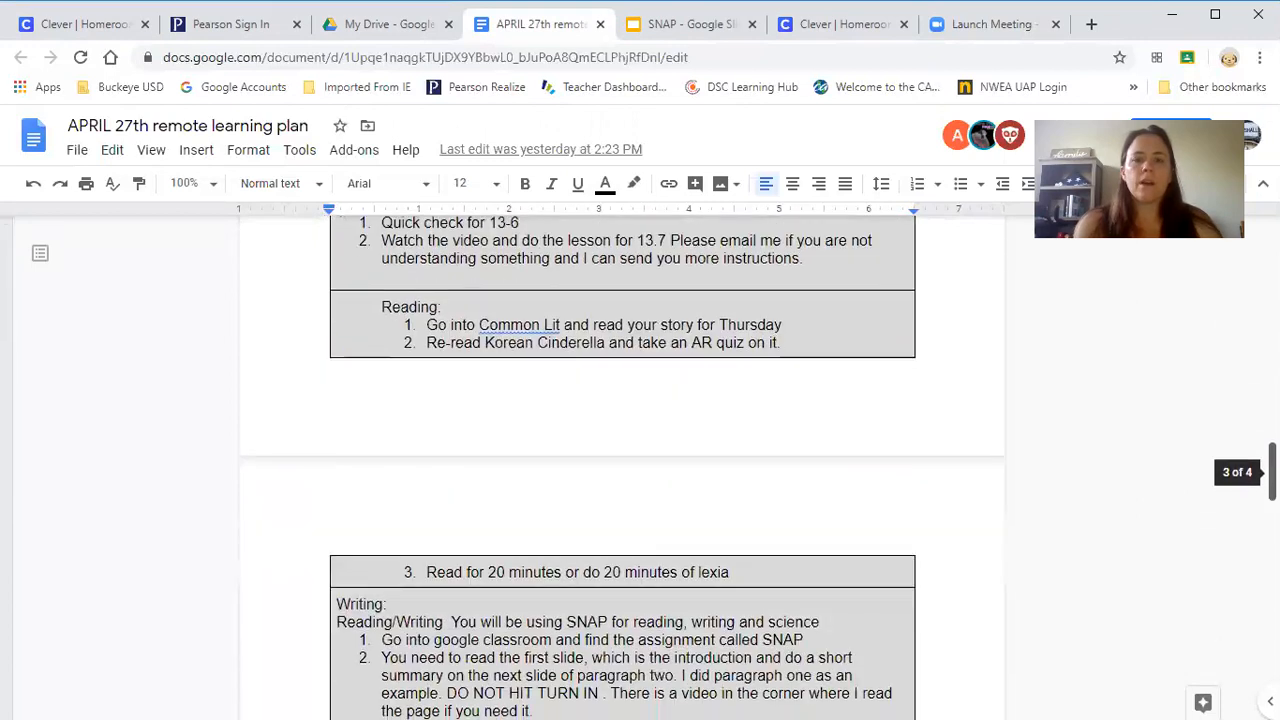
scroll(up, 3)
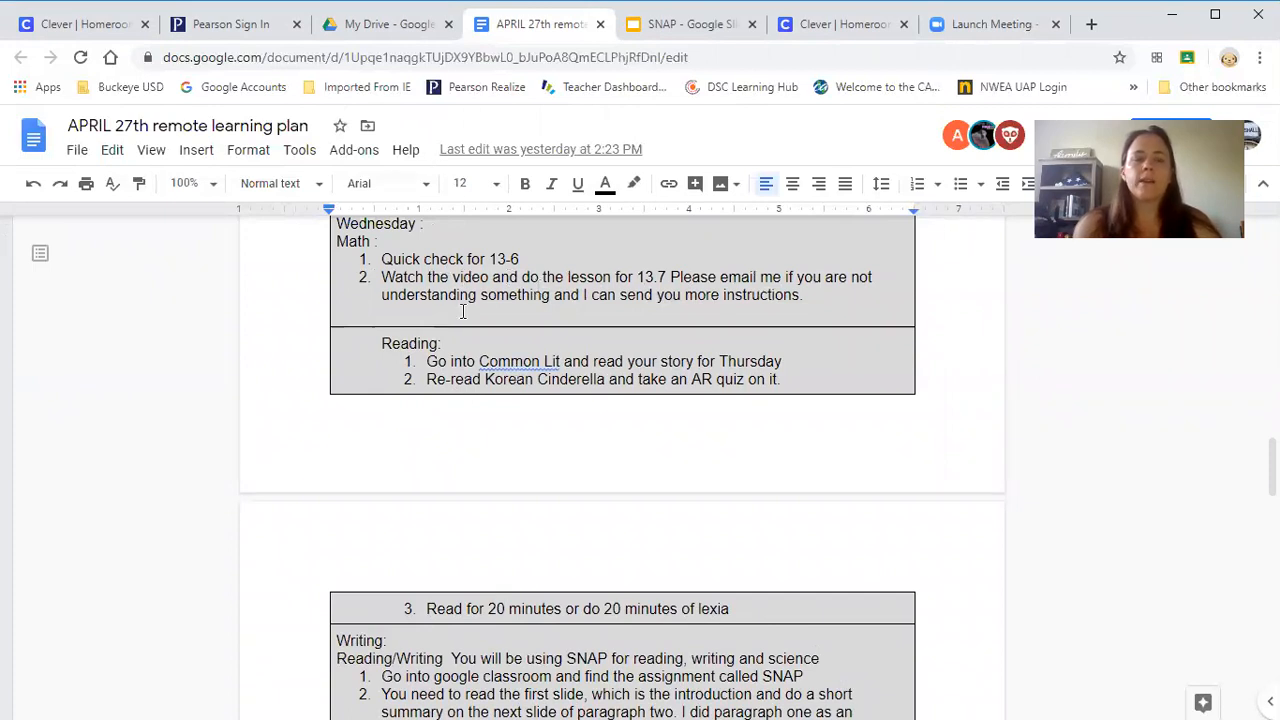
mouse_move(148, 100)
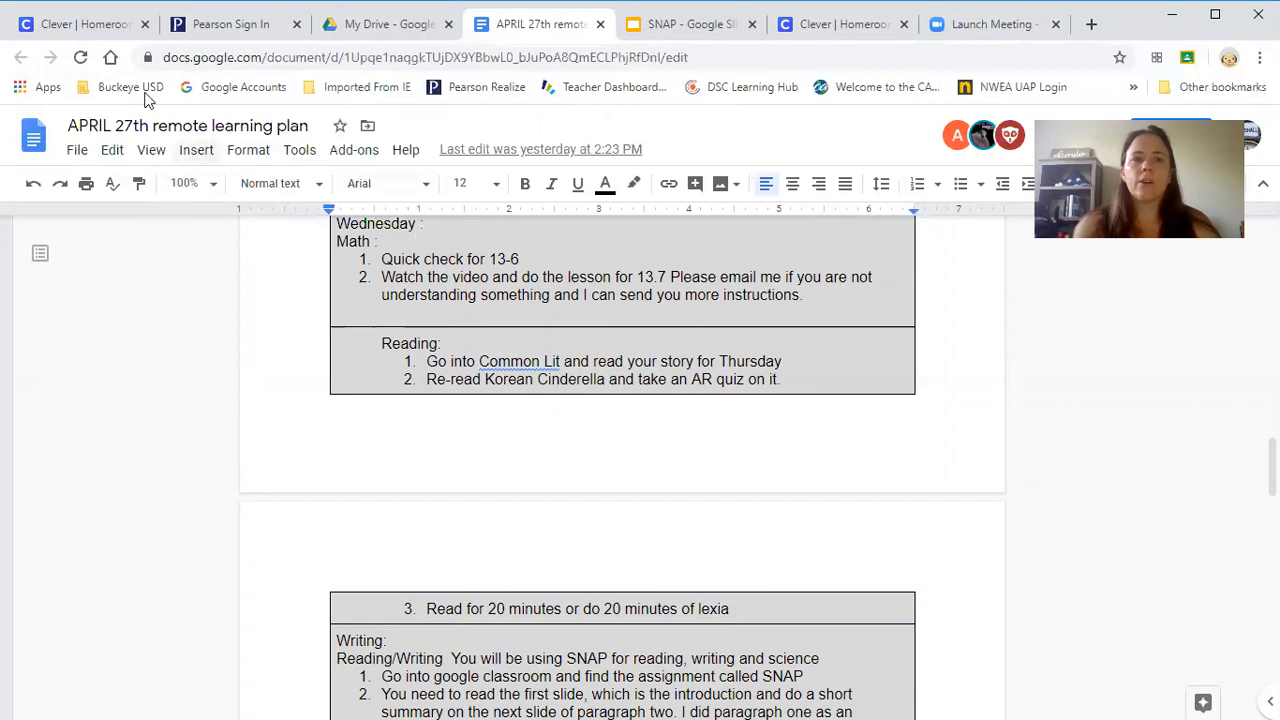
Show the Clever teacher homeroom page, browsing its resources, district links and instant-login apps
click(80, 24)
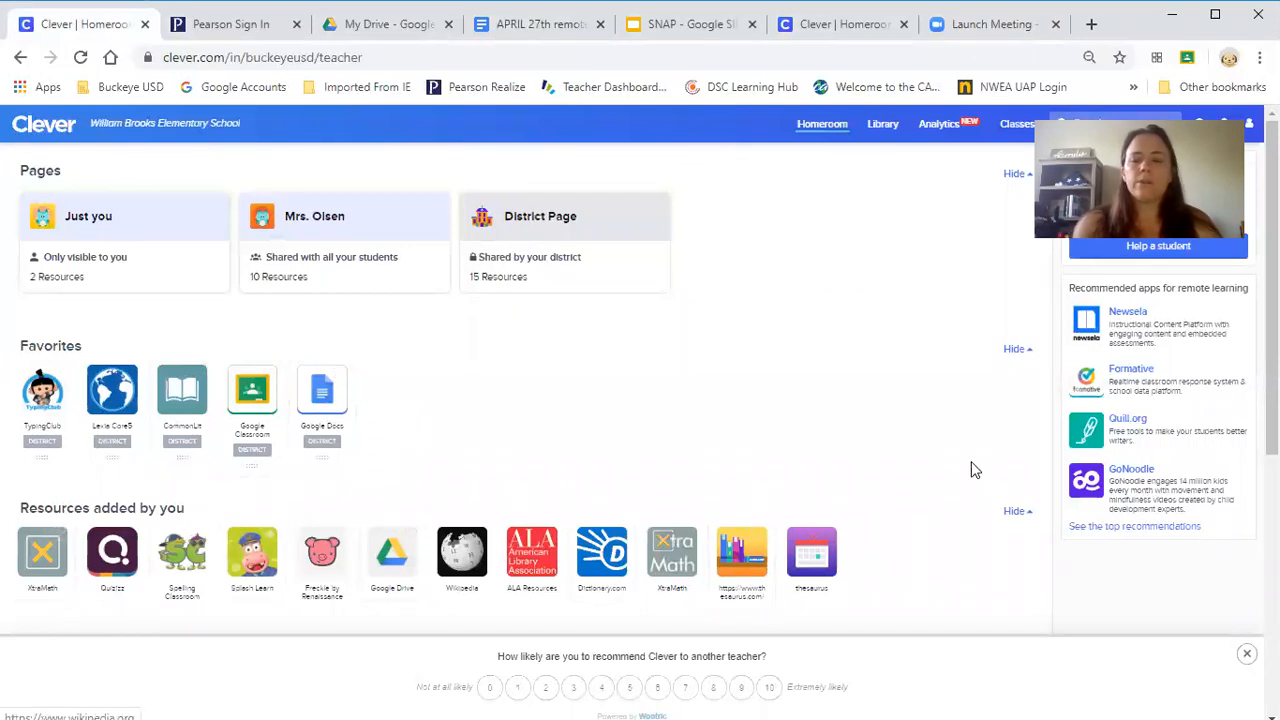
scroll(down, 3)
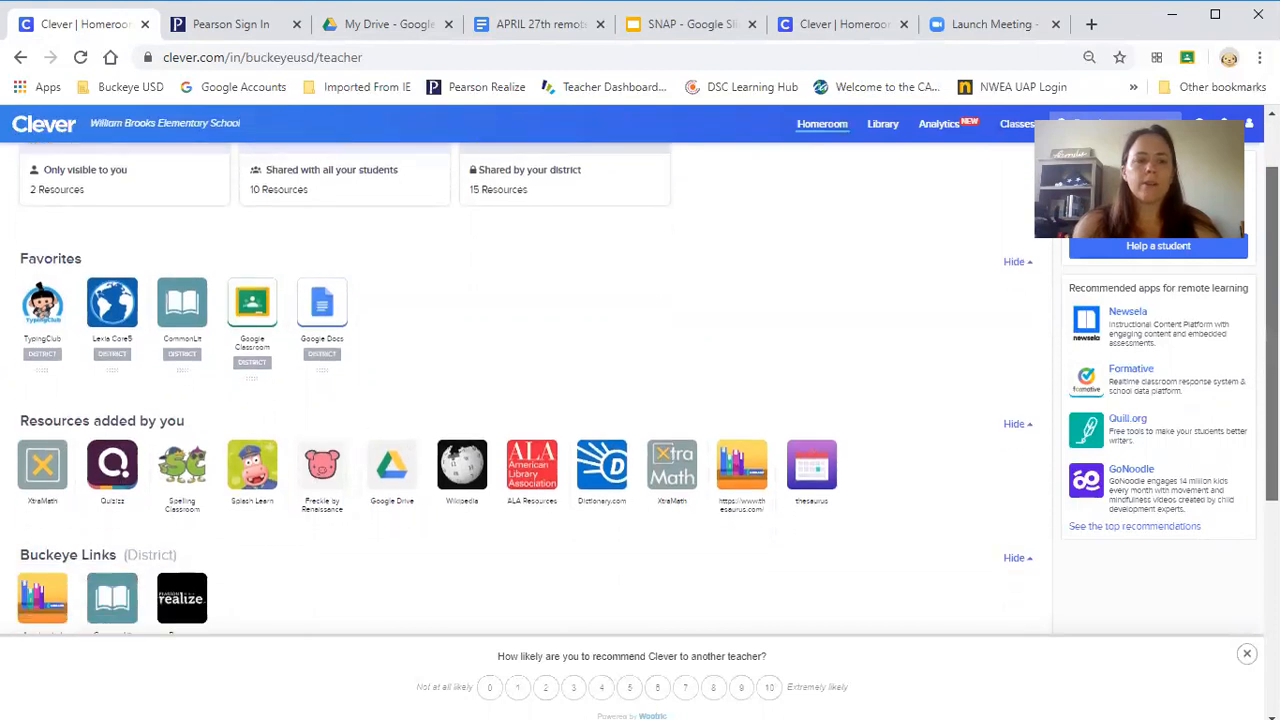
scroll(down, 3)
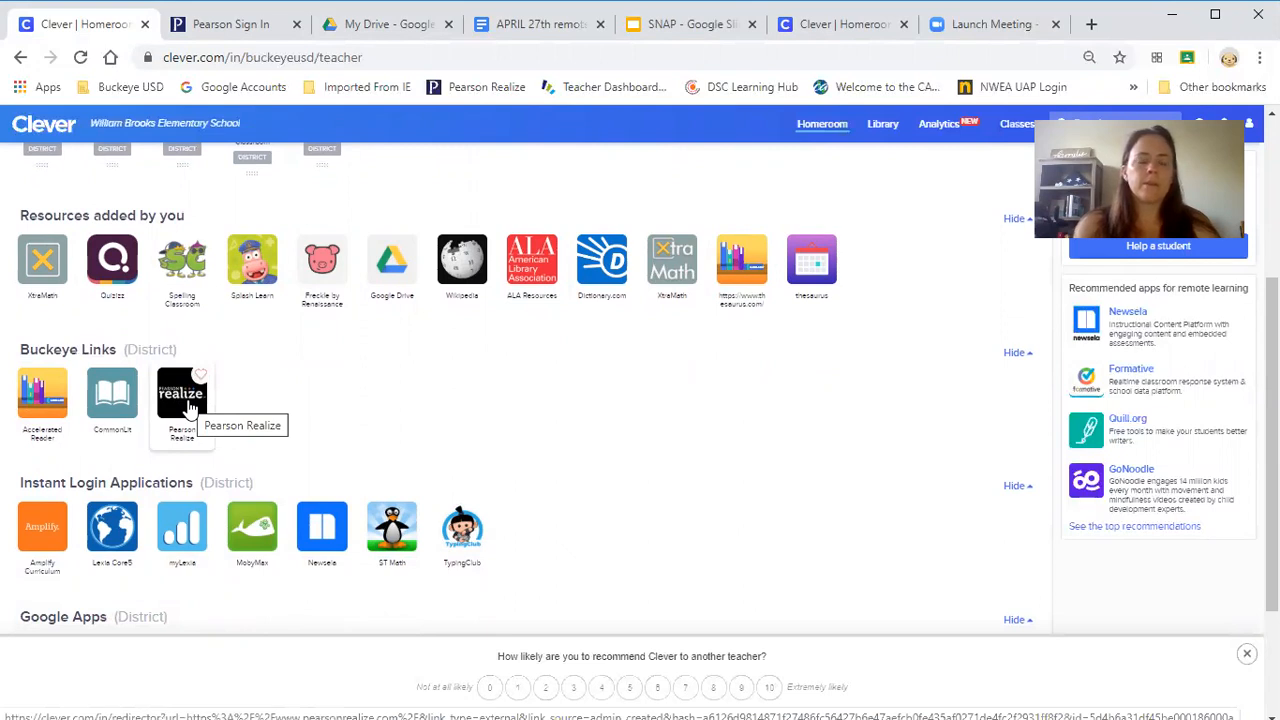
mouse_move(42, 390)
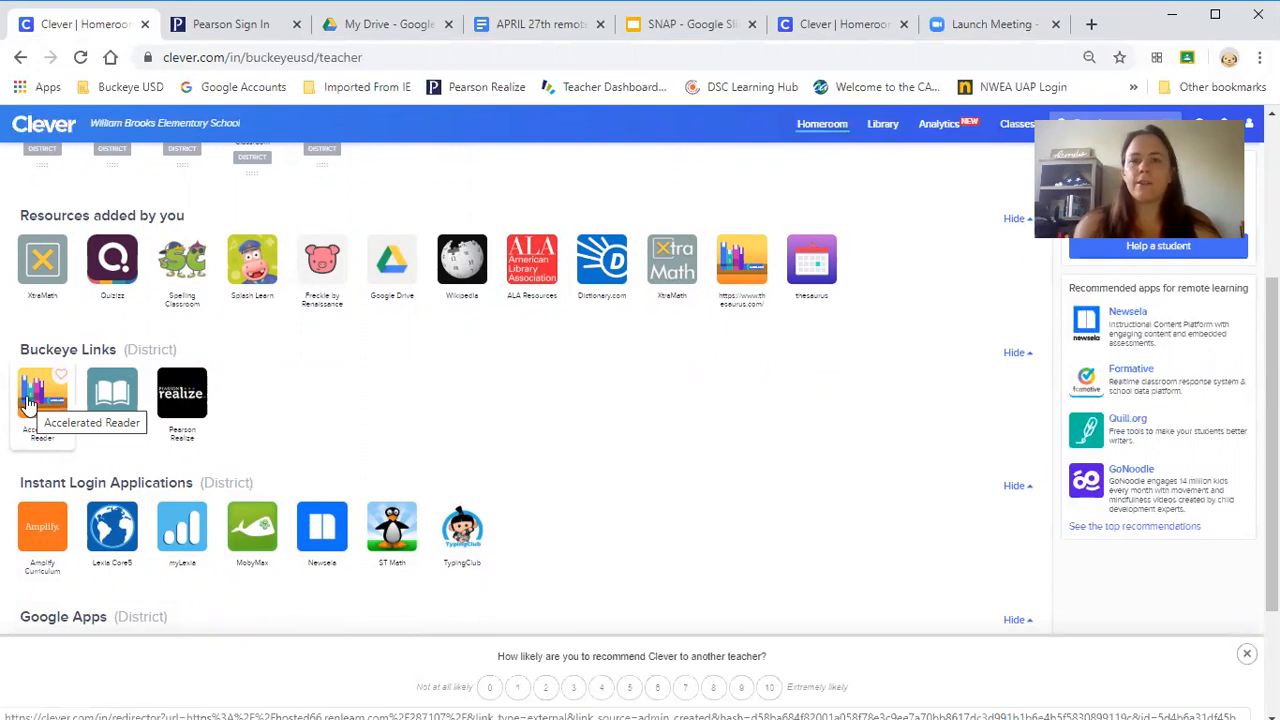
mouse_move(164, 420)
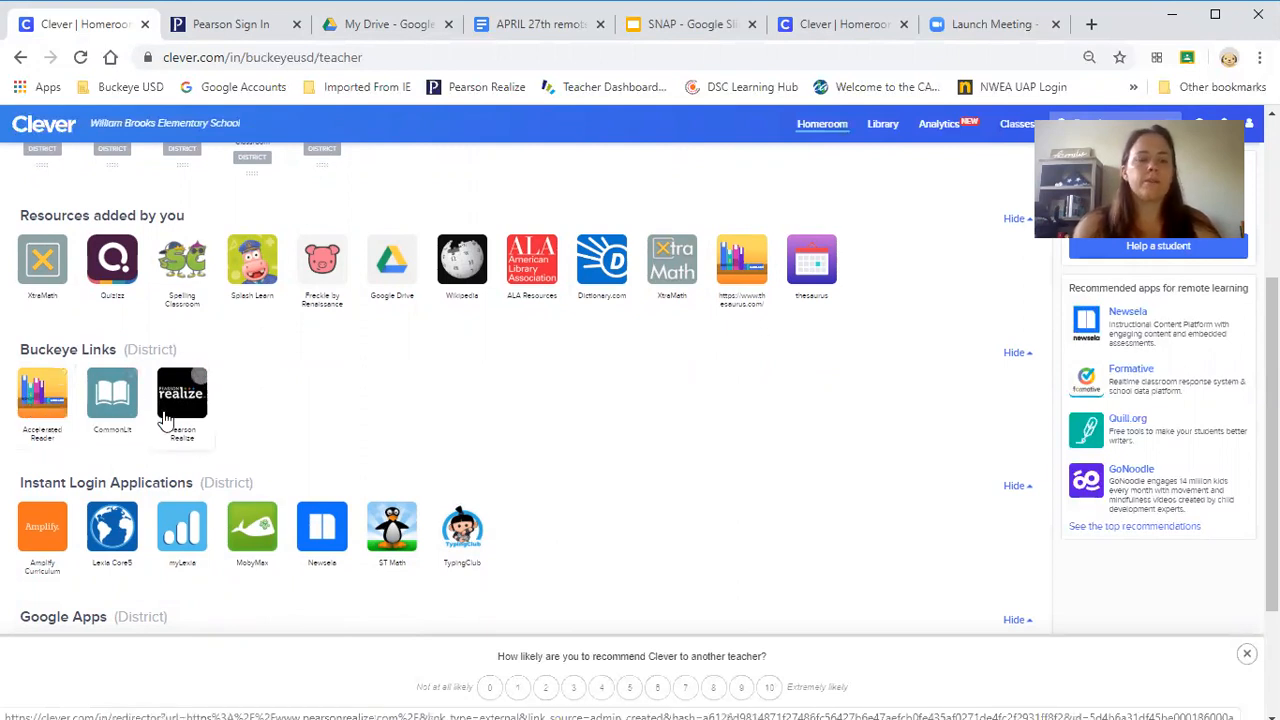
click(112, 396)
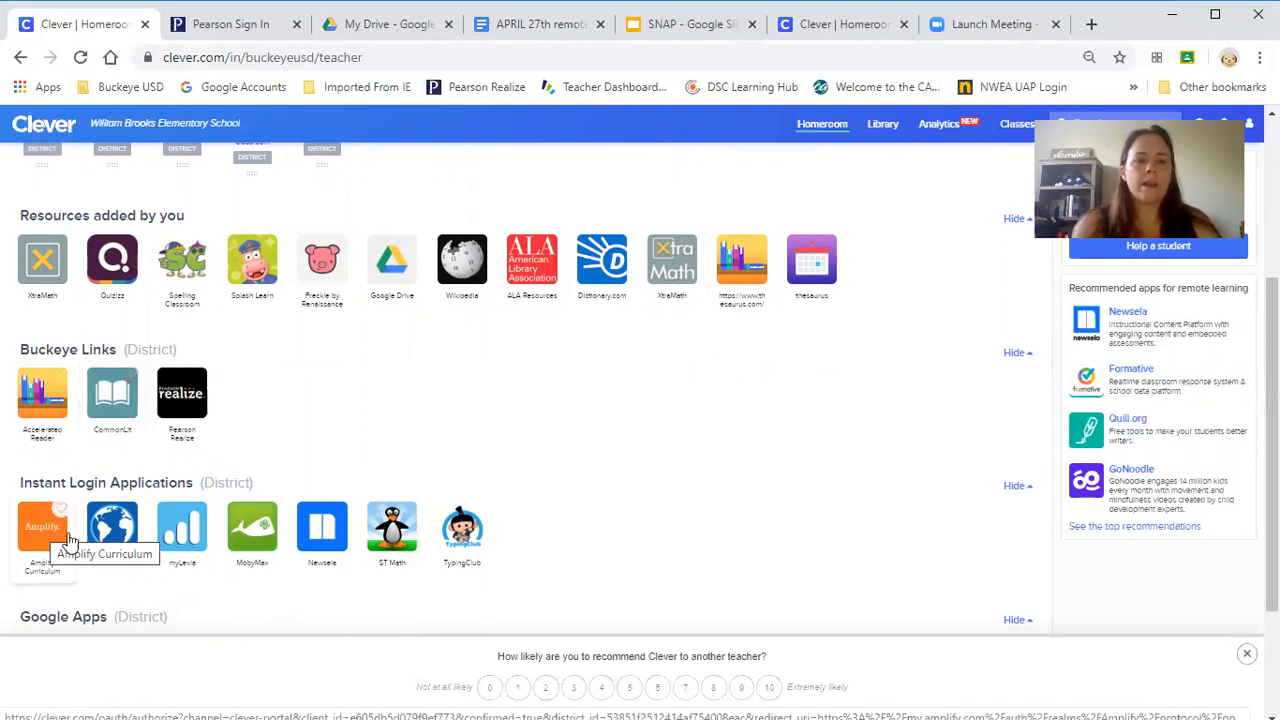
mouse_move(182, 528)
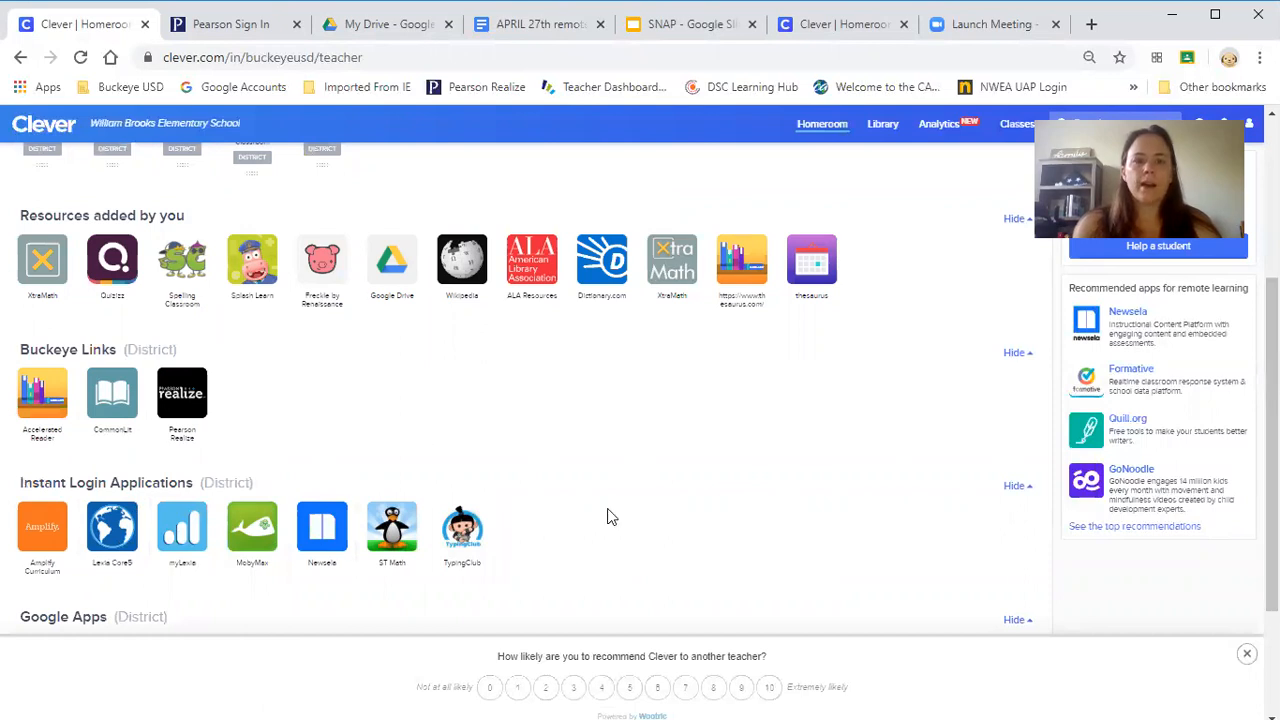
scroll(up, 3)
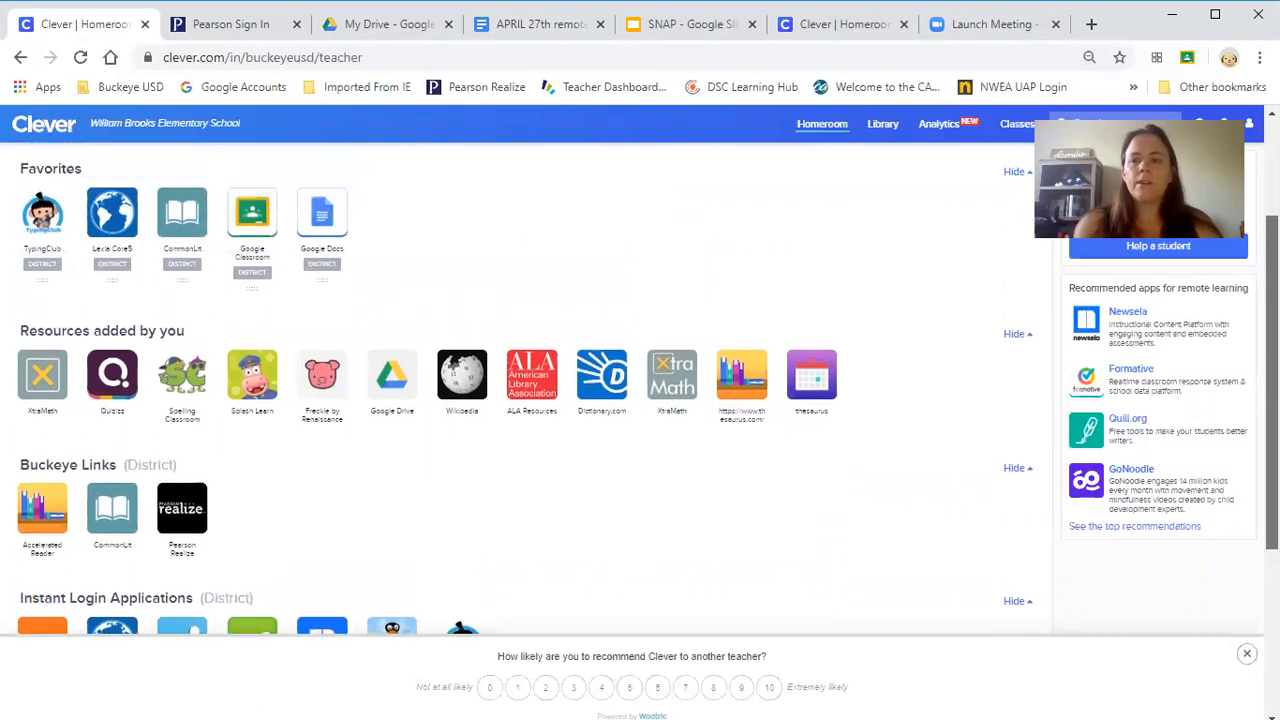
scroll(up, 3)
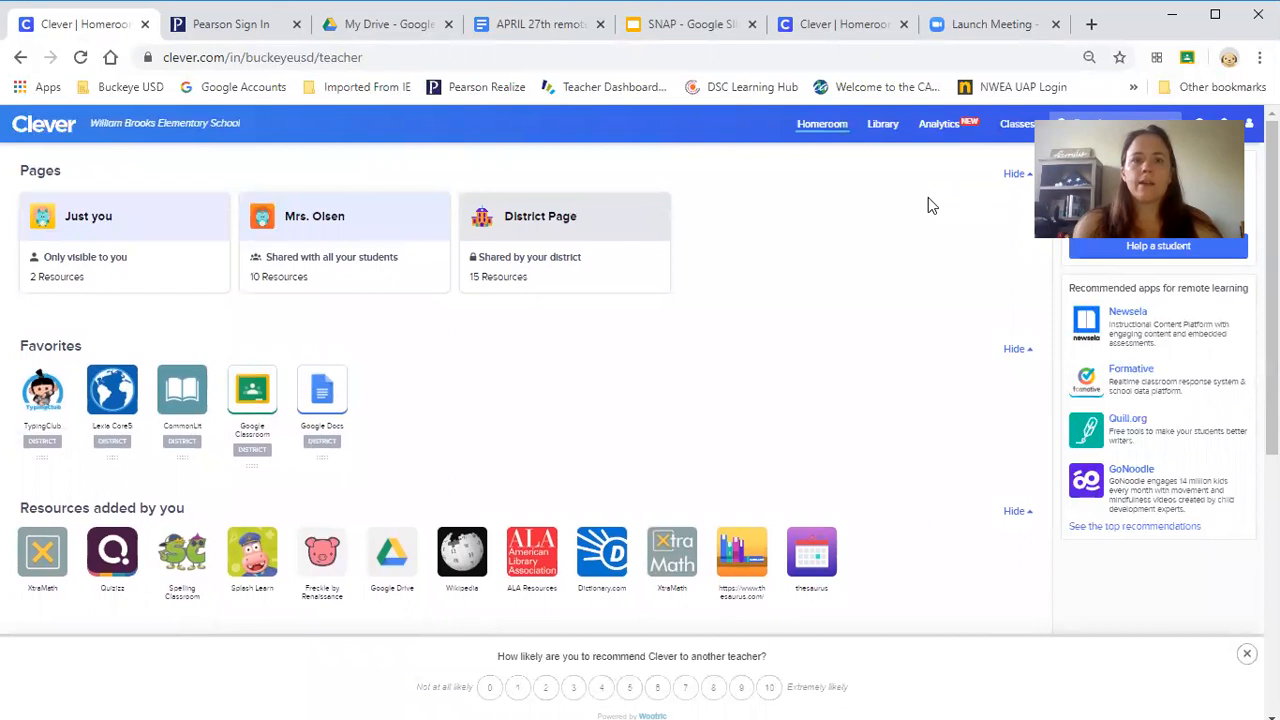
mouse_move(236, 24)
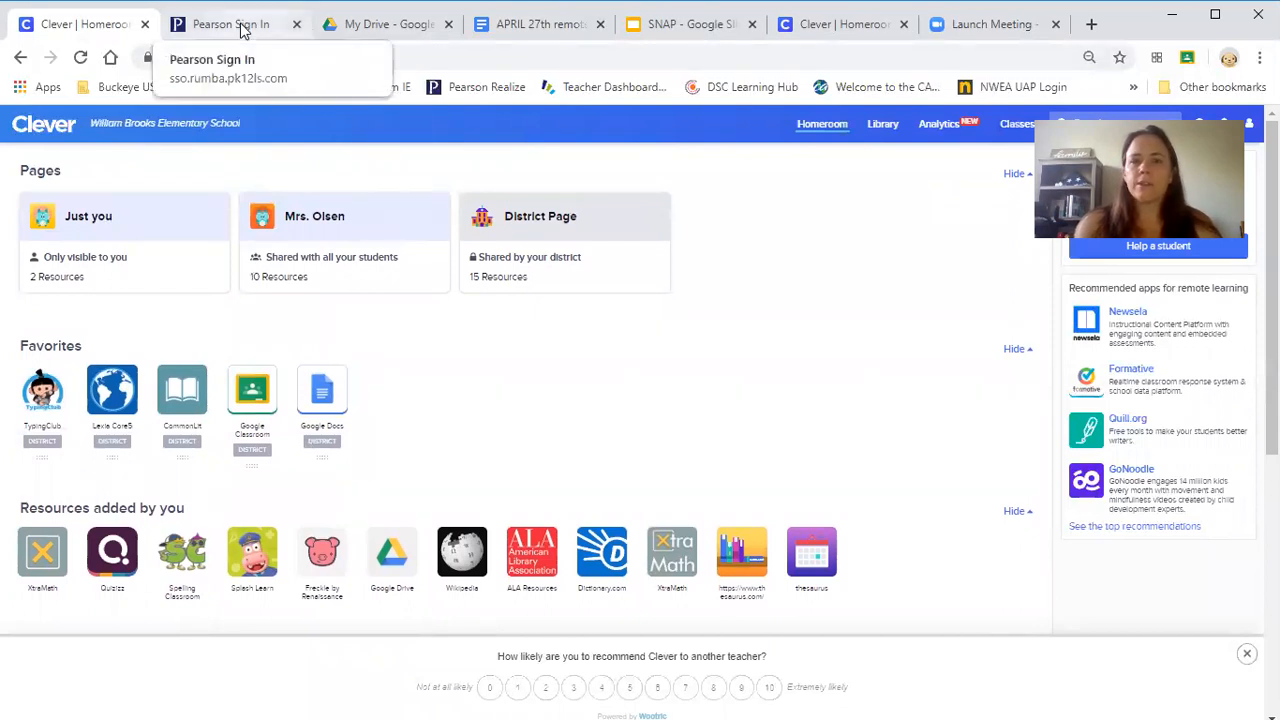
Switch to the Pearson sign-in page with the username and password prefilled
click(230, 24)
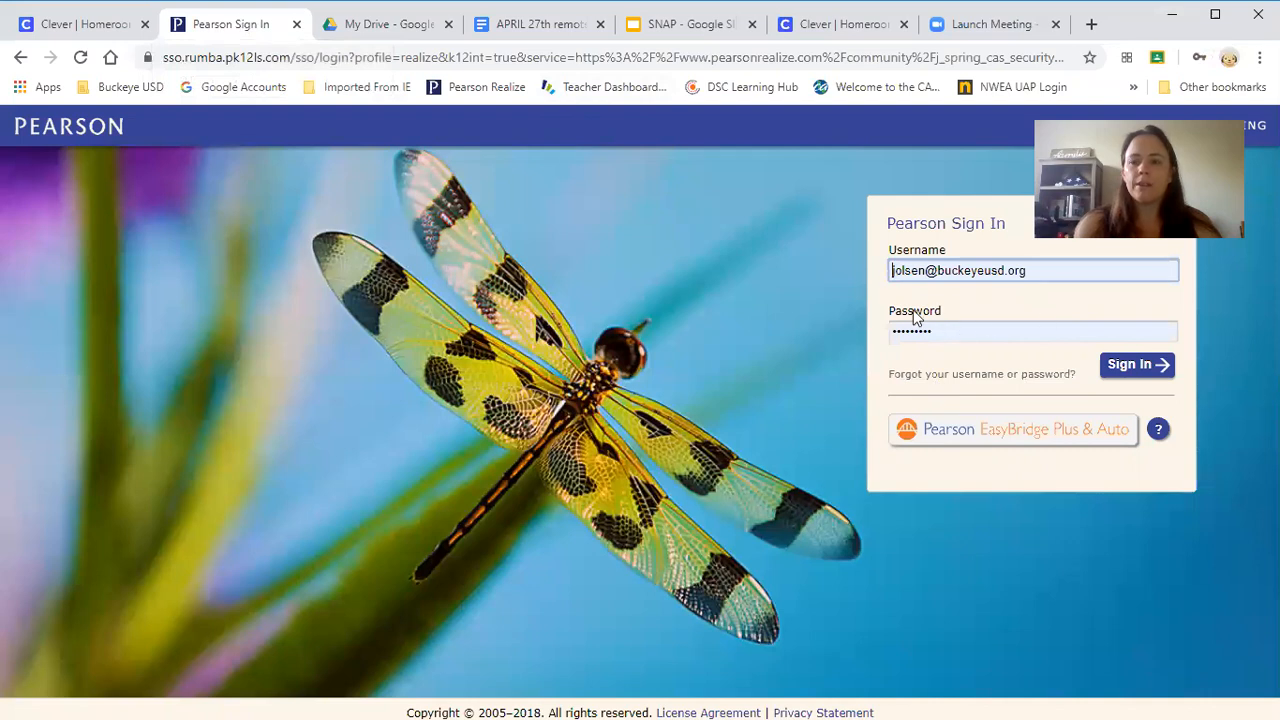
mouse_move(948, 356)
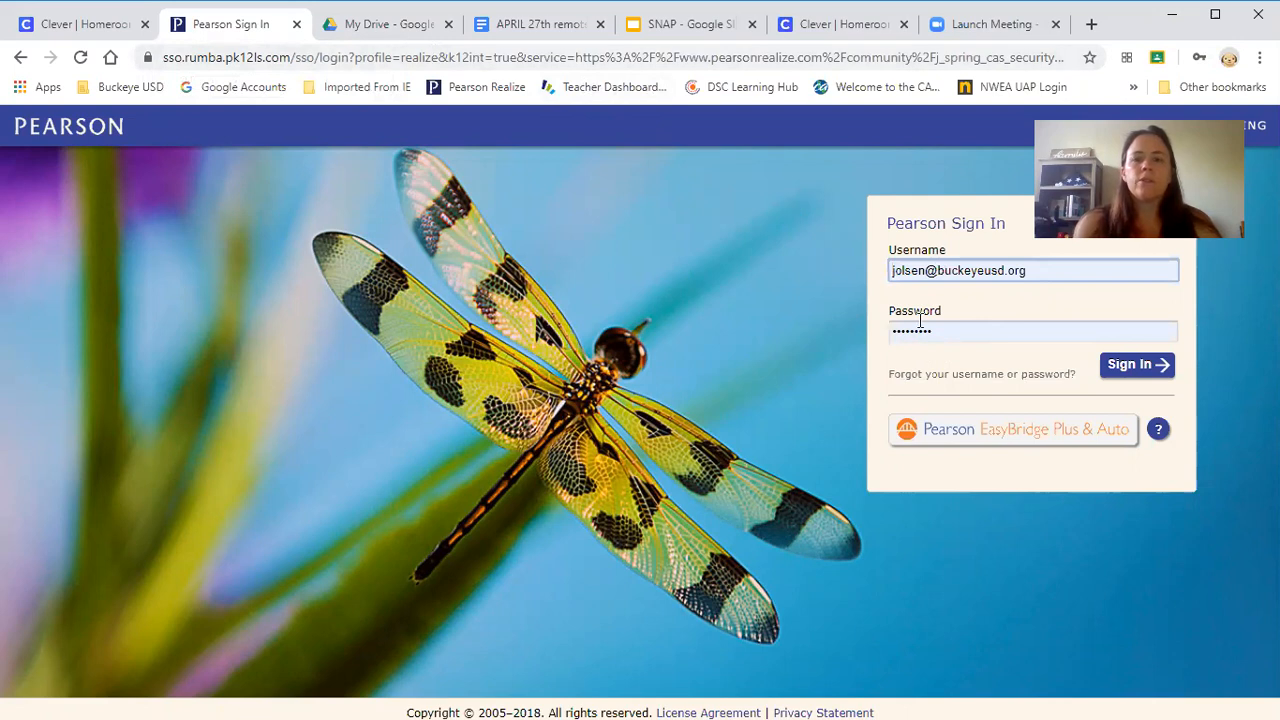
mouse_move(420, 36)
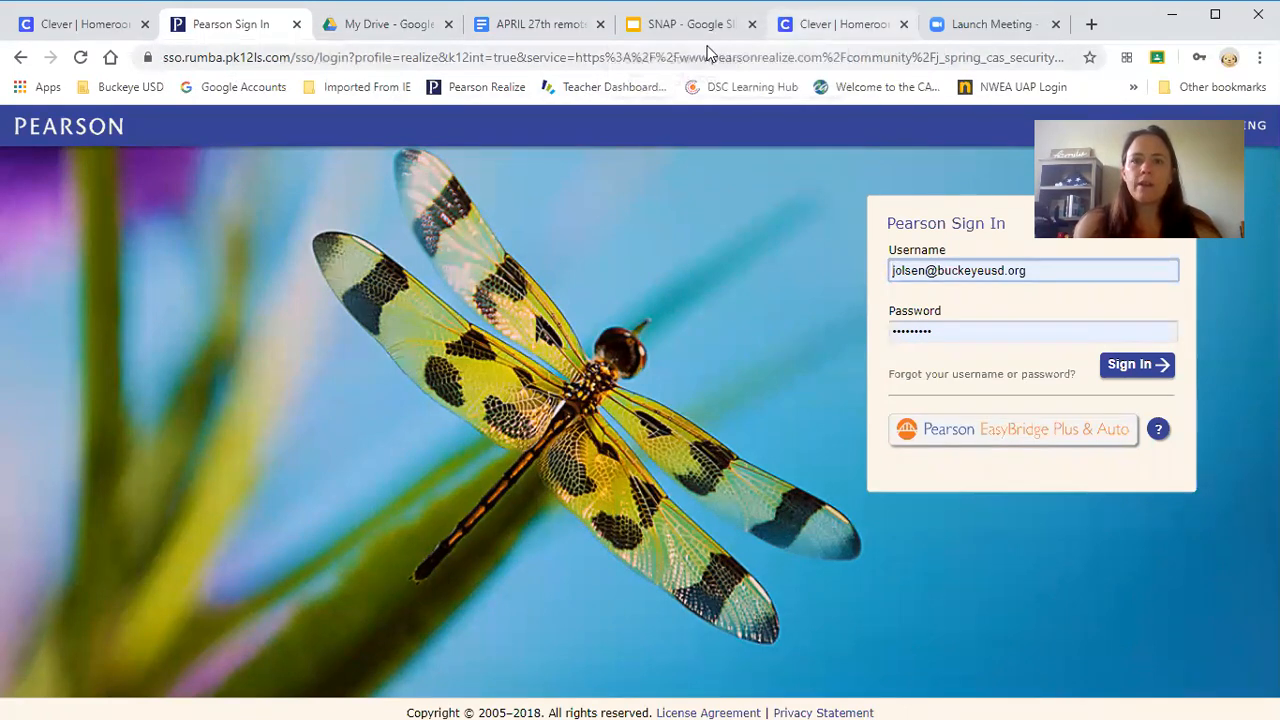
mouse_move(556, 38)
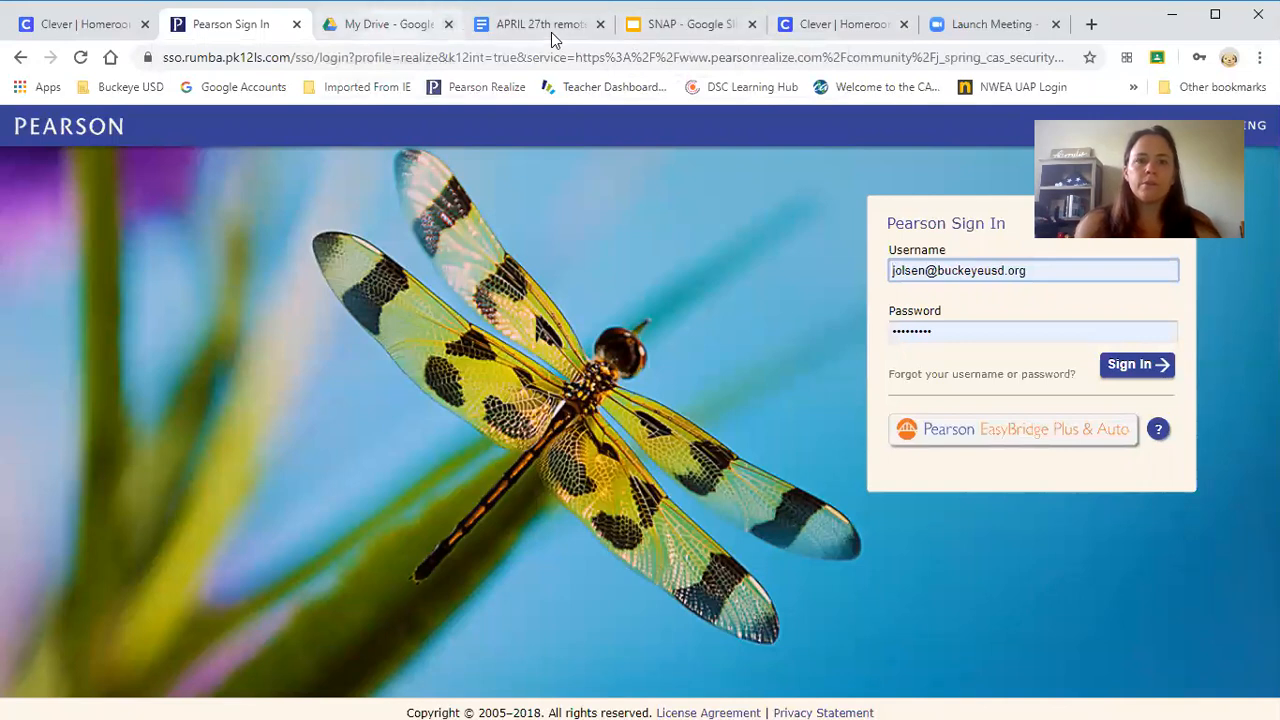
Show the SNAP deck's first slide and its new-words box, then move to the paragraph summary slide
click(384, 24)
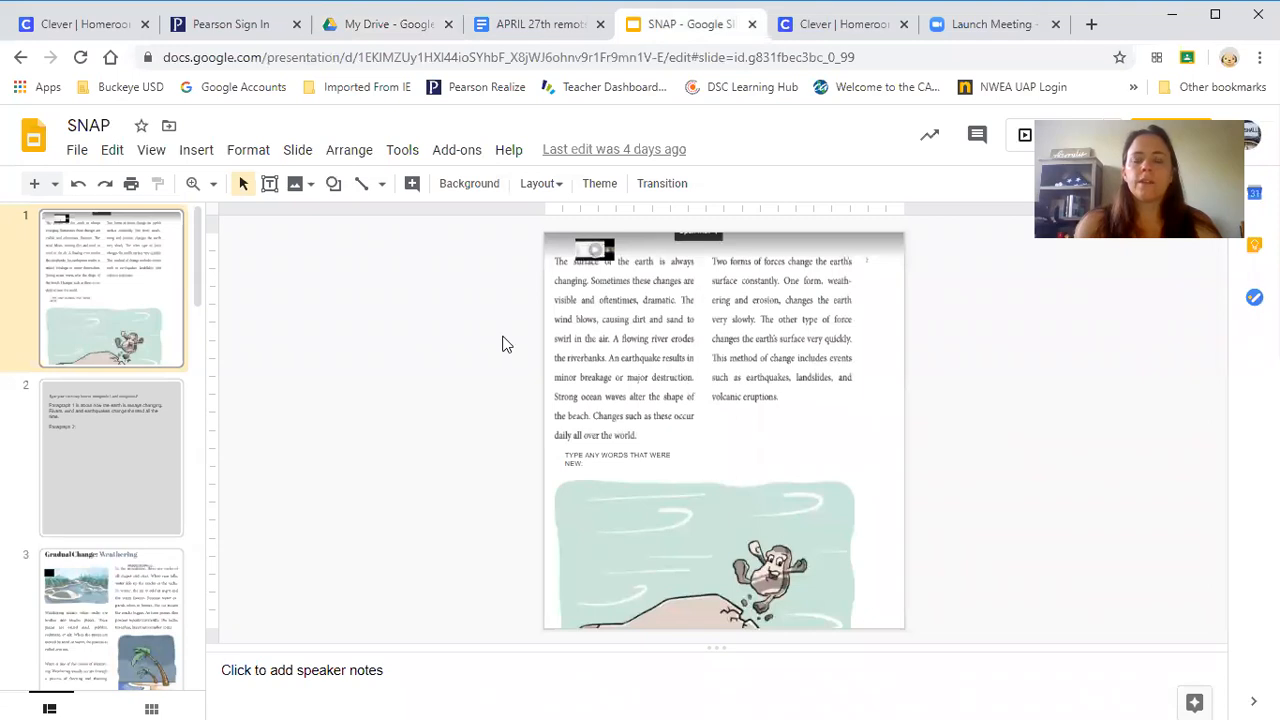
mouse_move(448, 360)
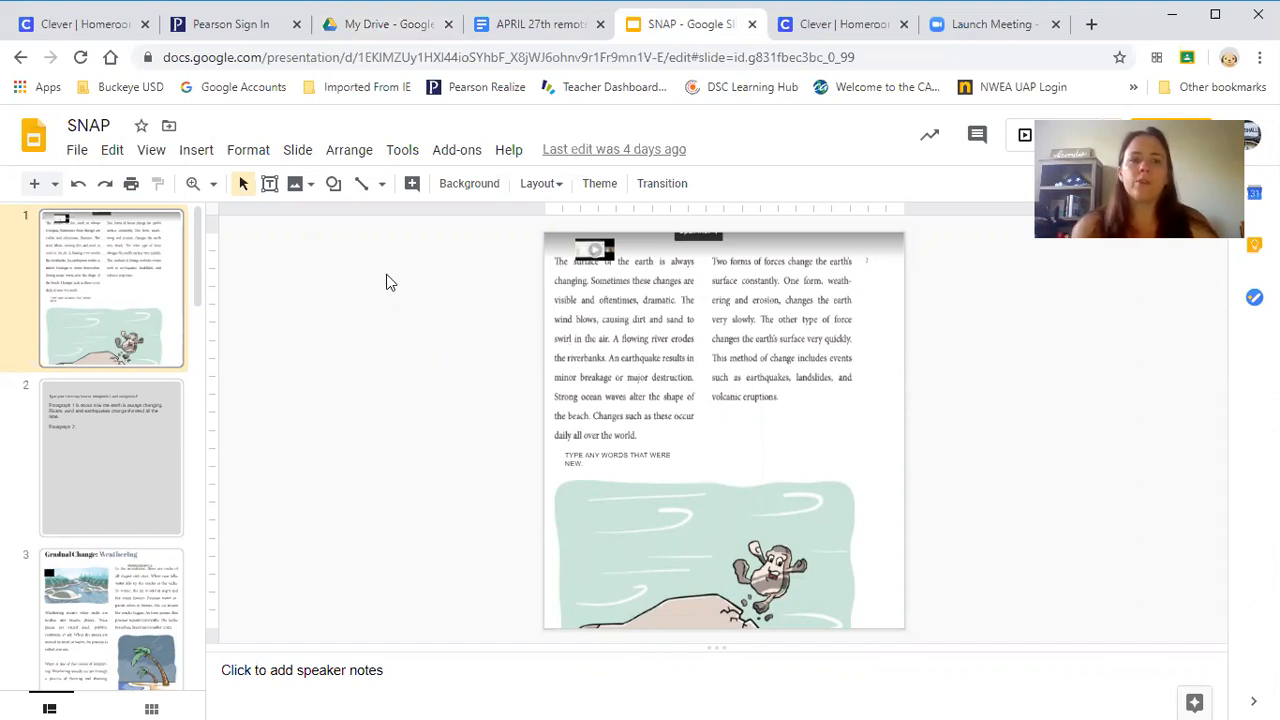
mouse_move(436, 276)
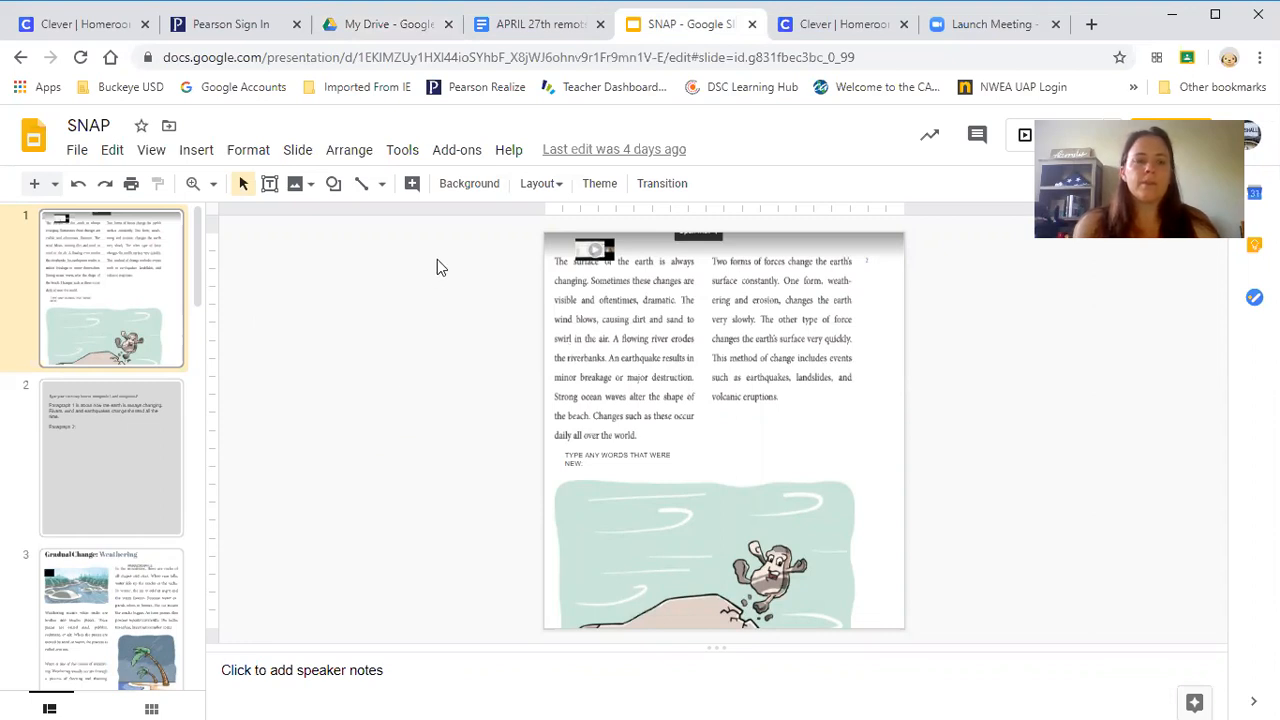
mouse_move(404, 308)
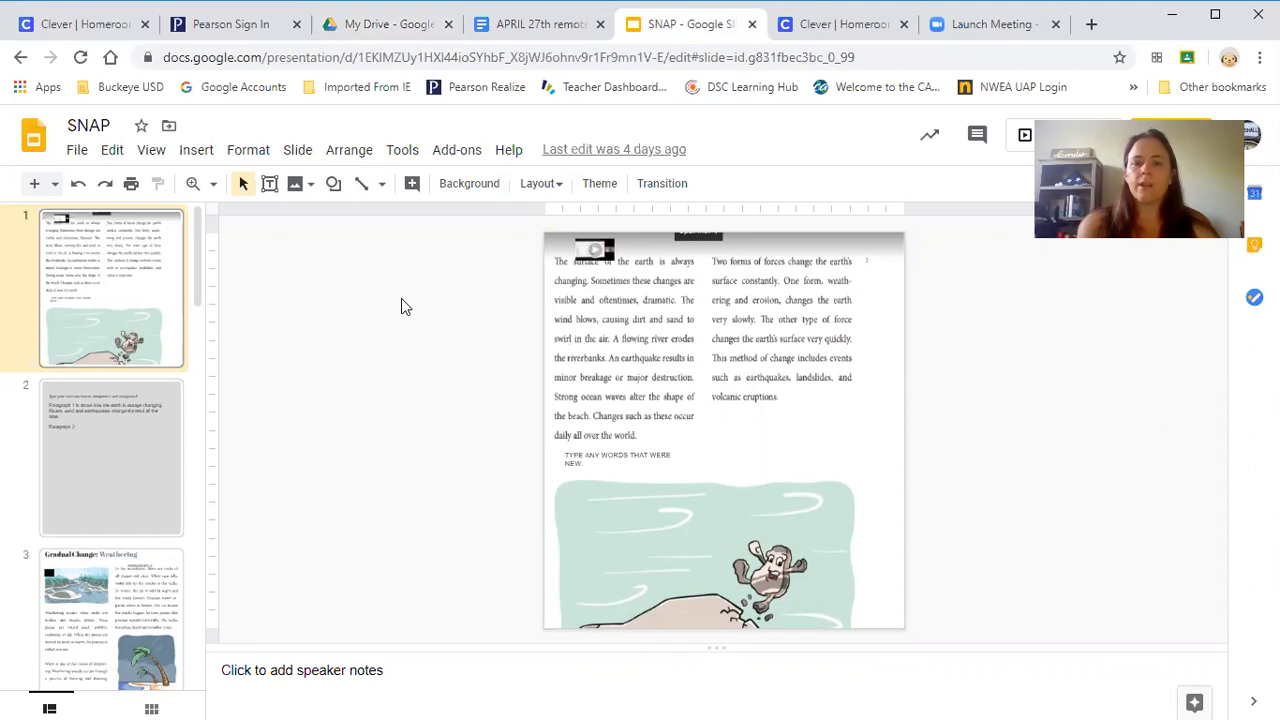
mouse_move(564, 432)
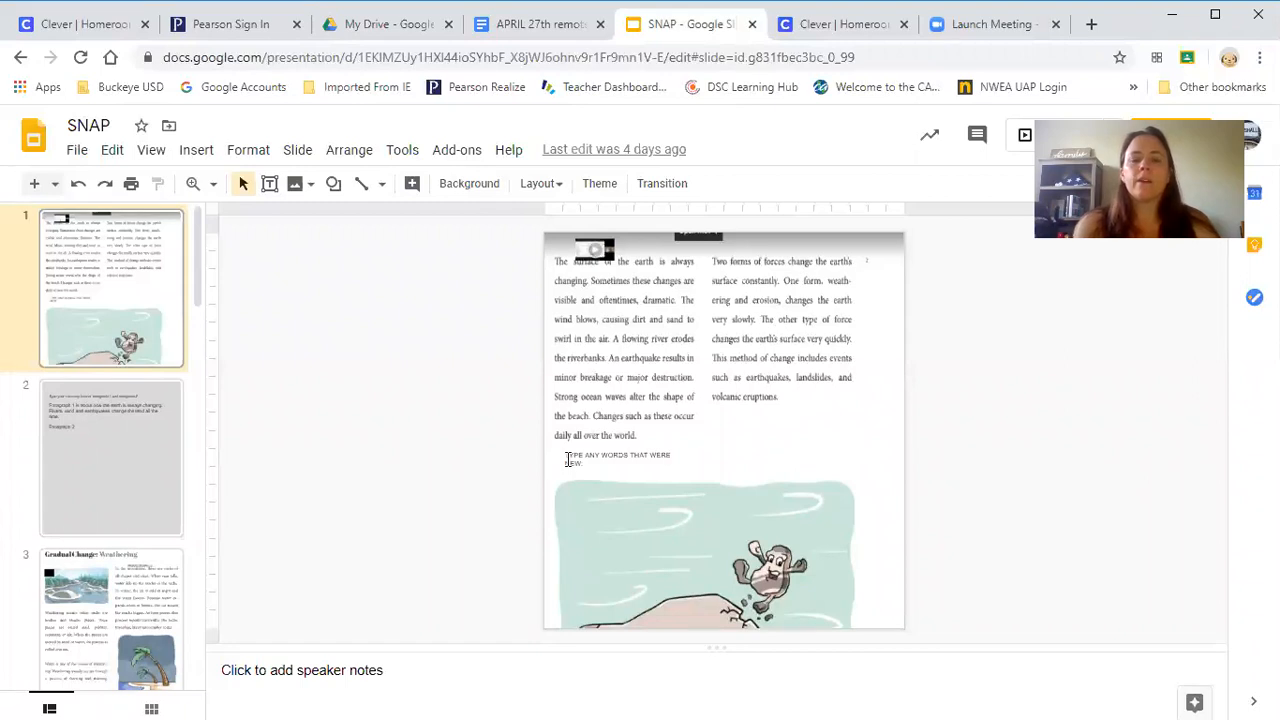
click(616, 460)
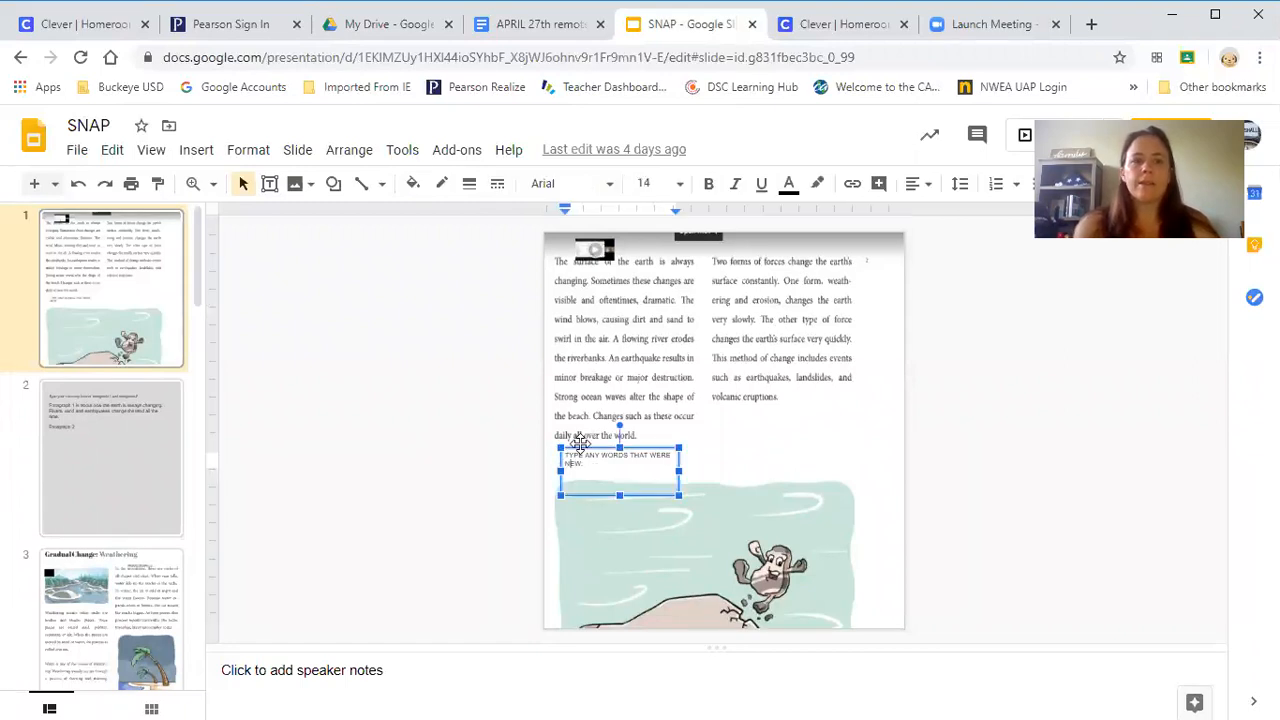
mouse_move(196, 148)
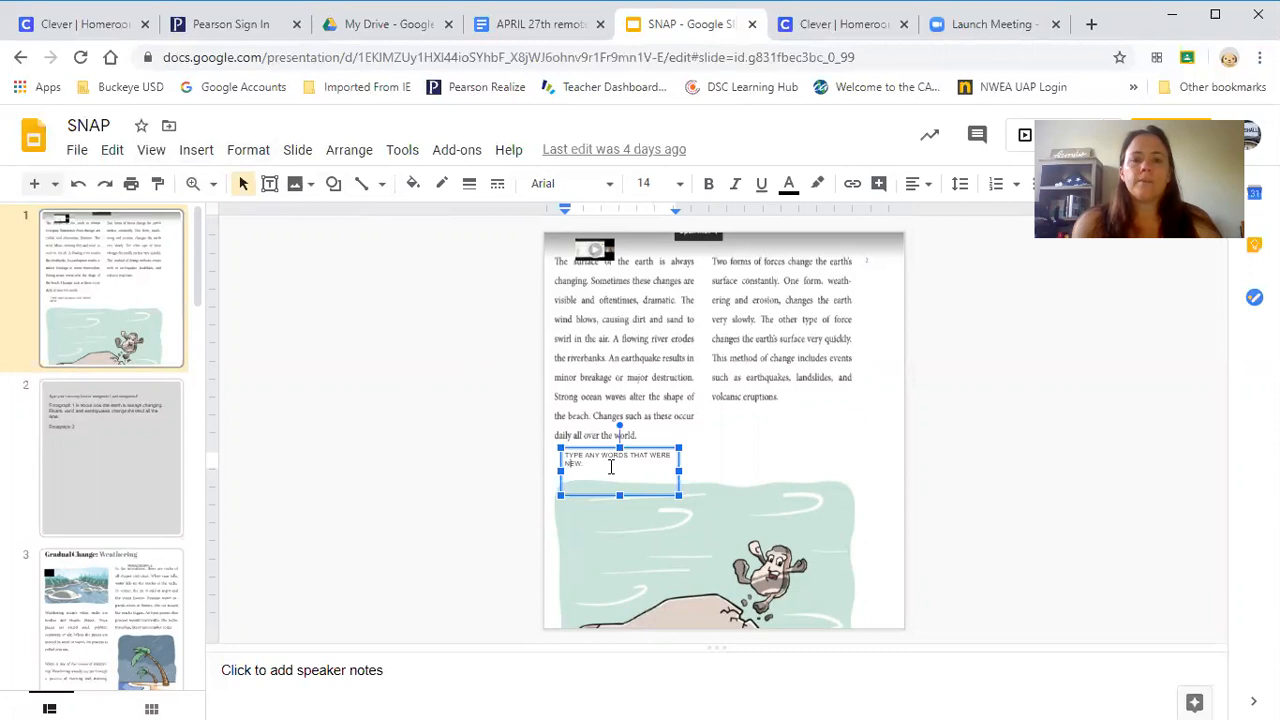
mouse_move(628, 468)
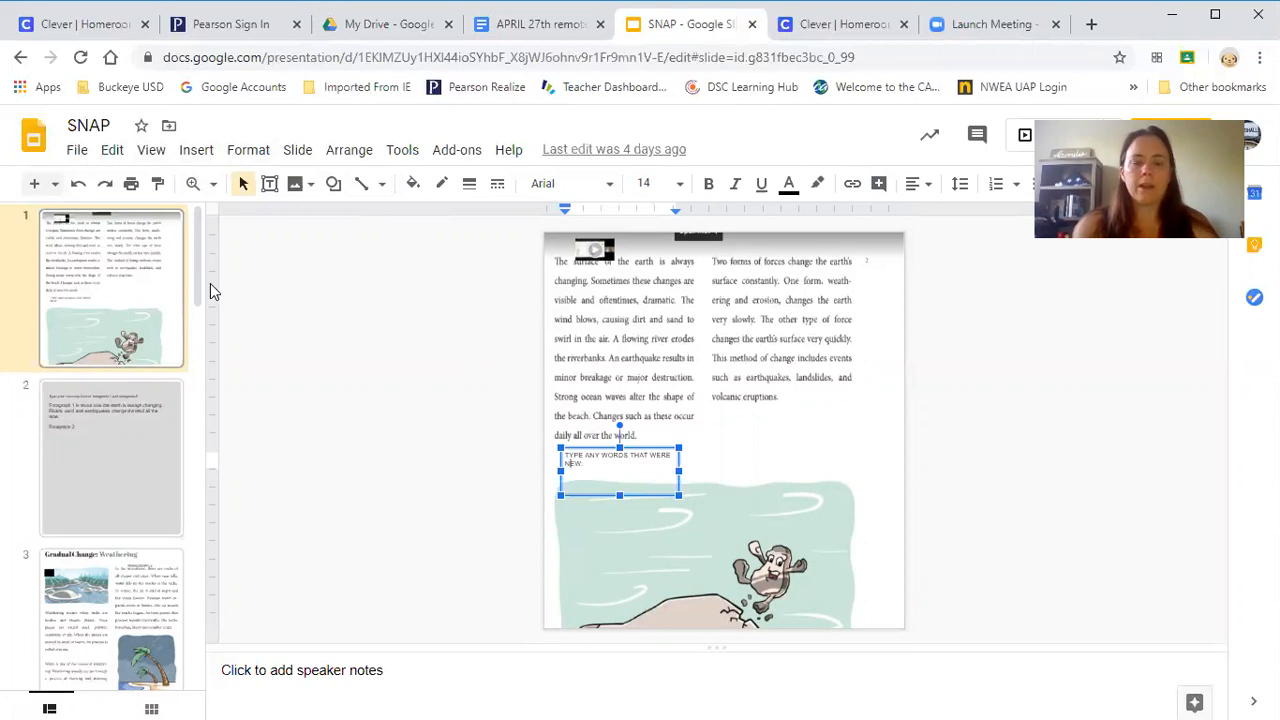
mouse_move(136, 424)
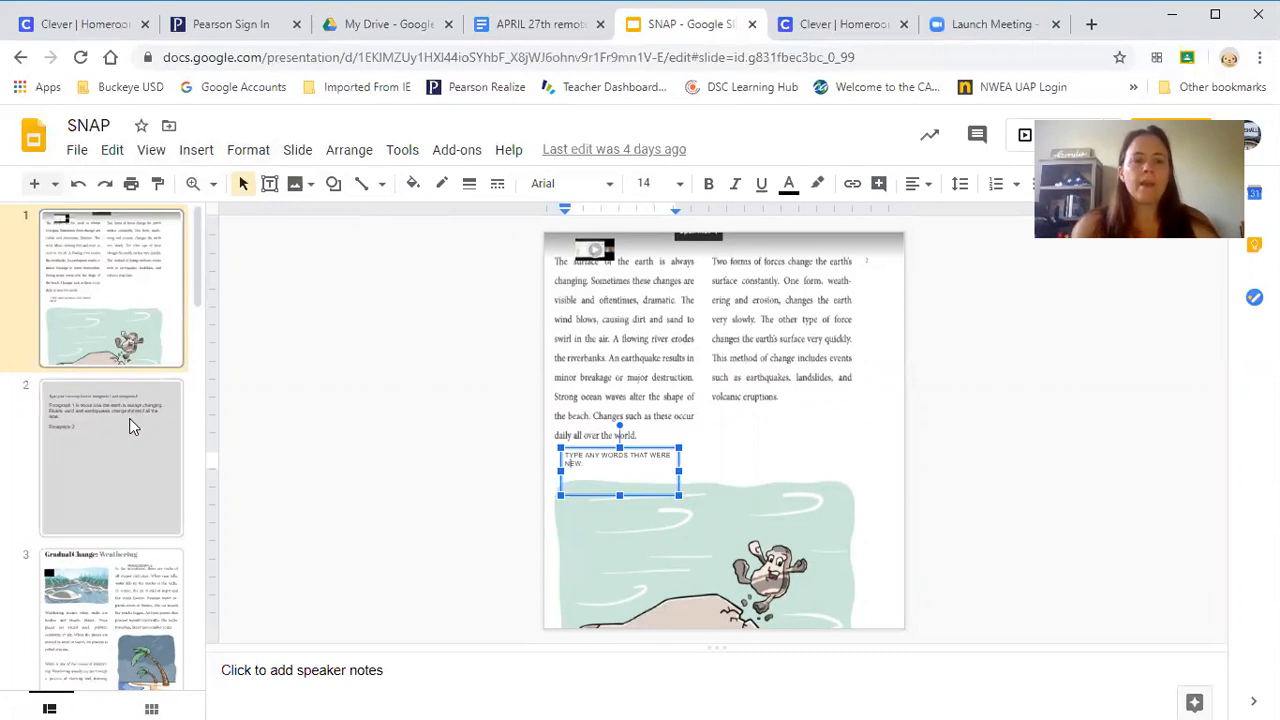
click(110, 456)
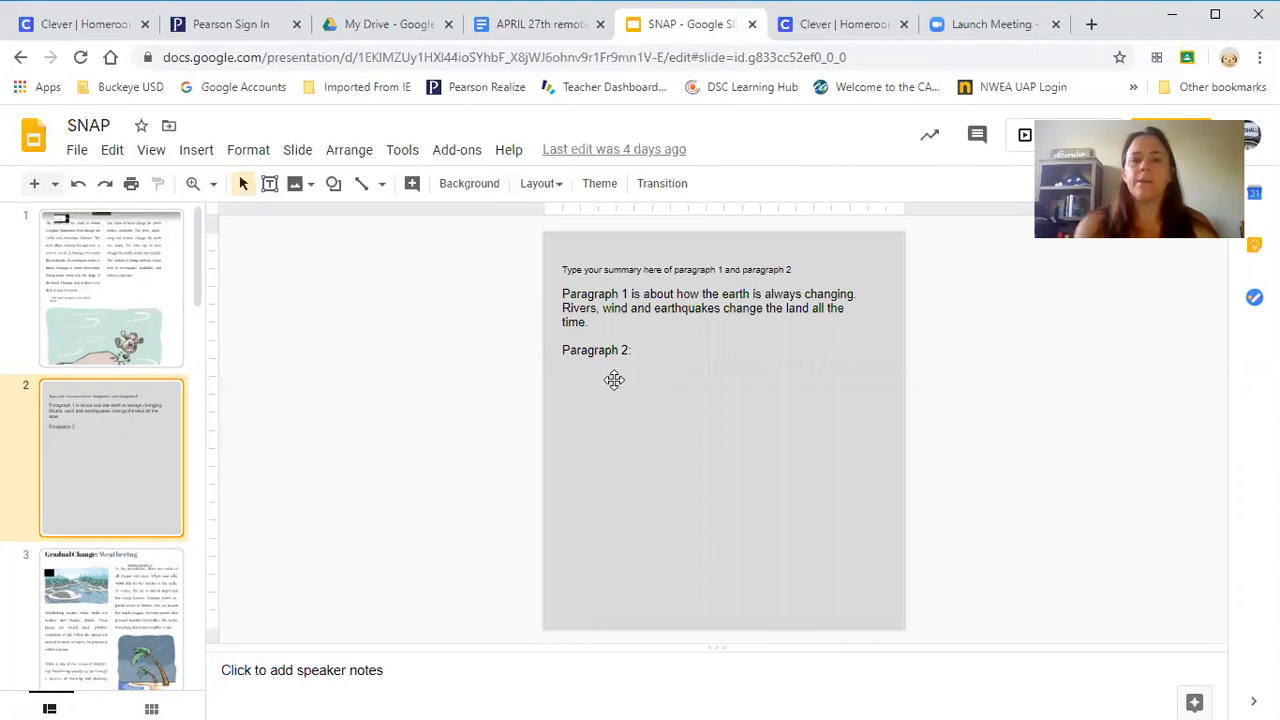
mouse_move(156, 276)
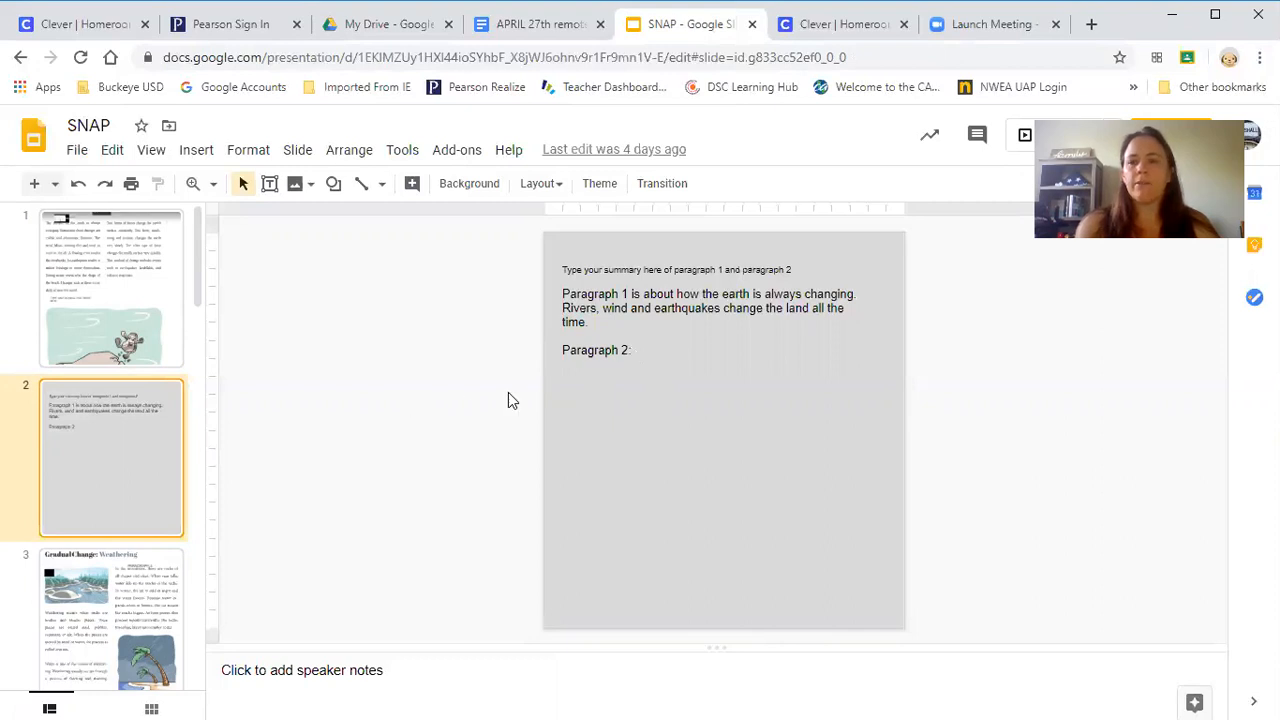
mouse_move(220, 414)
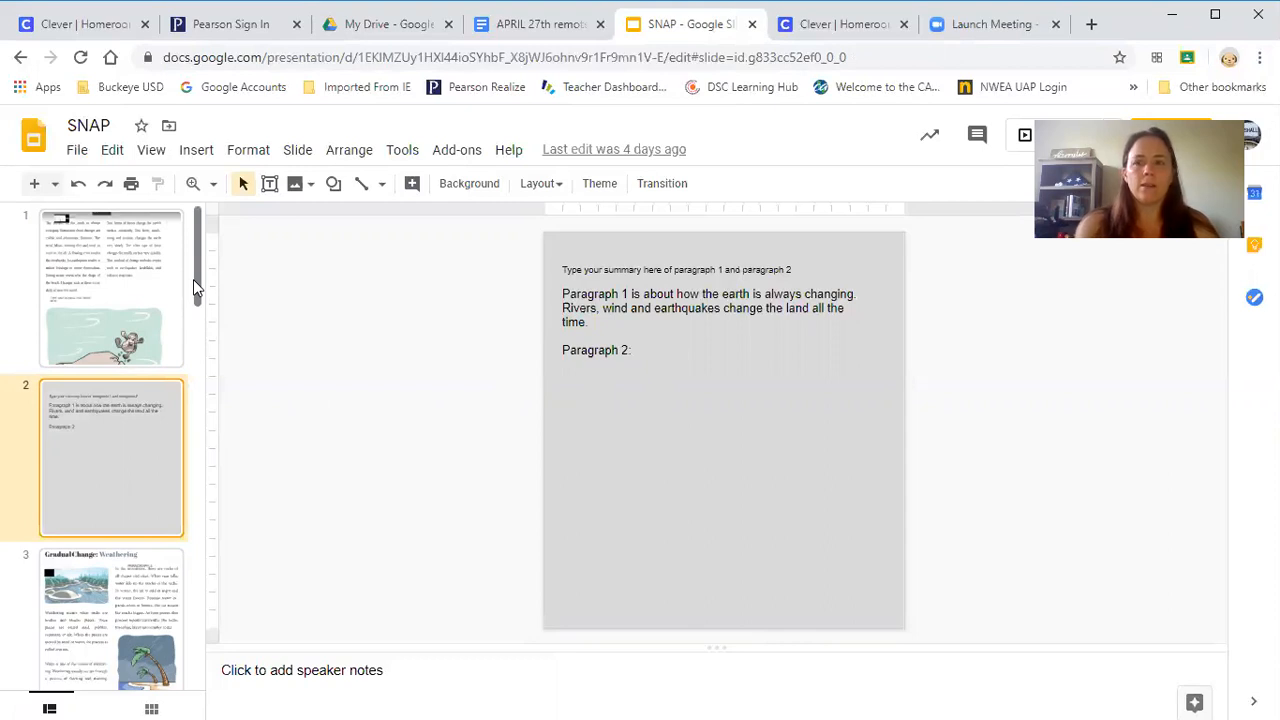
Scroll the filmstrip down to the later SNAP slides
scroll(down, 3)
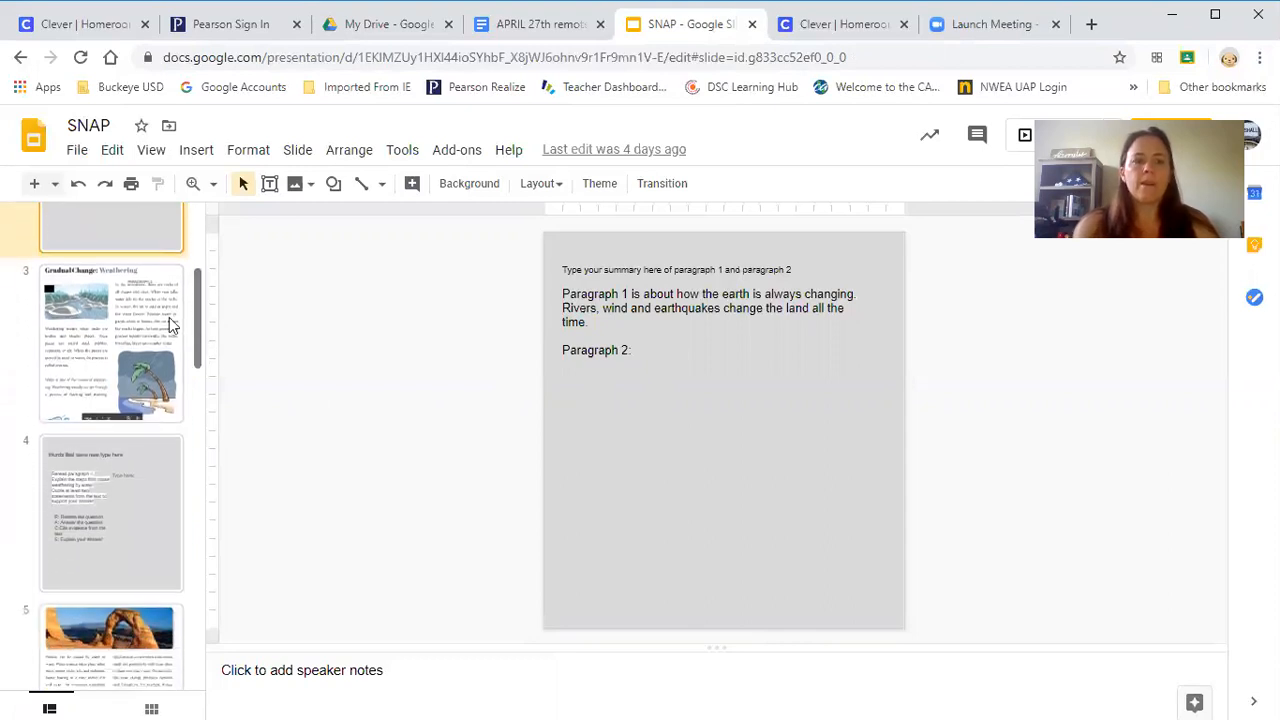
Display the Gradual Change: Weathering reading slide and the slides that follow
click(110, 344)
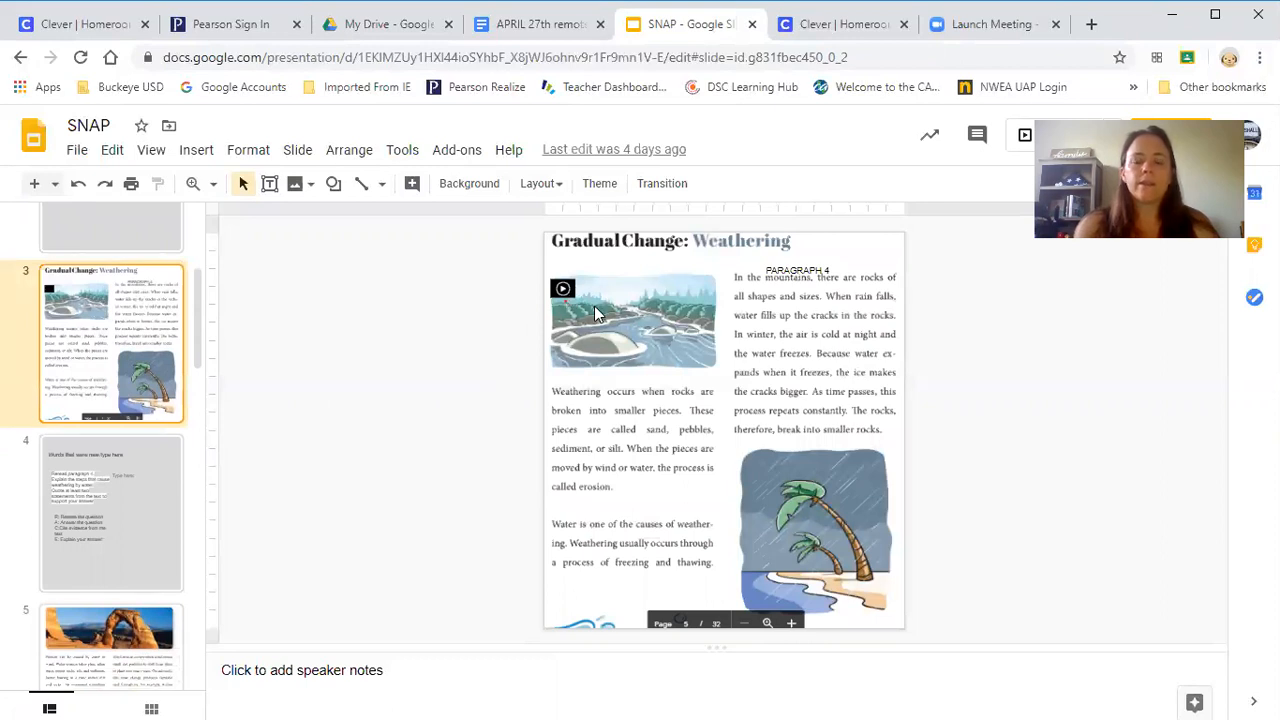
mouse_move(864, 304)
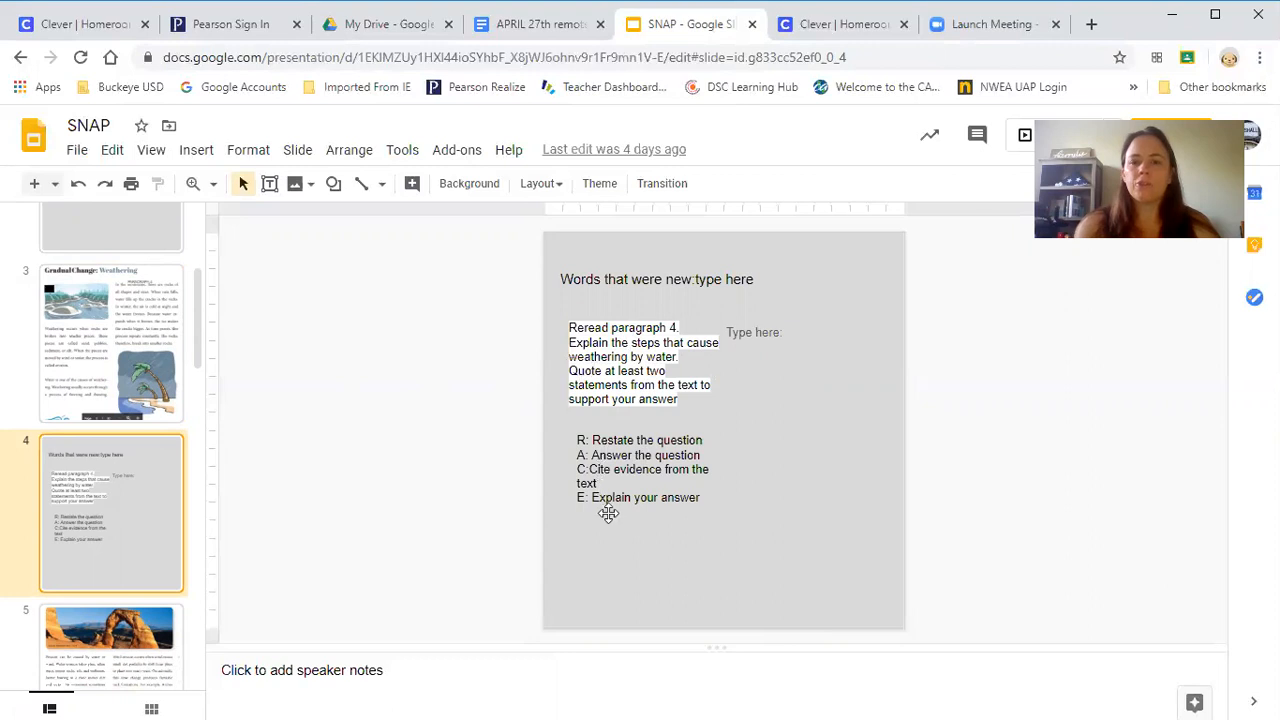
mouse_move(712, 488)
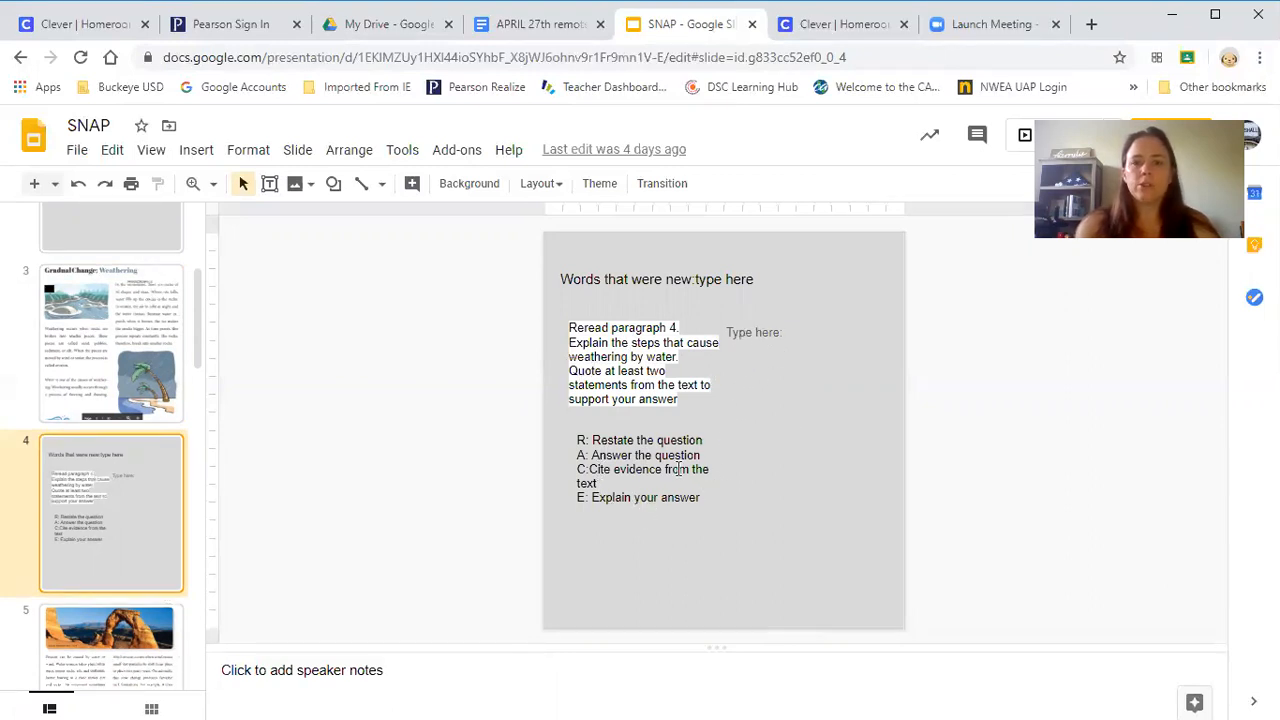
mouse_move(120, 378)
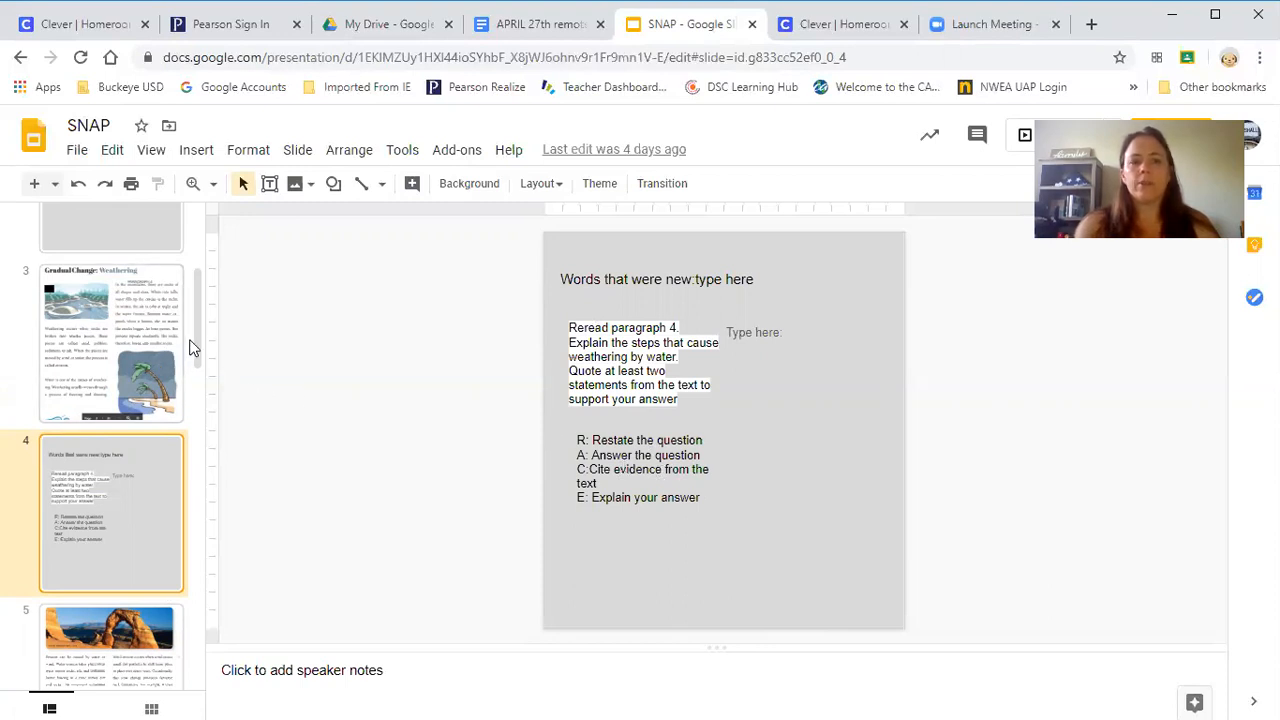
scroll(down, 3)
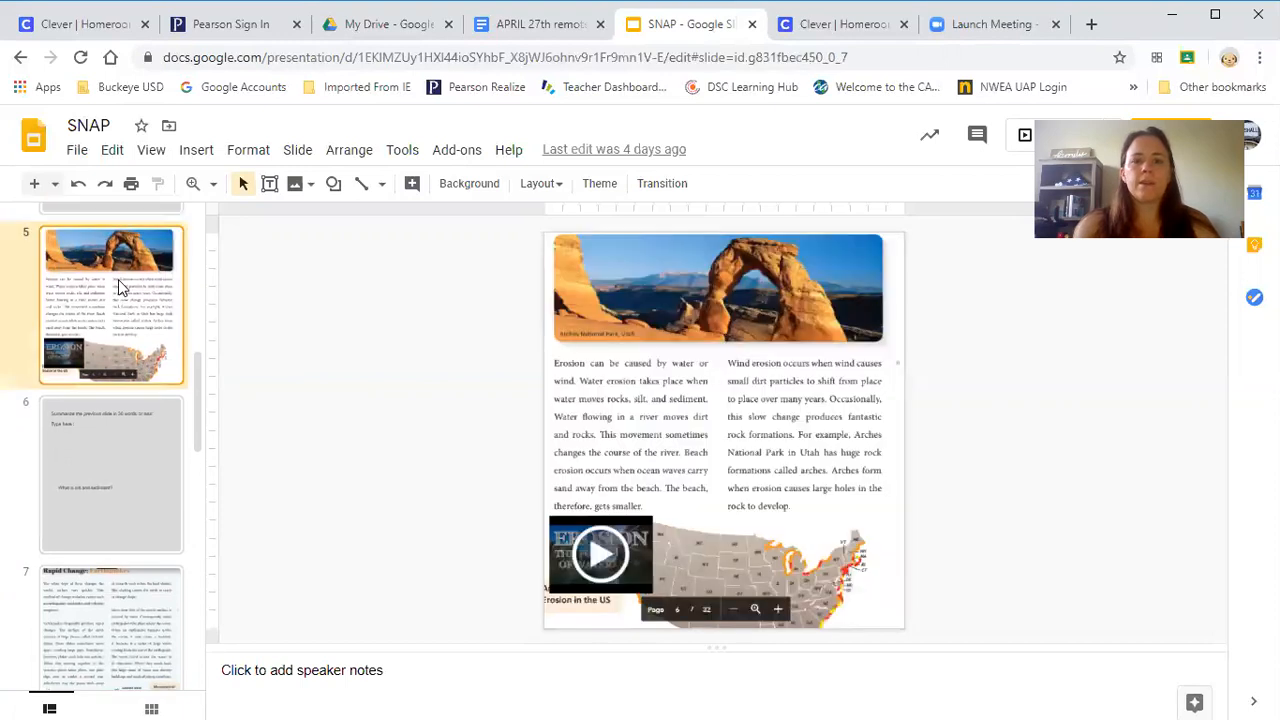
mouse_move(610, 524)
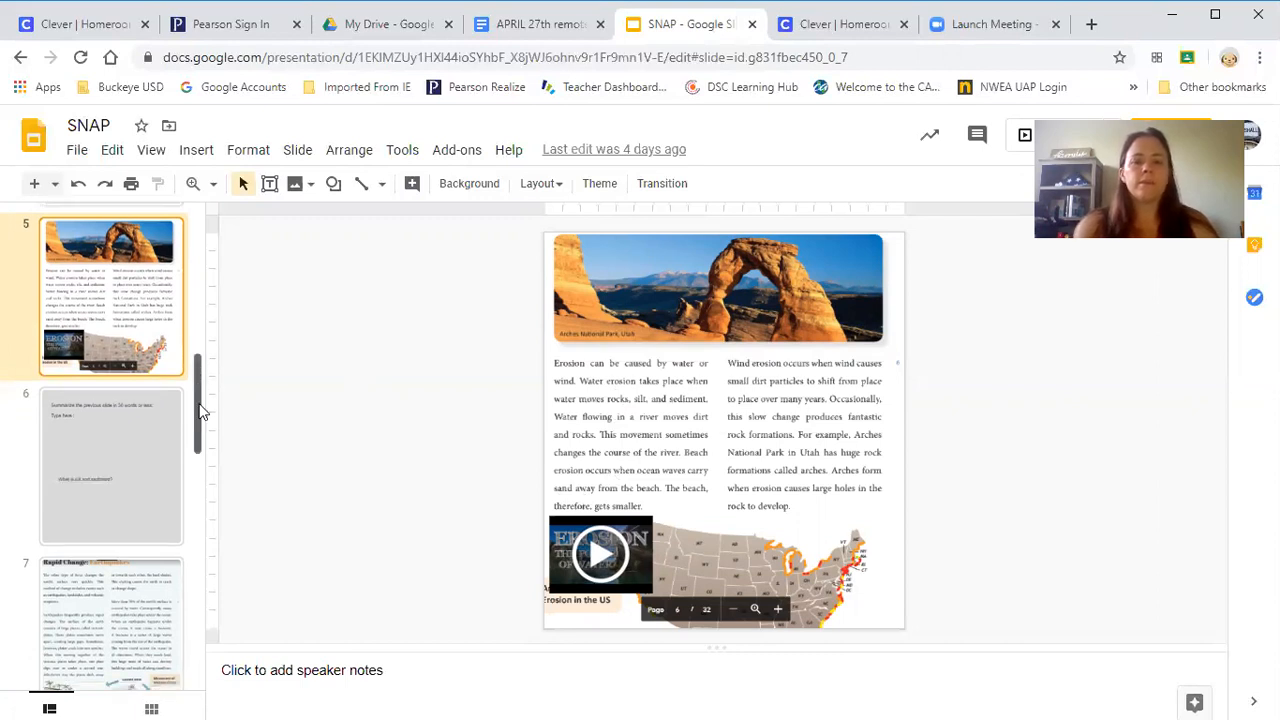
Browse the erosion reading slide, then return to the Clever homeroom page
scroll(down, 3)
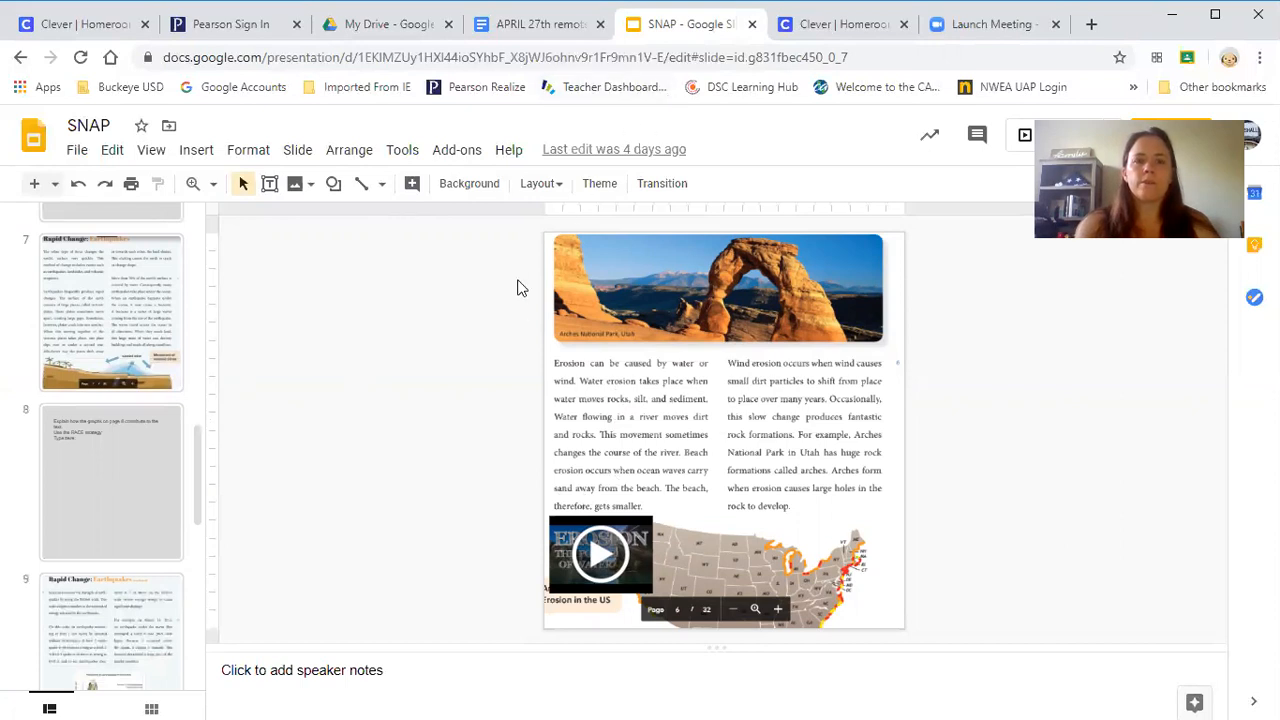
mouse_move(420, 114)
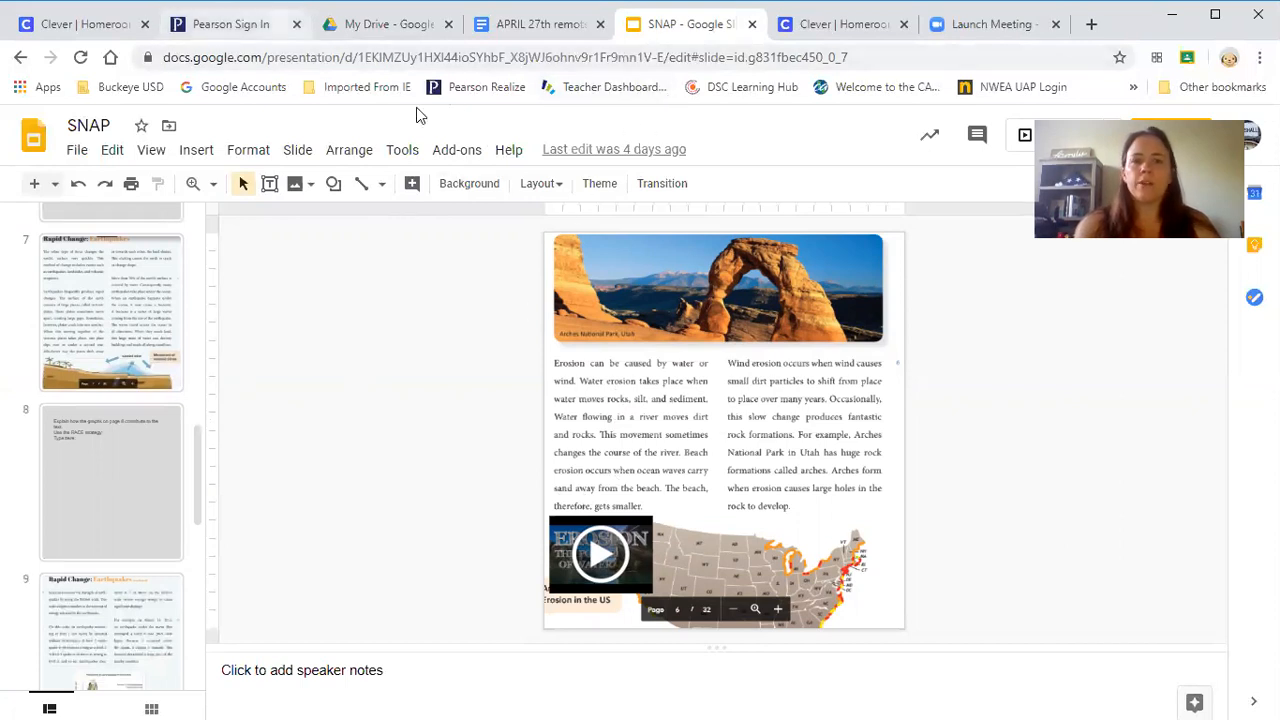
click(538, 184)
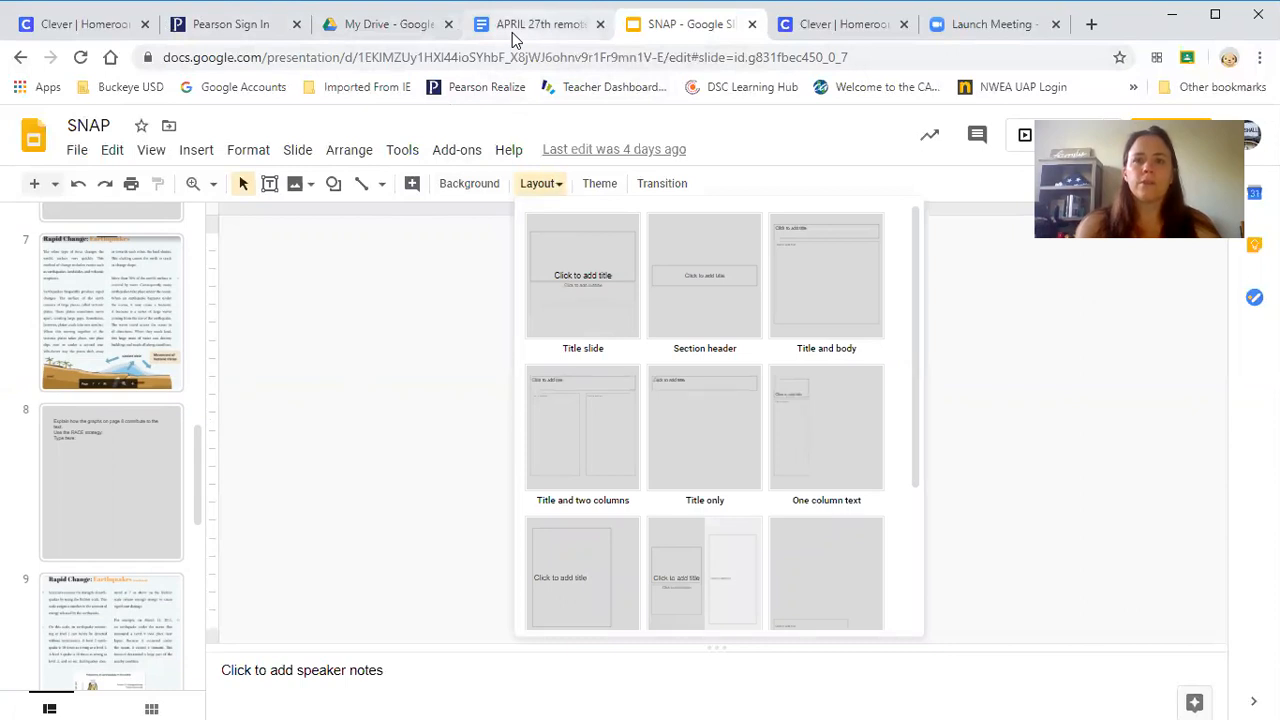
click(384, 24)
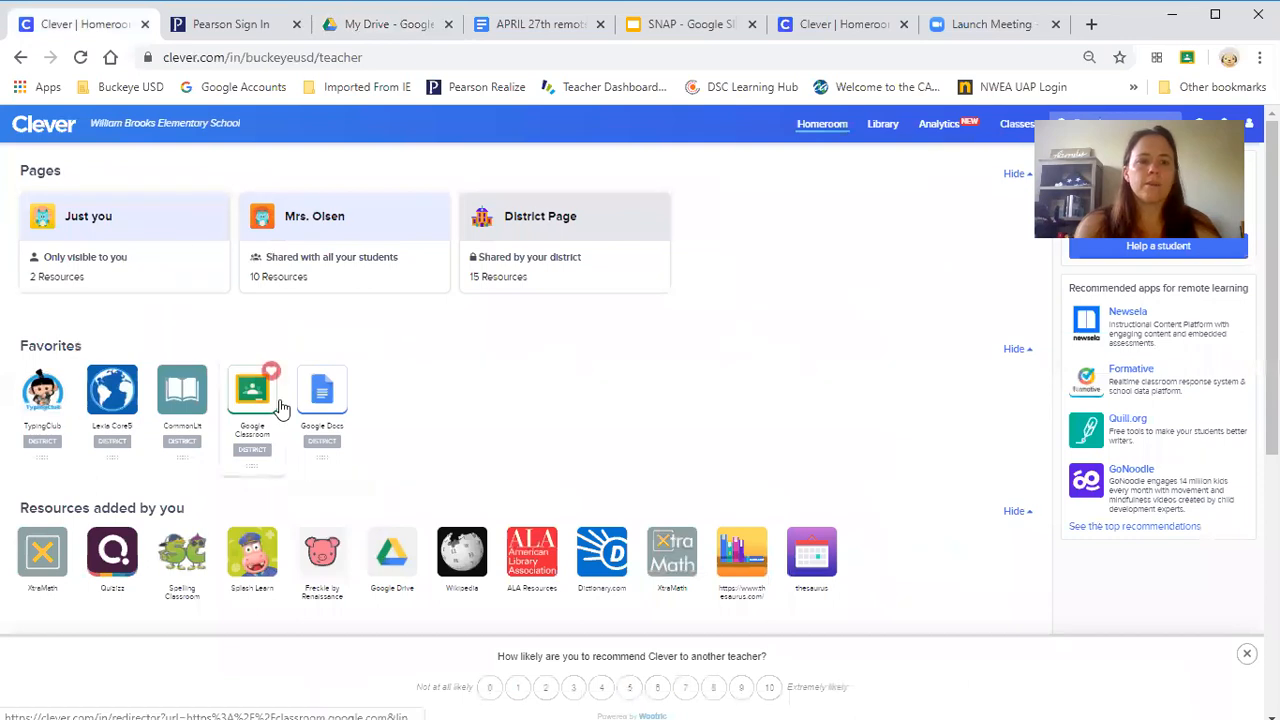
Launch Google Classroom from Clever and open the Mrs.Olsen 2019 class's Classwork page
click(252, 390)
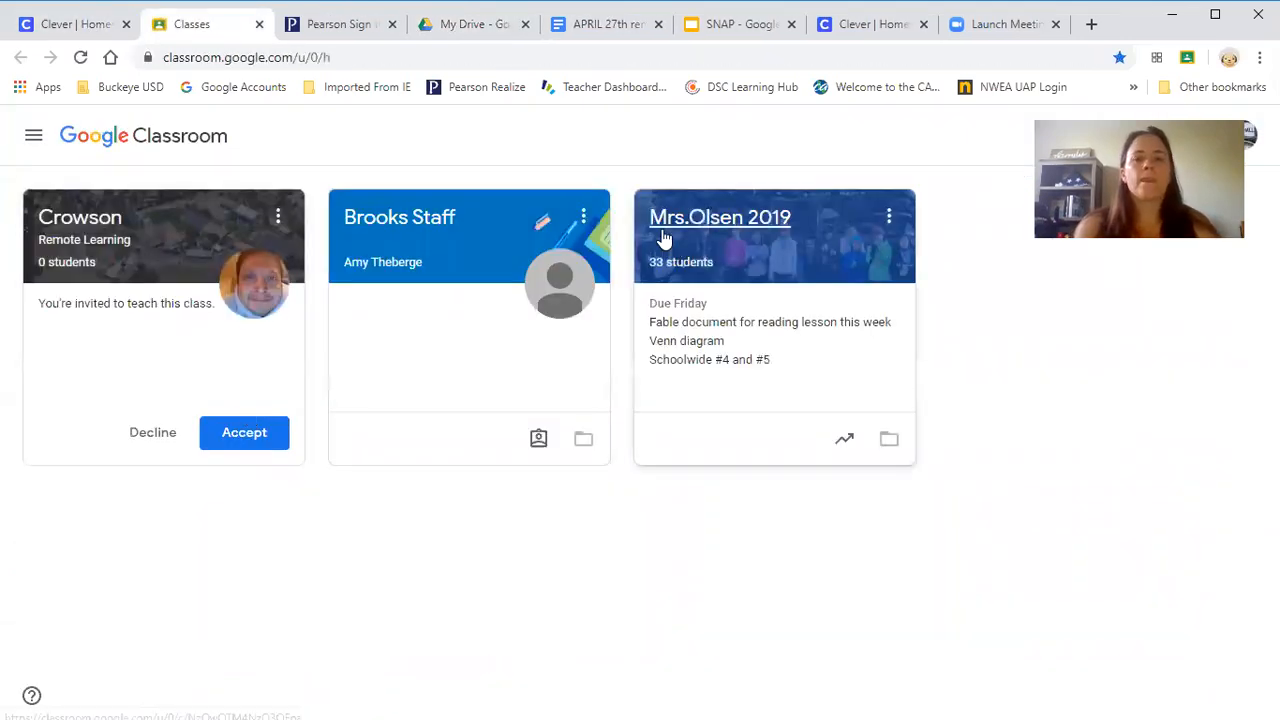
click(720, 216)
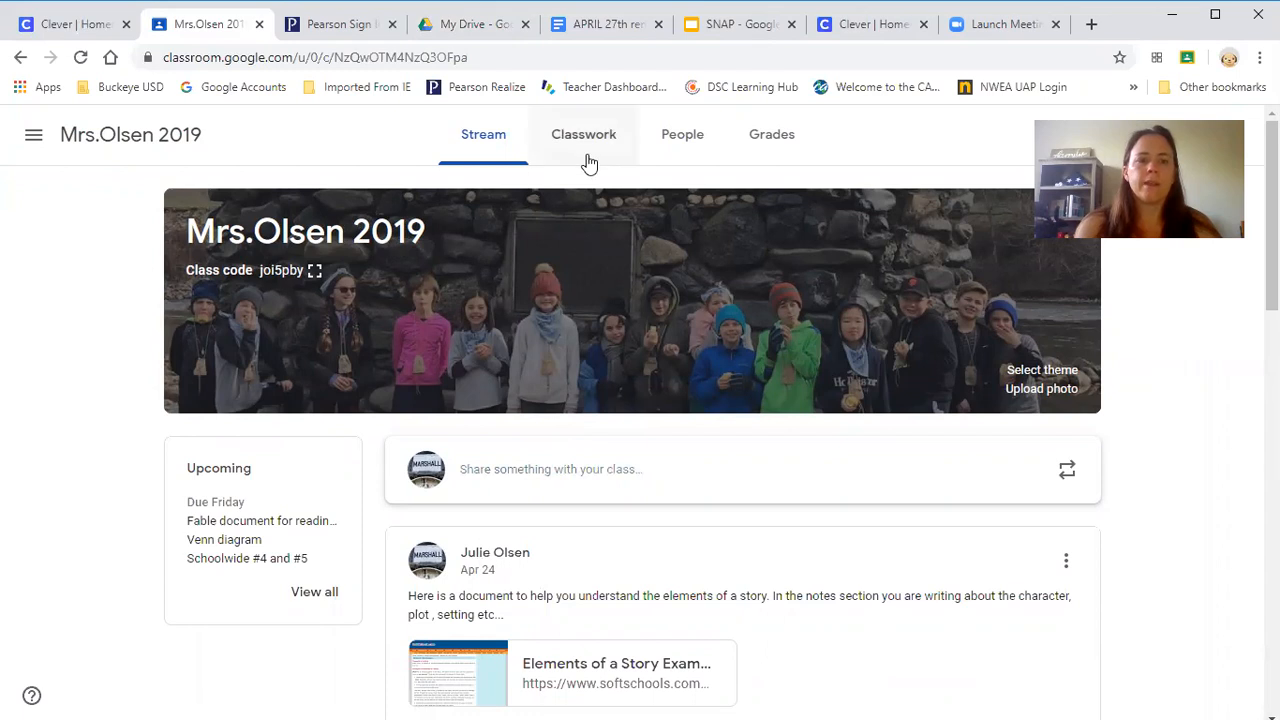
click(584, 134)
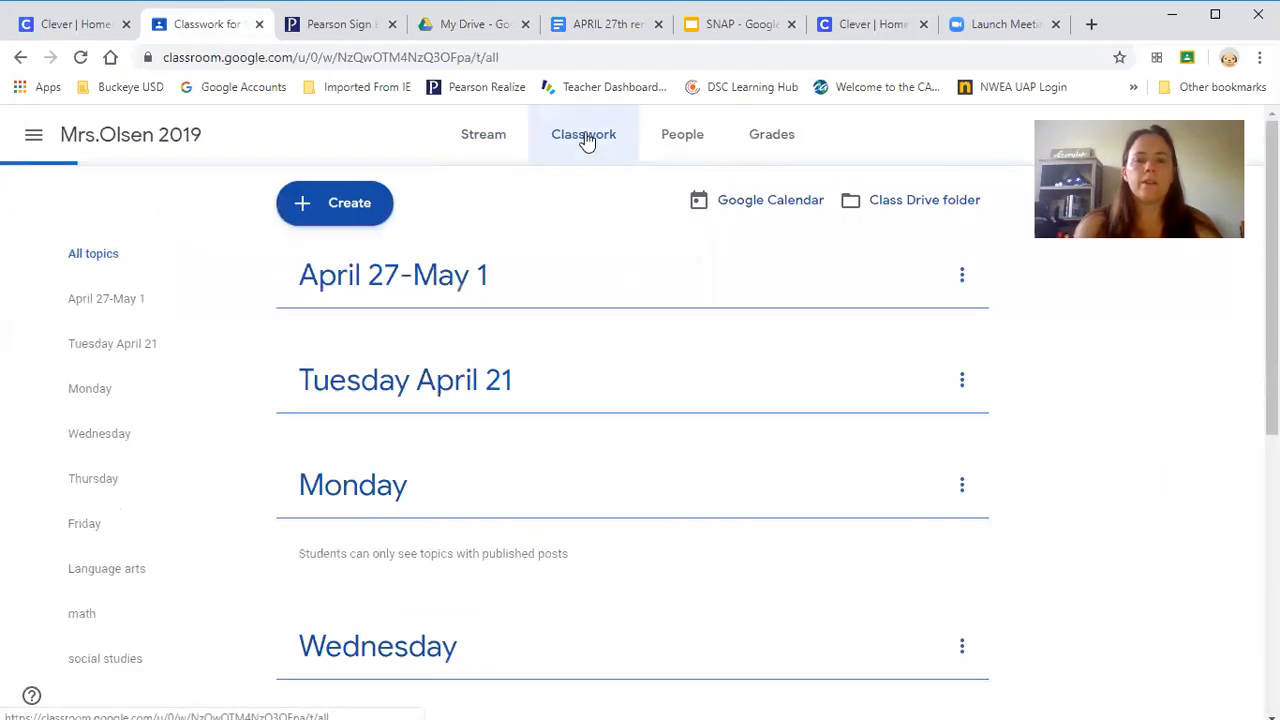
click(392, 276)
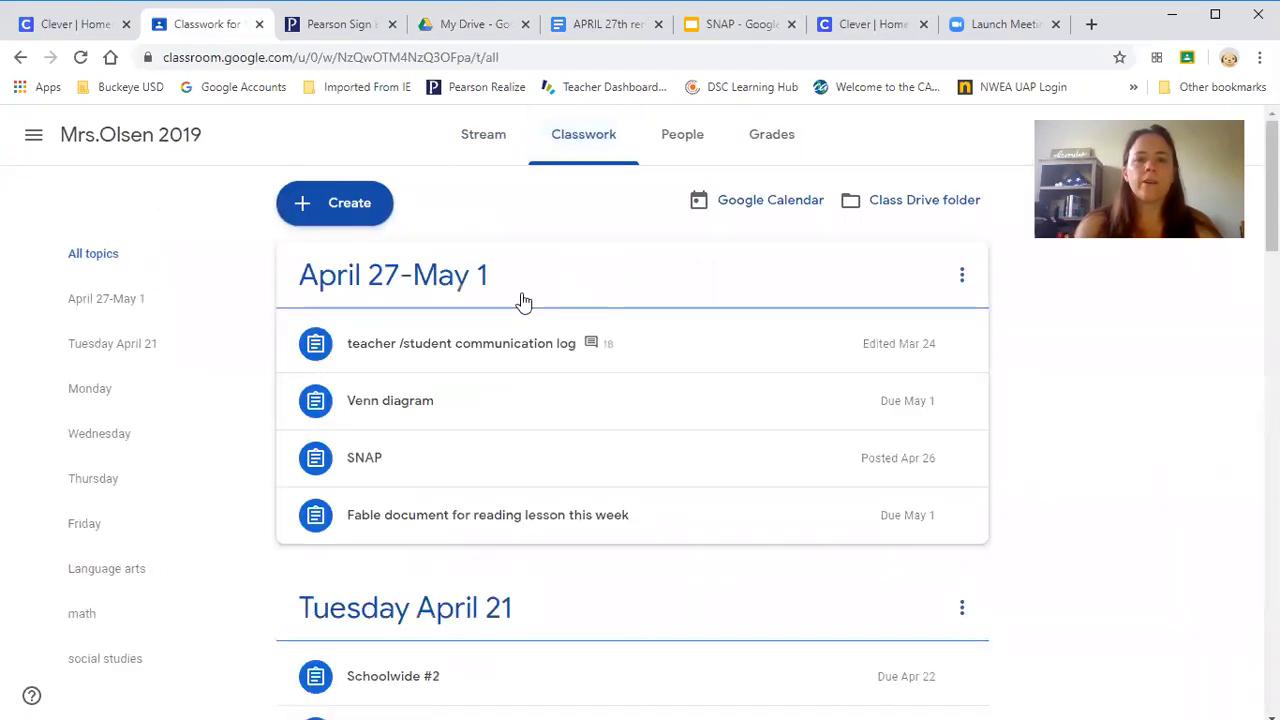
mouse_move(496, 636)
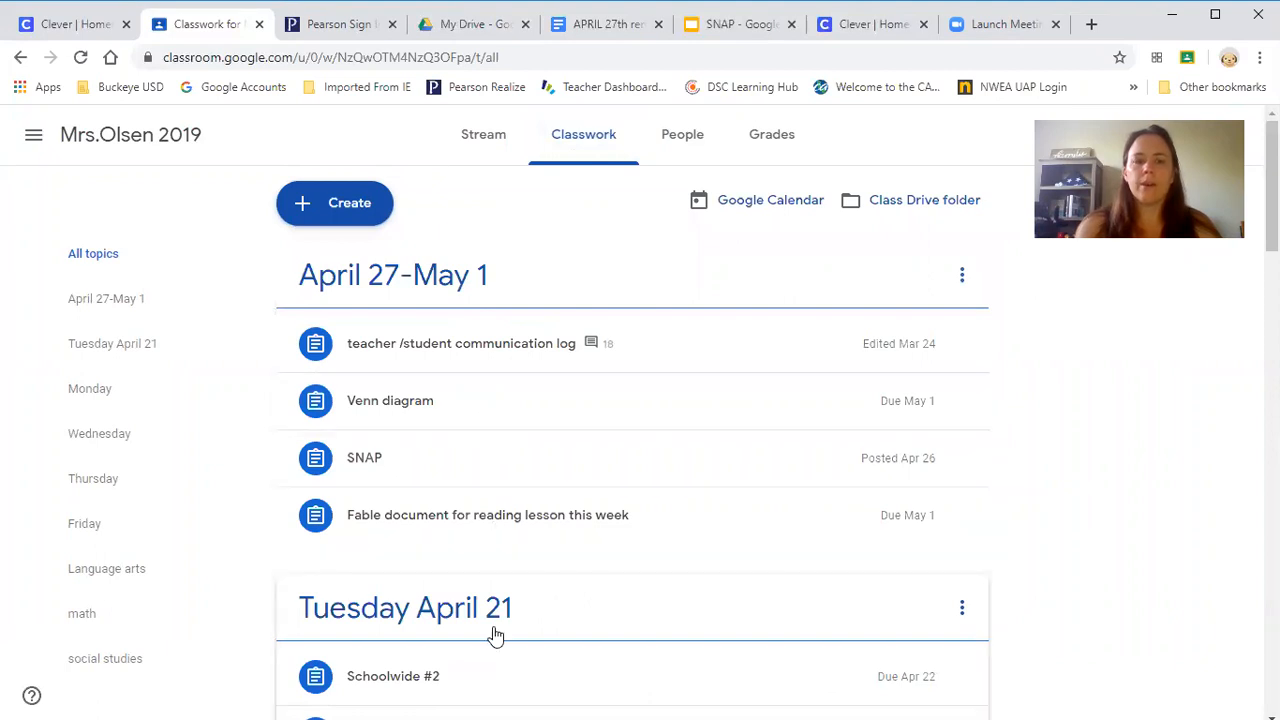
mouse_move(494, 344)
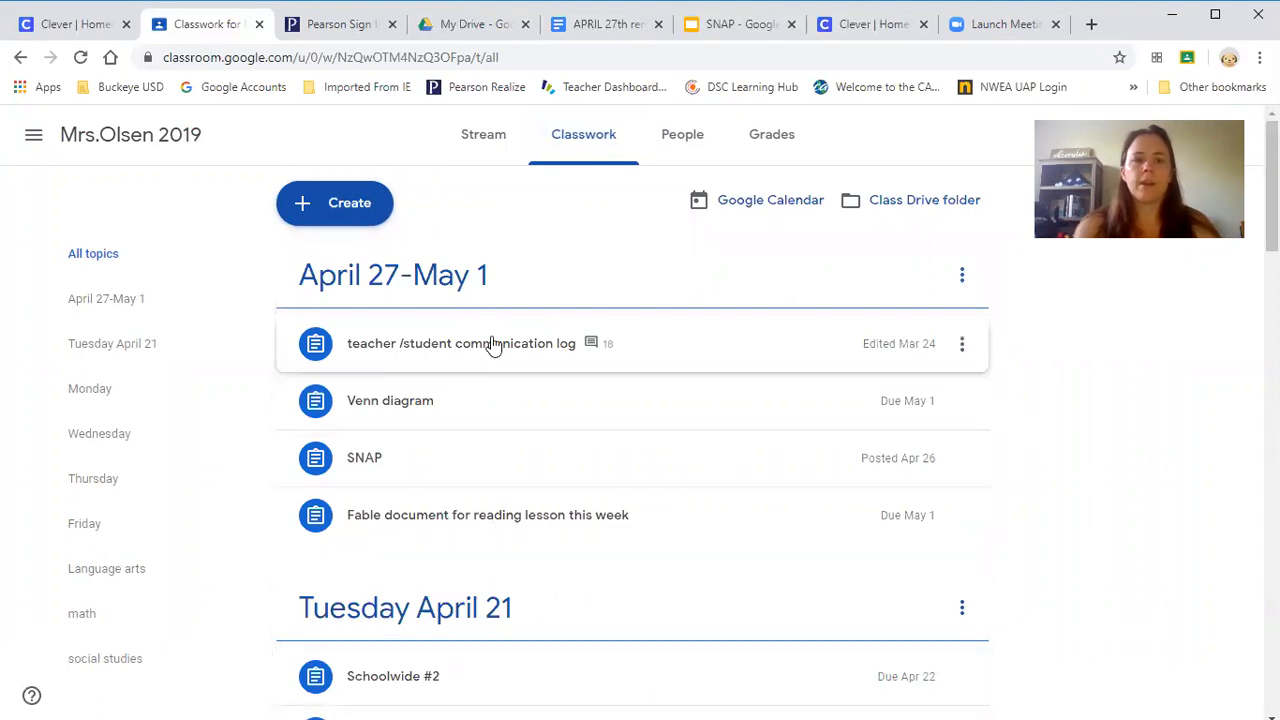
mouse_move(610, 358)
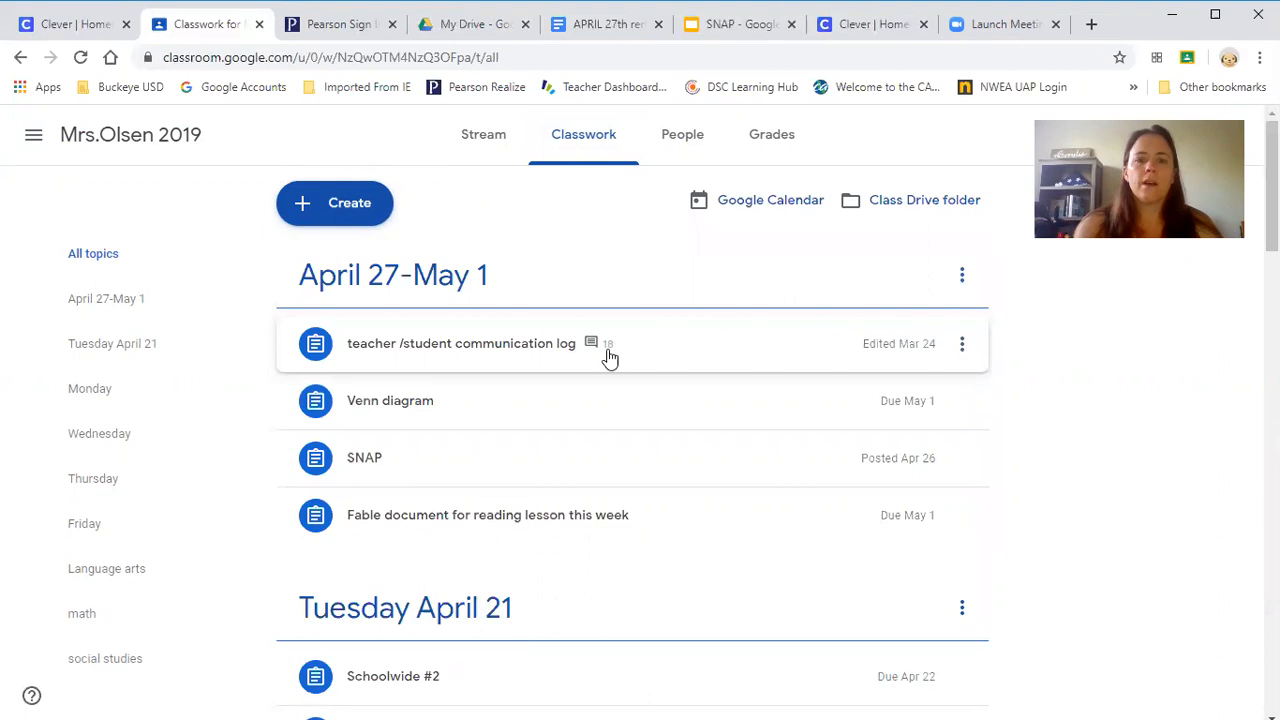
mouse_move(404, 400)
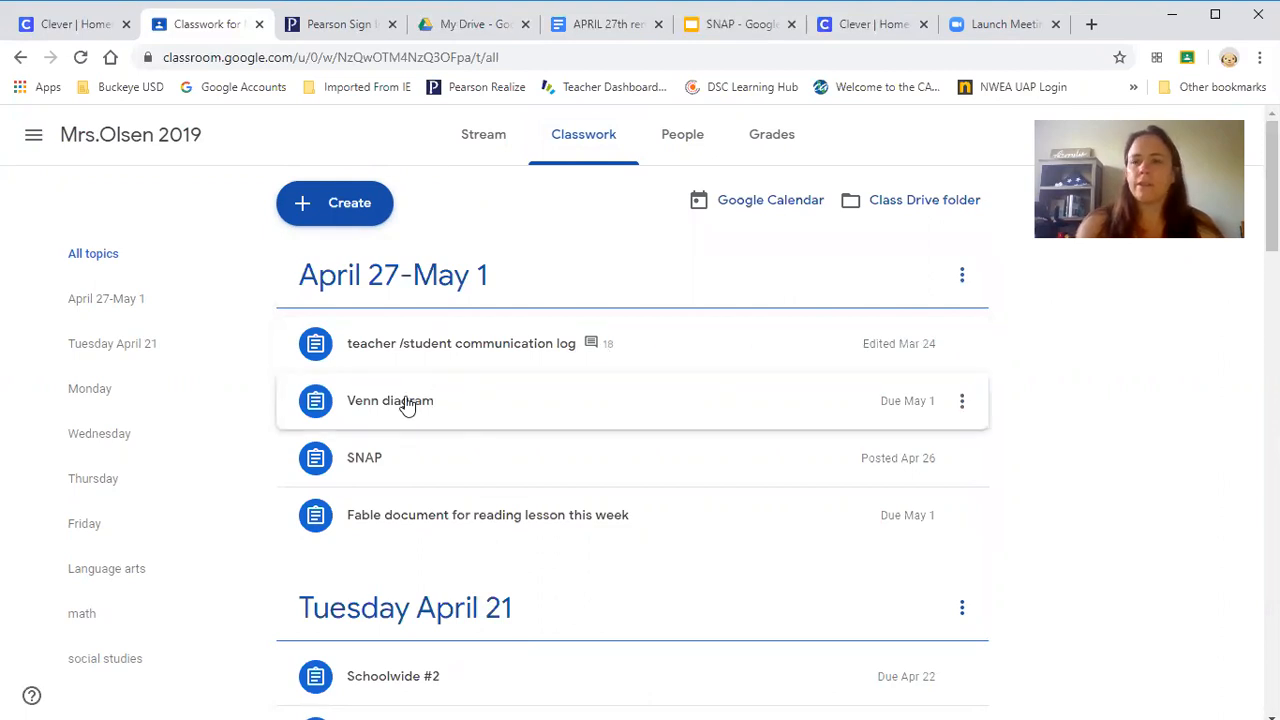
mouse_move(364, 458)
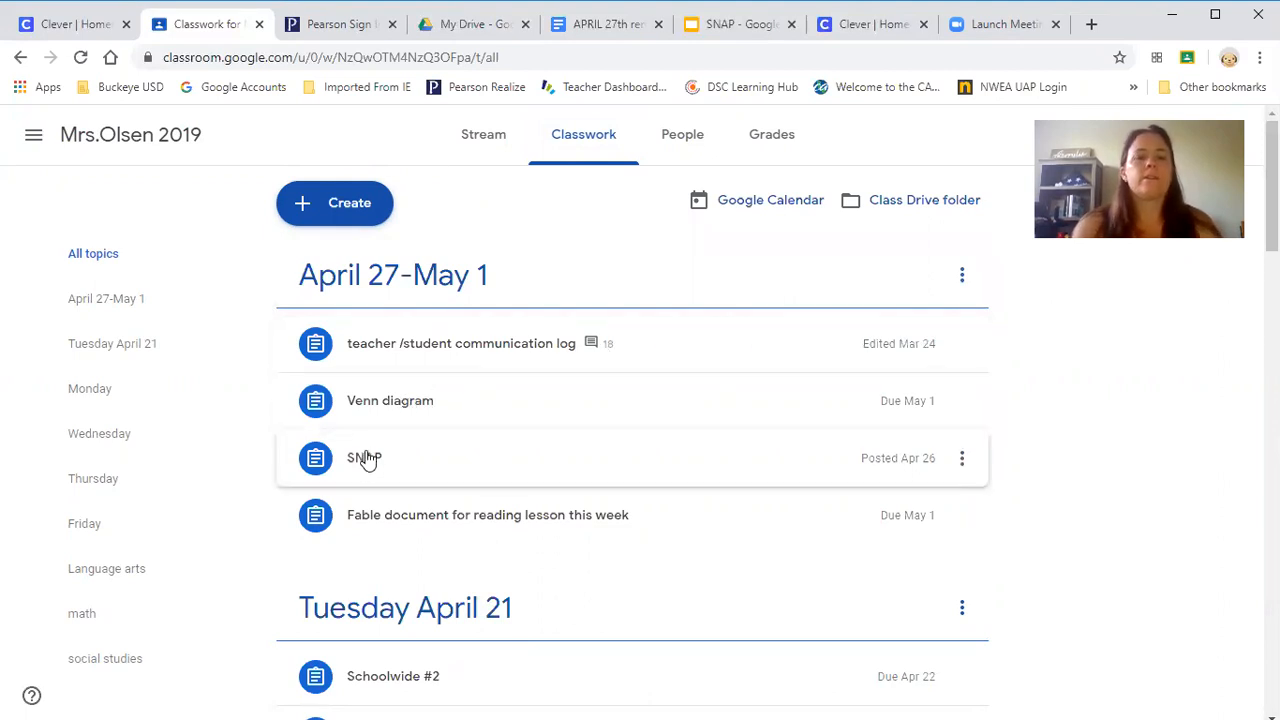
mouse_move(366, 464)
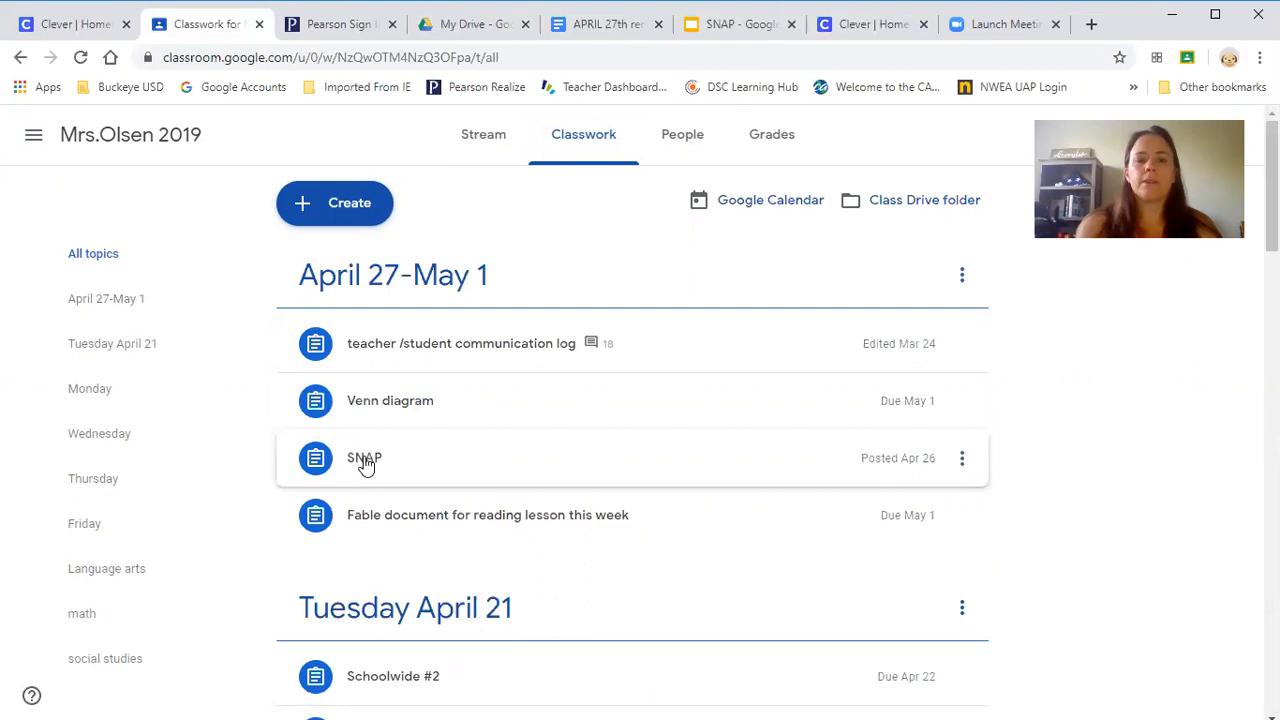
mouse_move(412, 518)
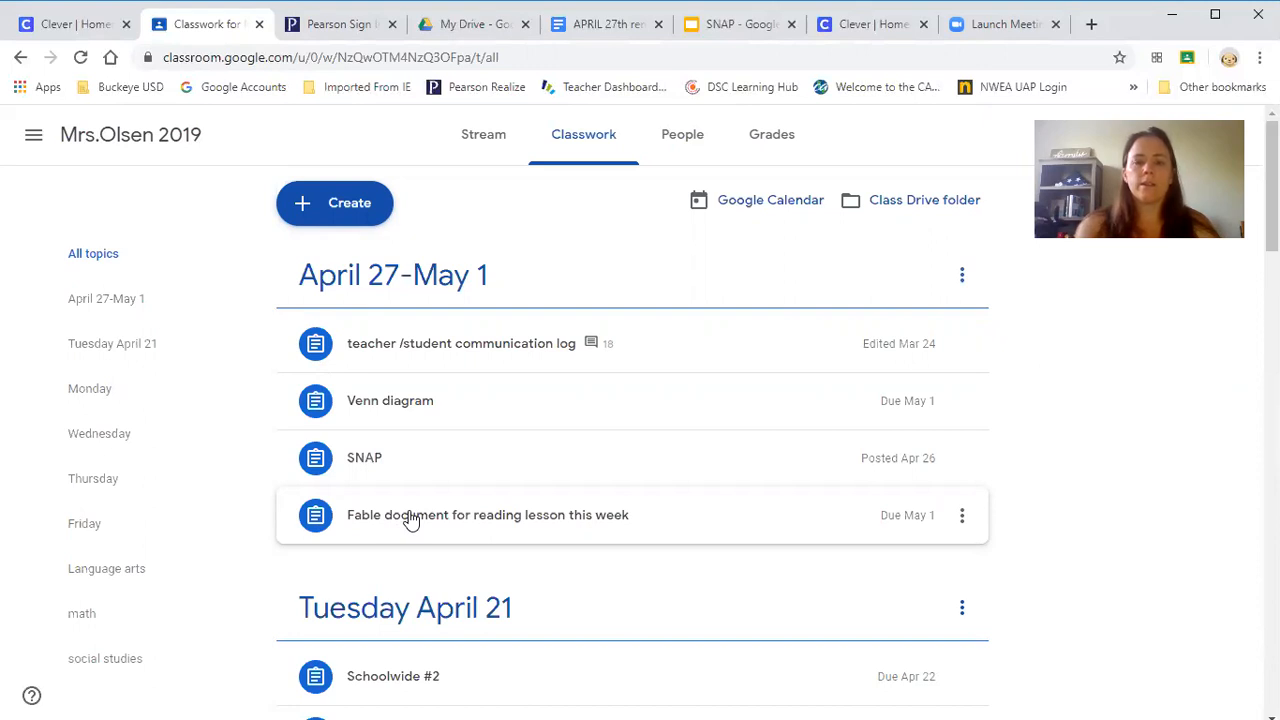
mouse_move(728, 228)
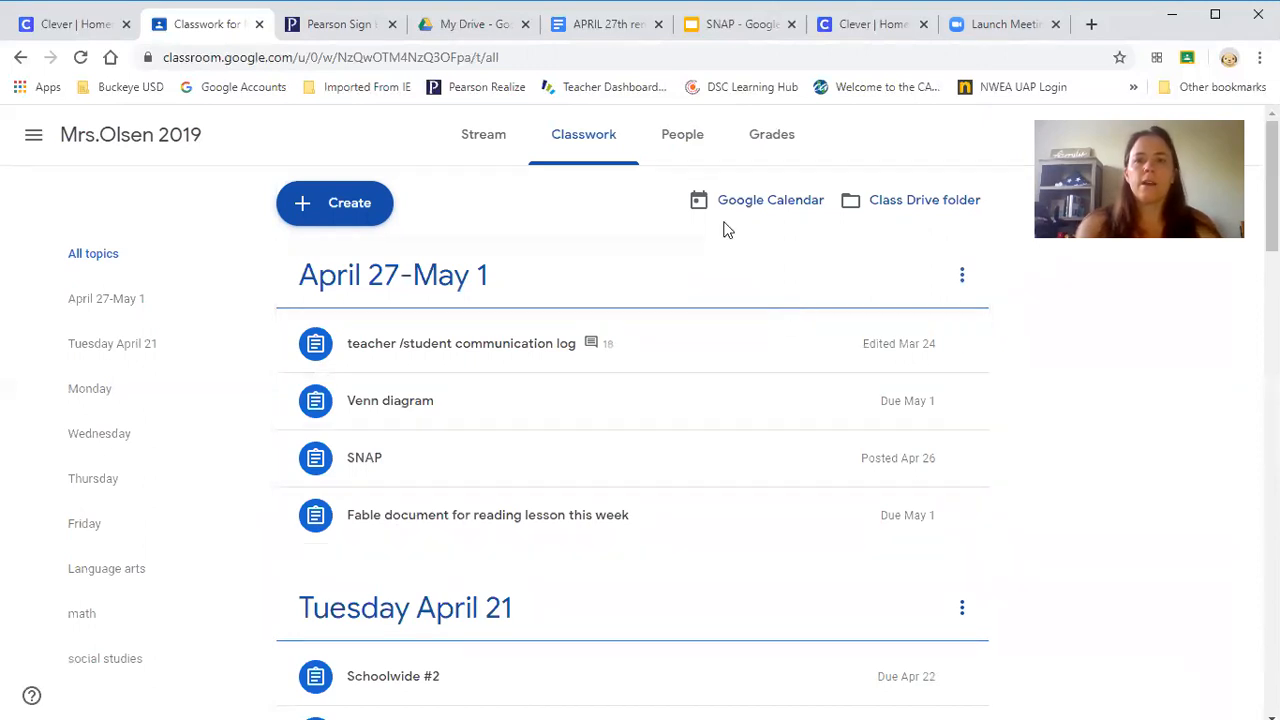
mouse_move(600, 378)
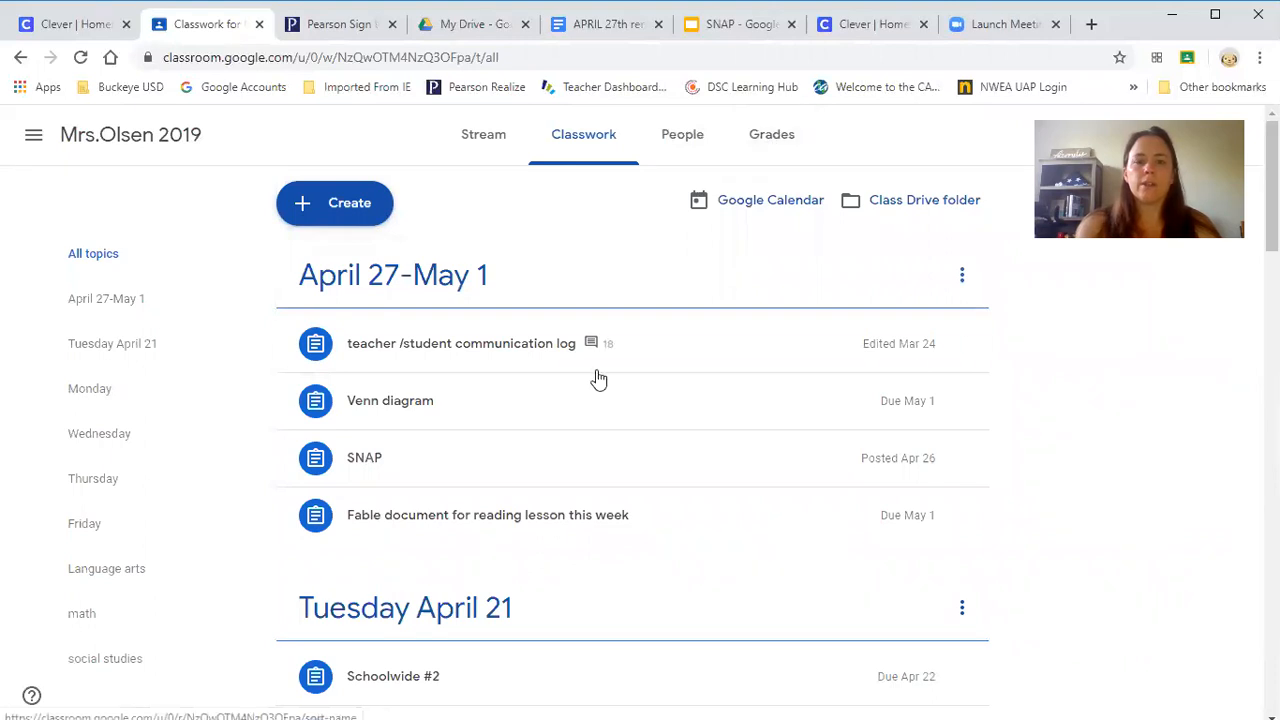
mouse_move(854, 260)
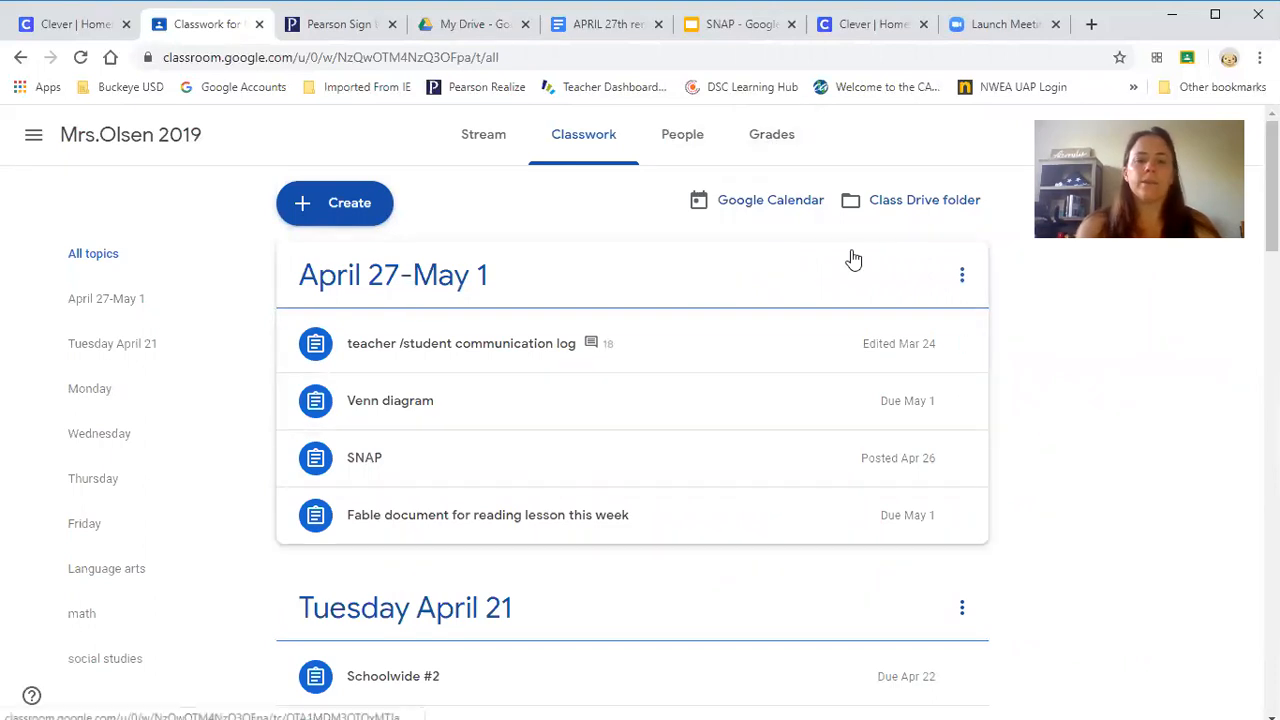
mouse_move(684, 370)
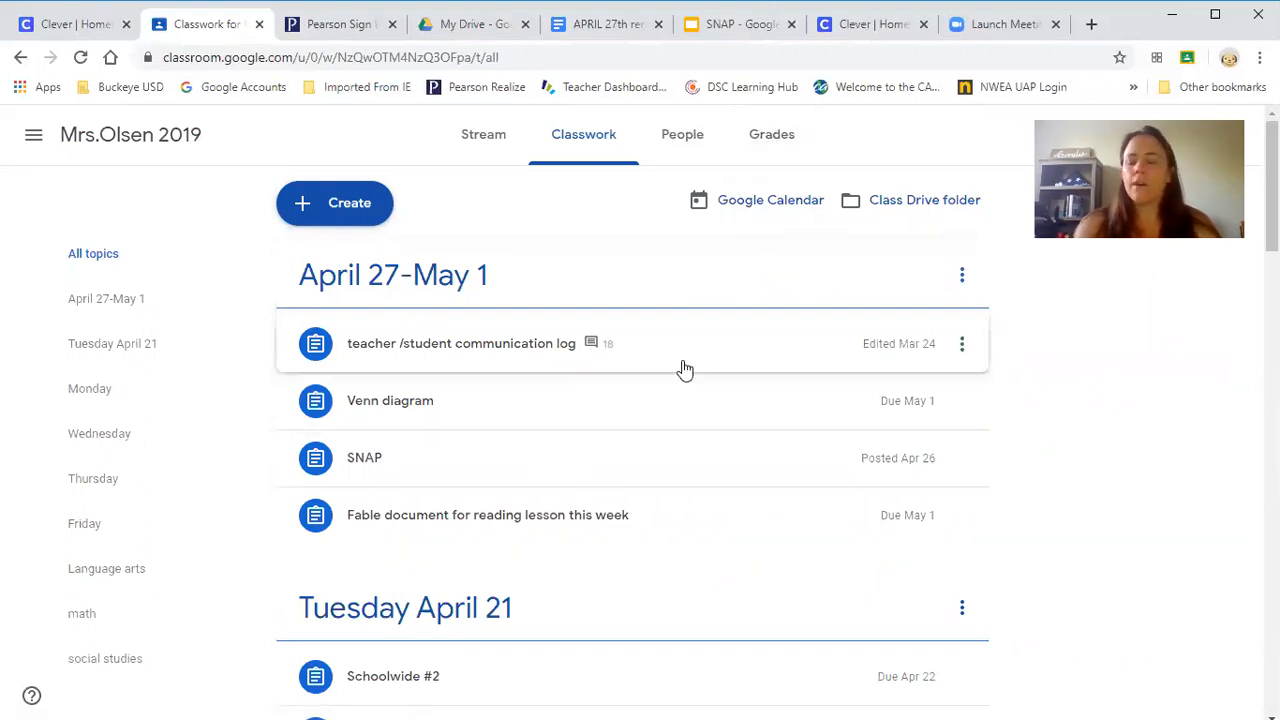
mouse_move(912, 144)
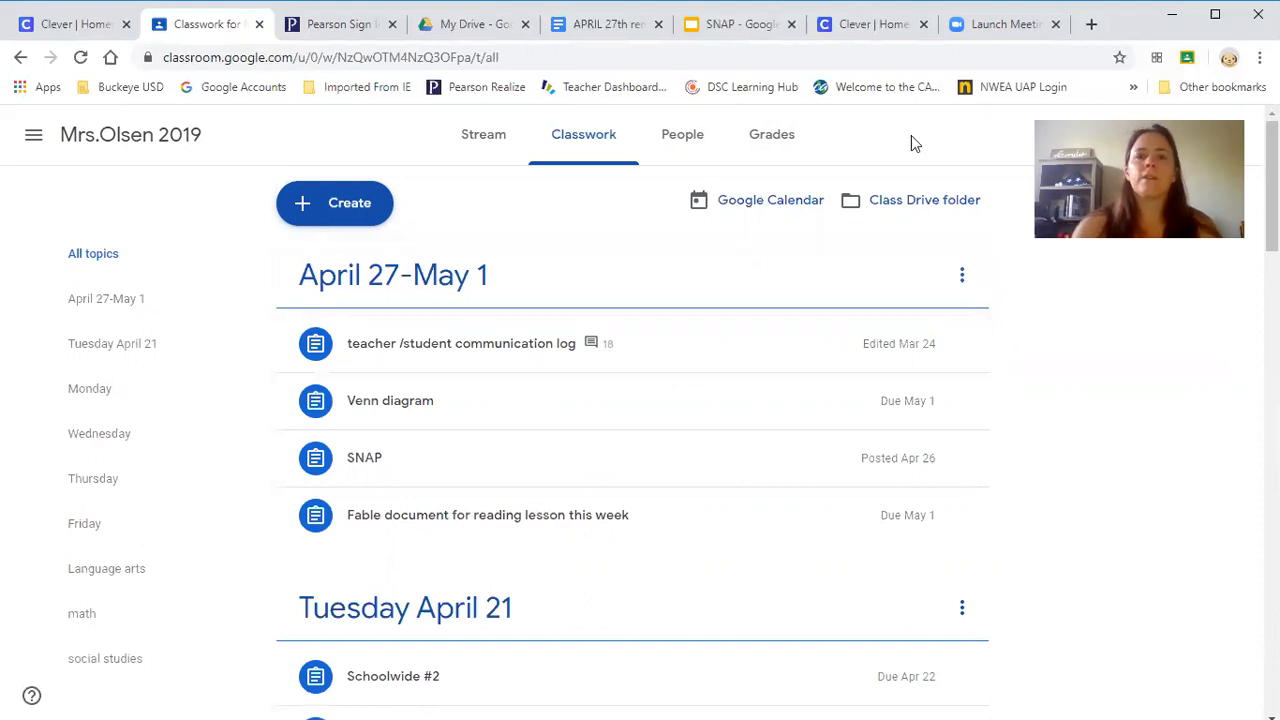
mouse_move(782, 52)
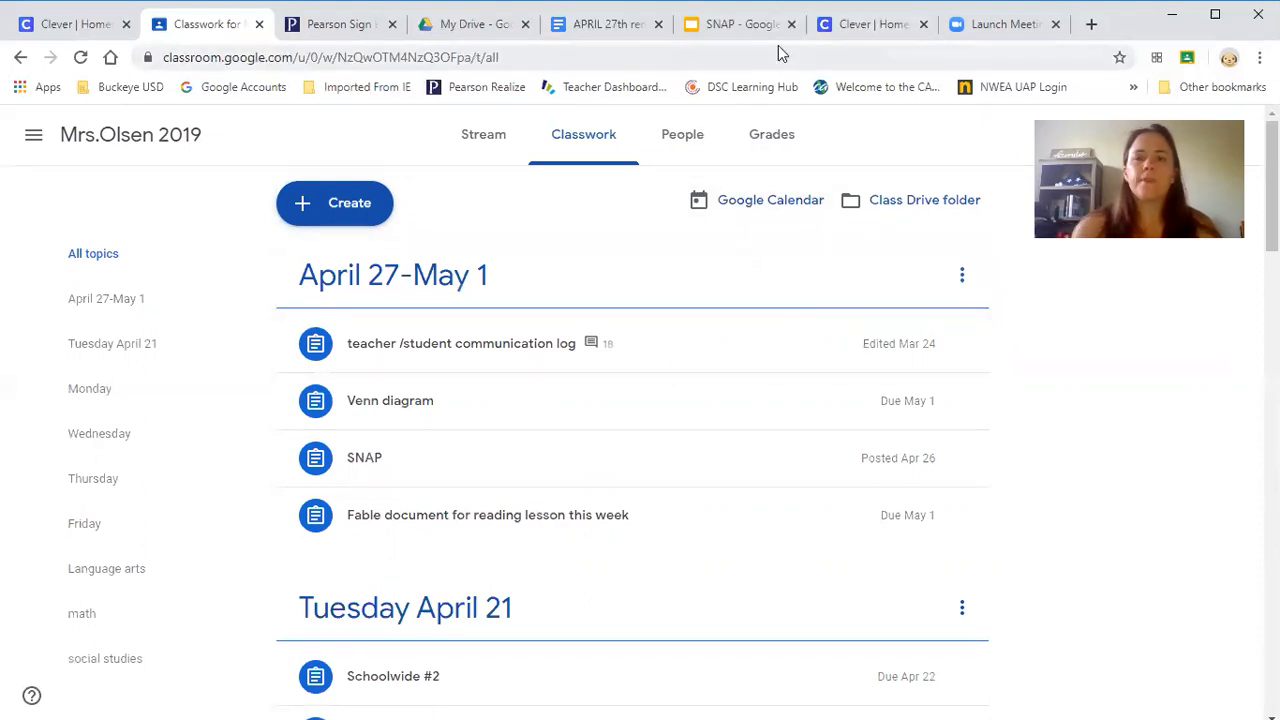